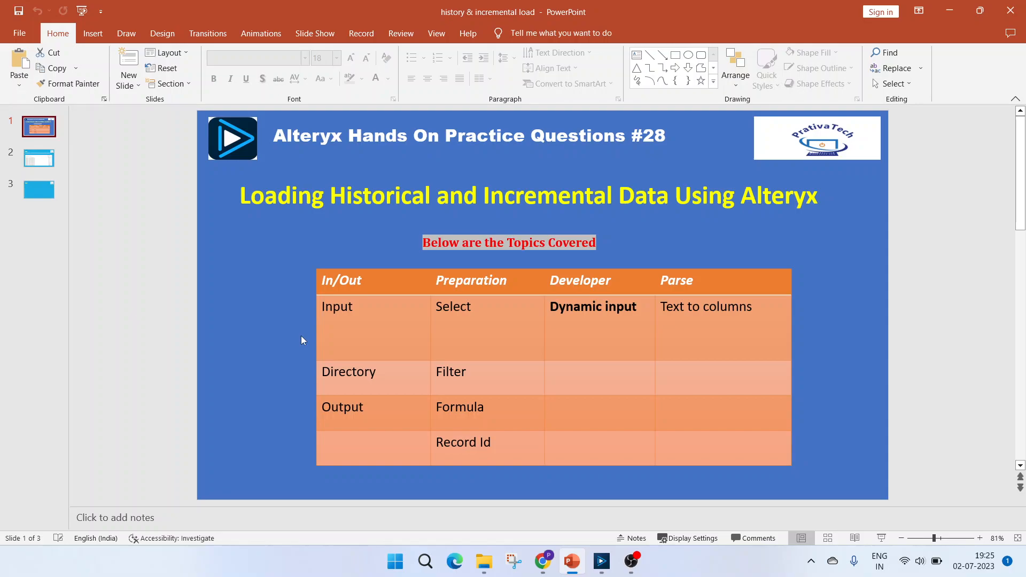
Step: Show the Data slide with the Kaggle stock dataset link and sample aadr.us.txt records
click(39, 158)
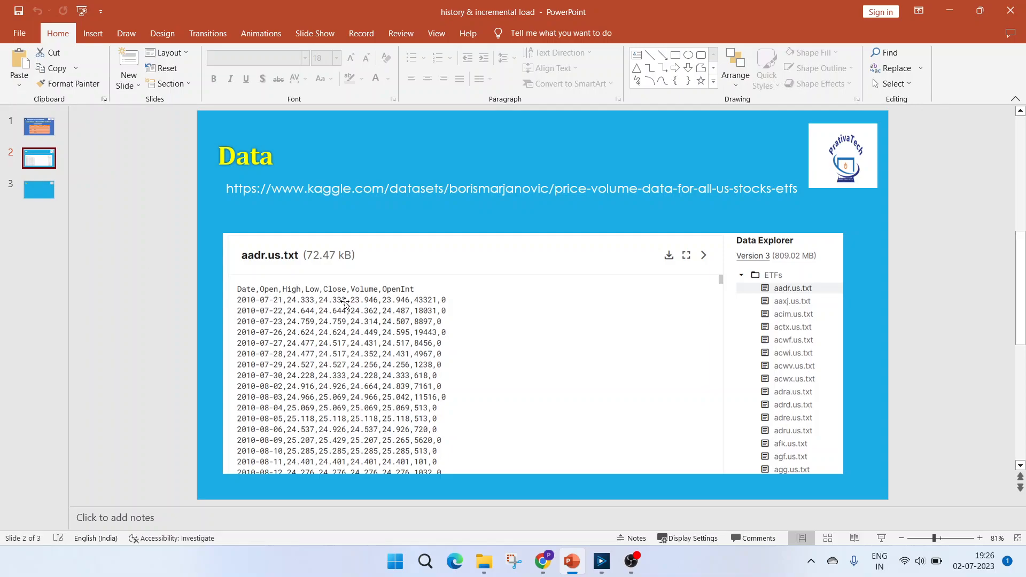
mouse_move(399, 553)
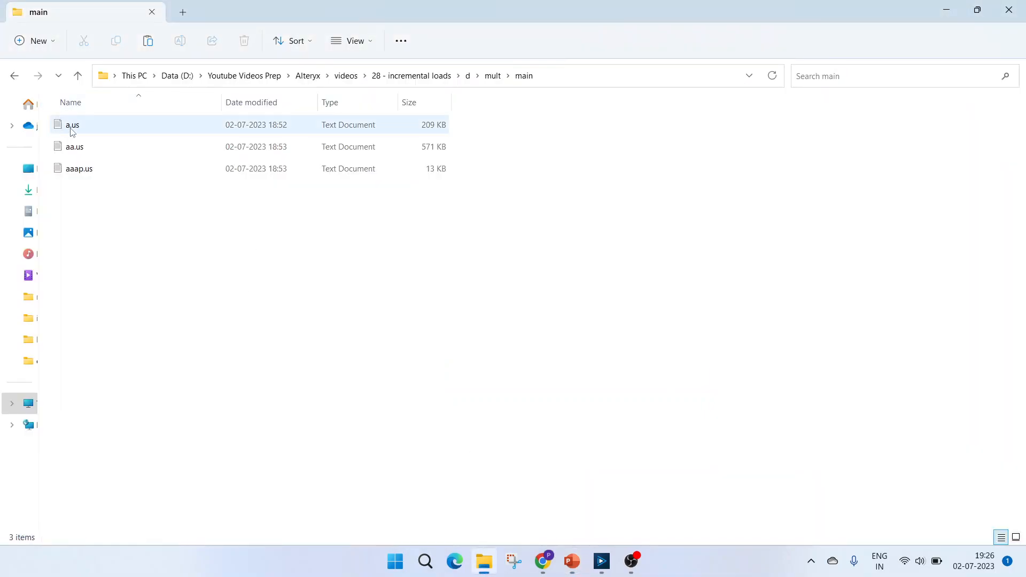
Step: View the a.us stock file from the main folder in Notepad and browse its records
click(78, 168)
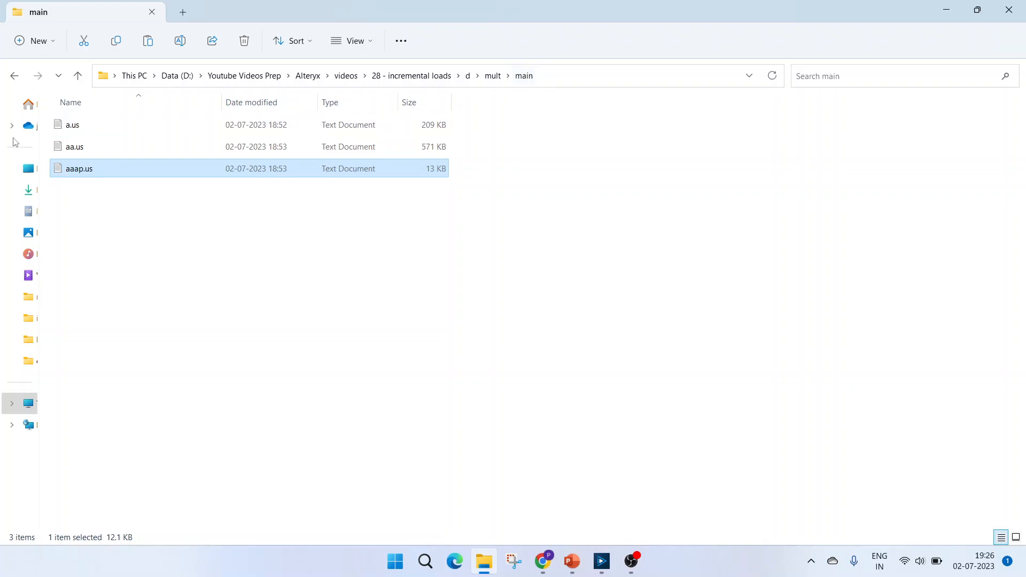
double_click(71, 124)
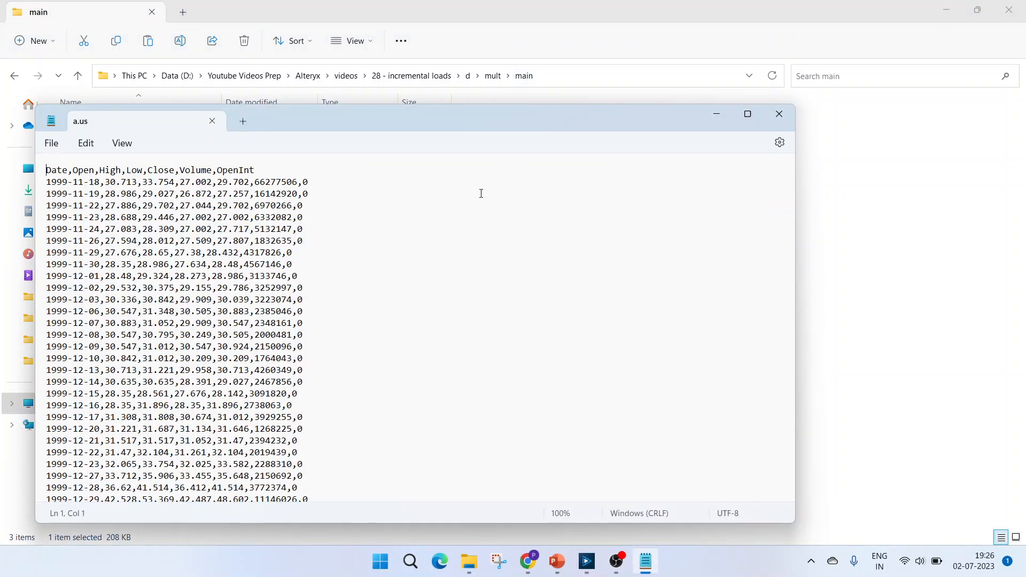
click(51, 194)
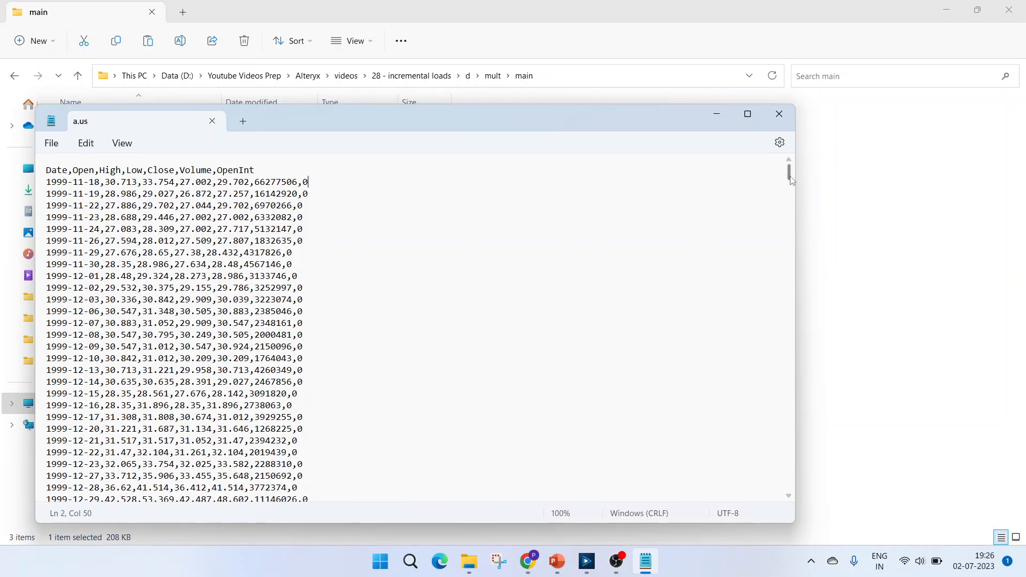
scroll(down, 3)
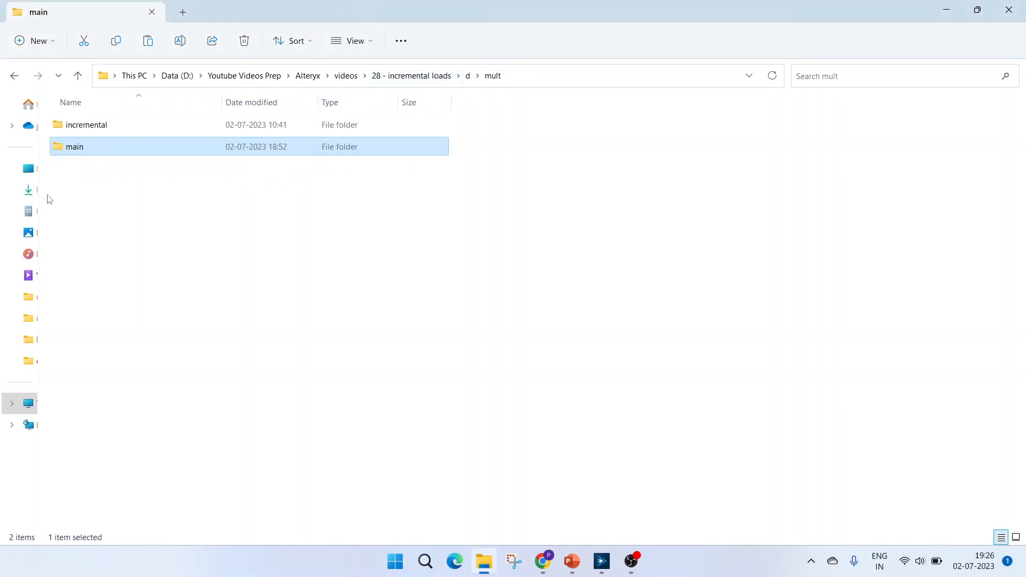
Step: View the incremental folder's a.us file and its one-record a.us - Copy file, then close Notepad
double_click(87, 124)
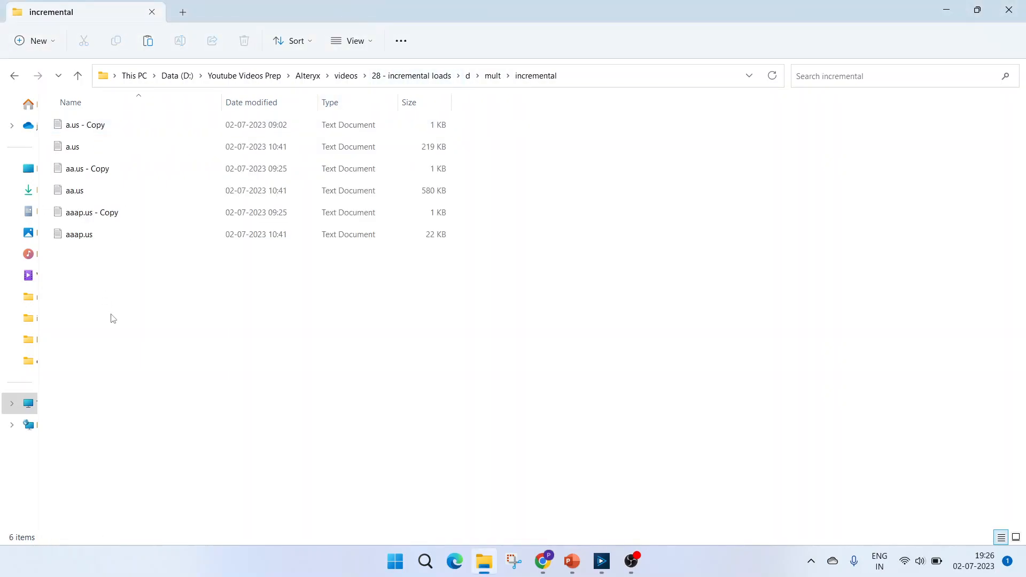
click(71, 146)
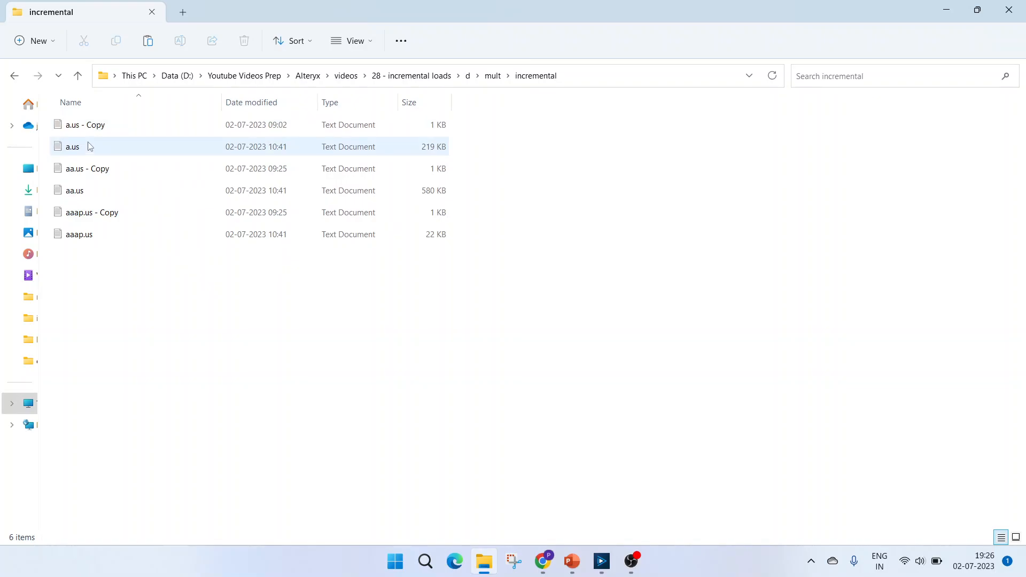
double_click(72, 147)
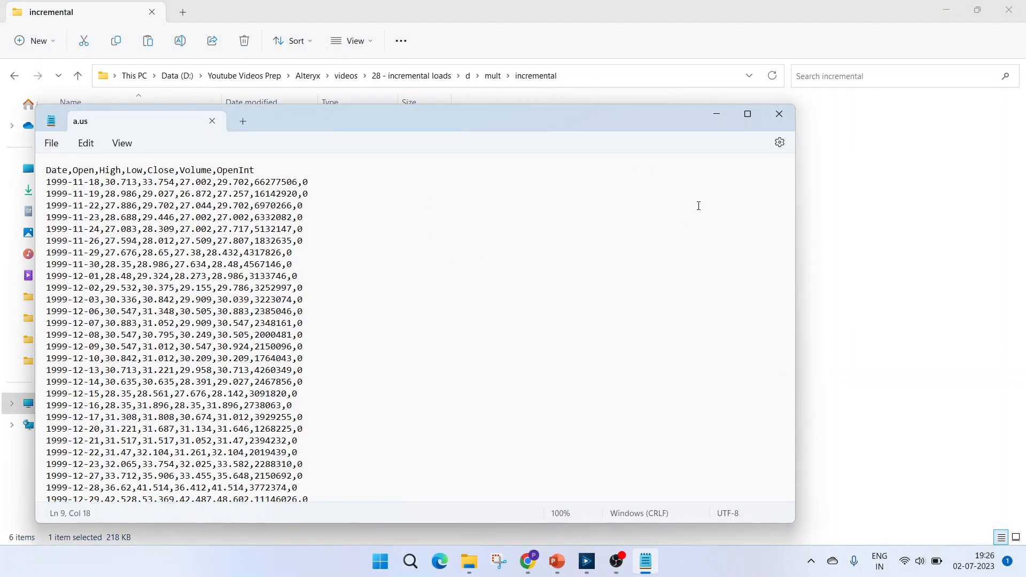
scroll(down, 3)
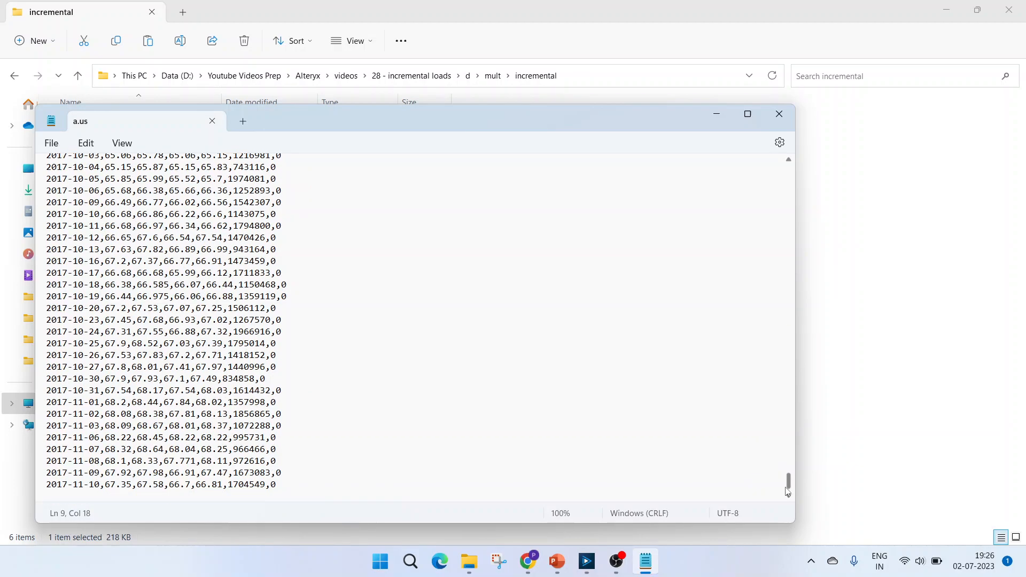
mouse_move(294, 425)
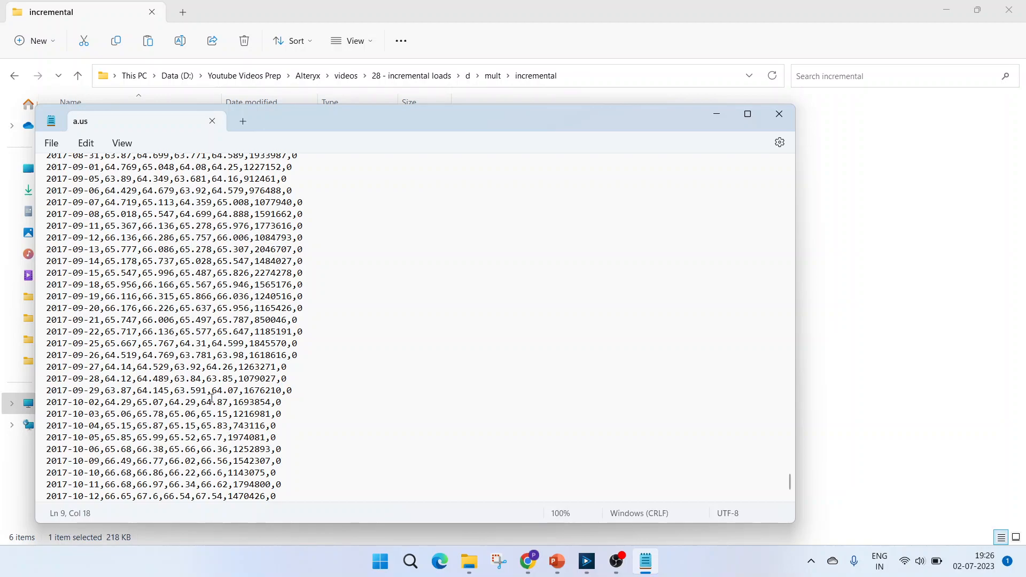
click(778, 113)
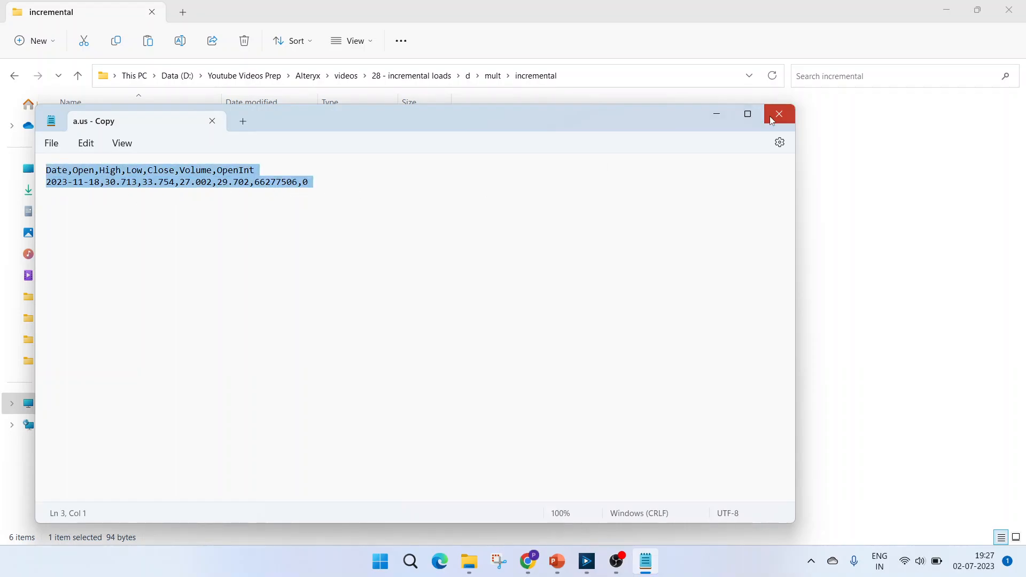
click(778, 114)
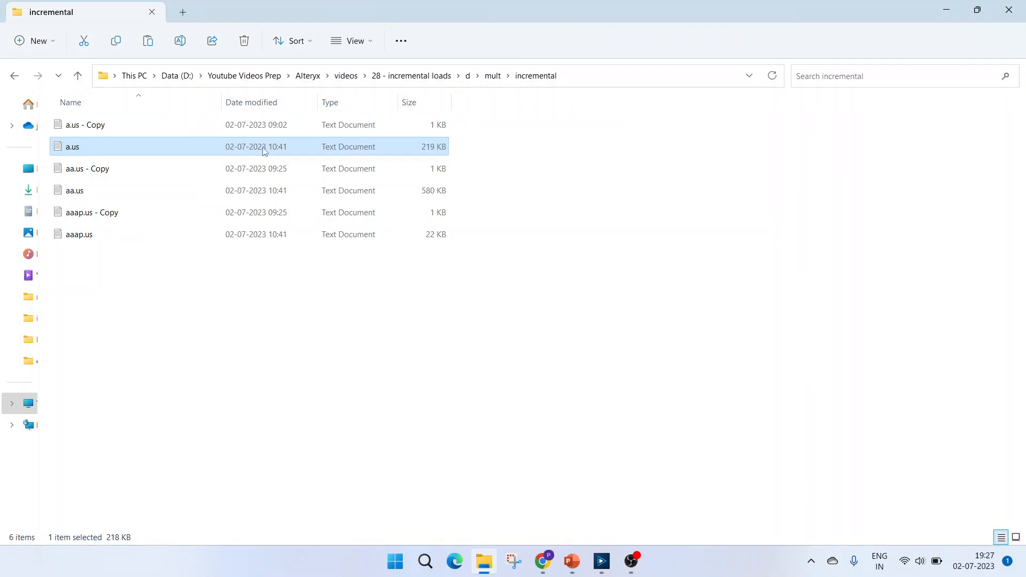
mouse_move(292, 150)
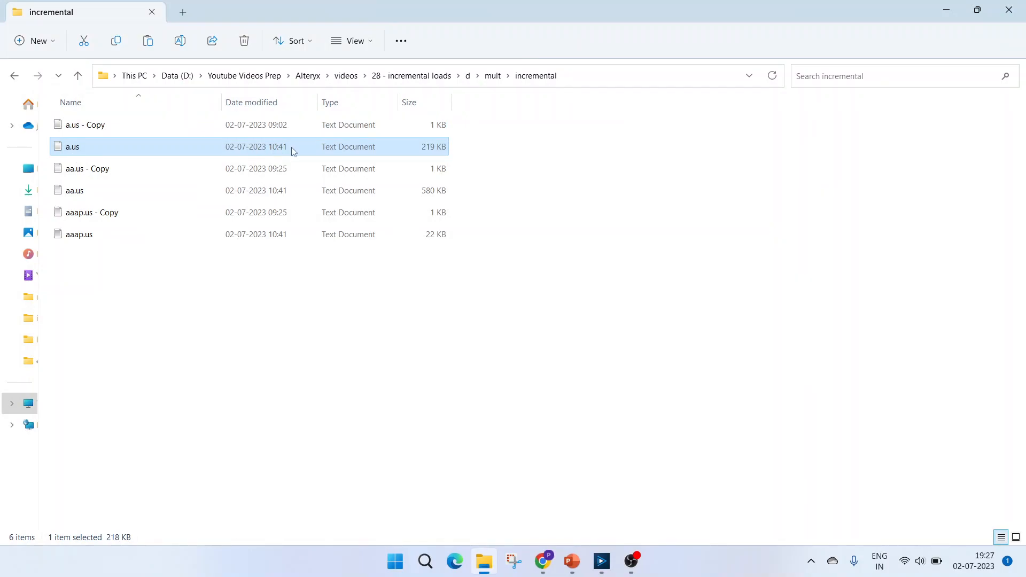
mouse_move(107, 415)
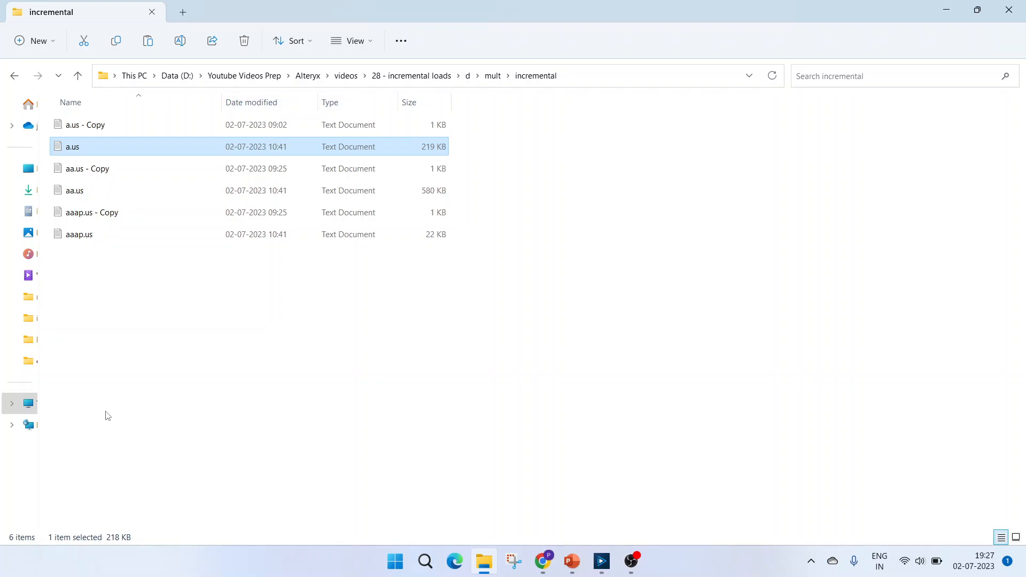
mouse_move(764, 567)
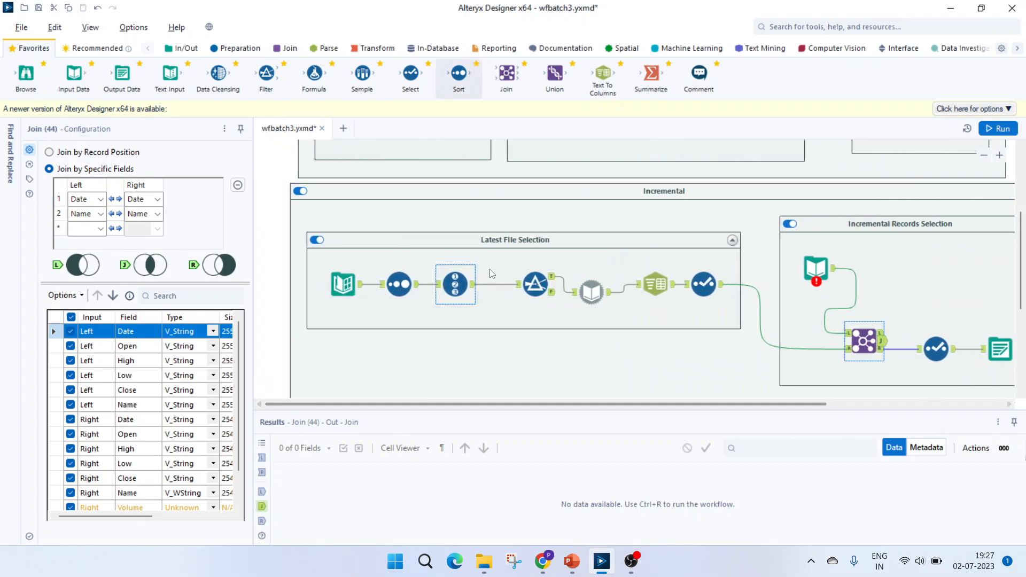
Step: Recheck the incremental a.us file, close it, and return to the wfbatch3 workflow in Alteryx
scroll(down, 3)
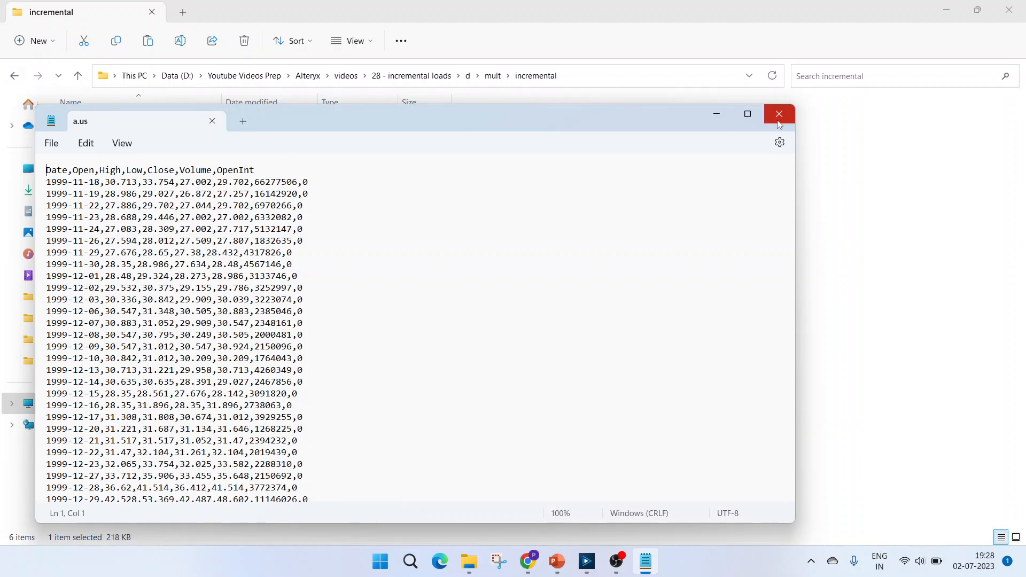
mouse_move(779, 114)
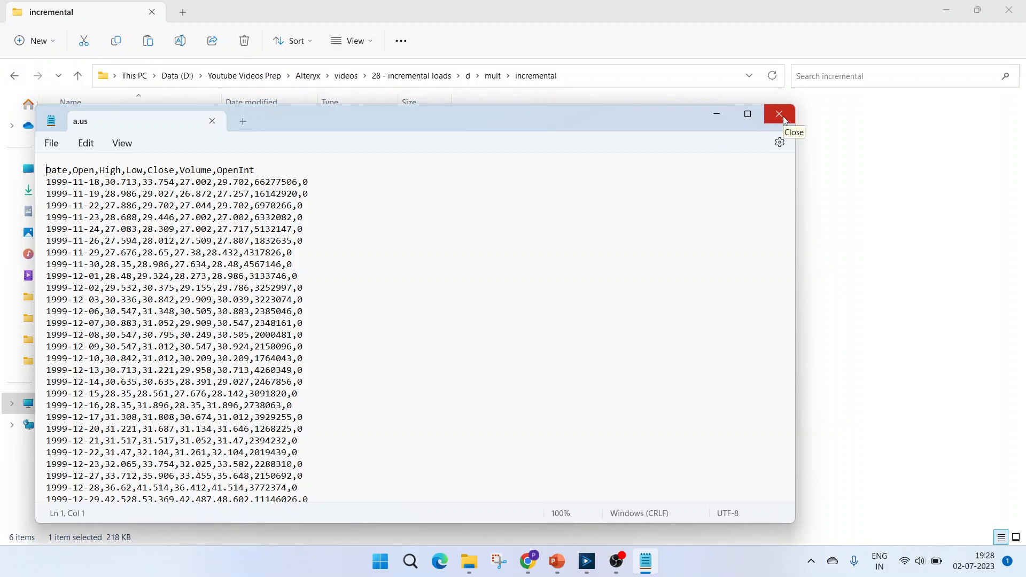
click(778, 114)
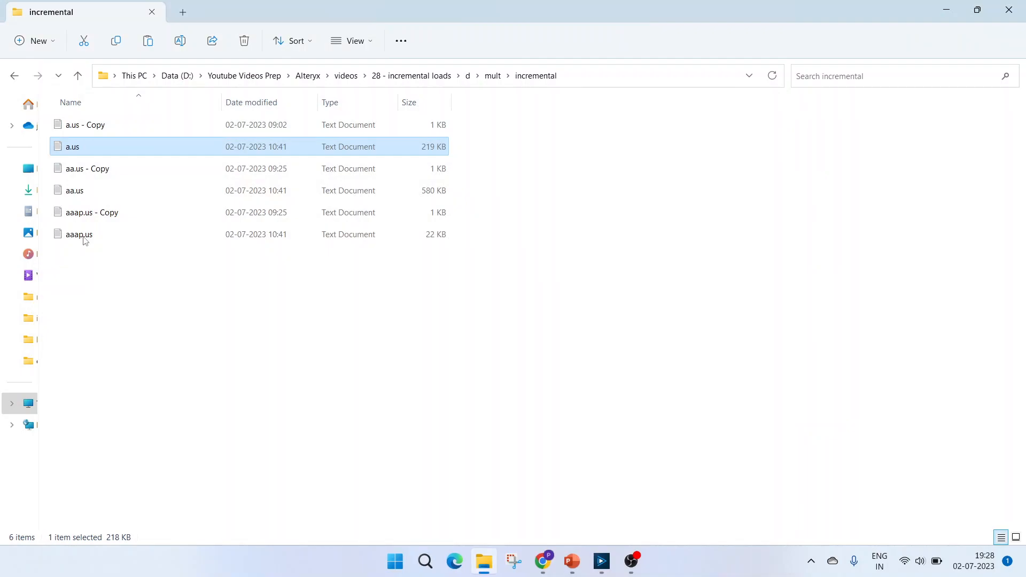
mouse_move(600, 561)
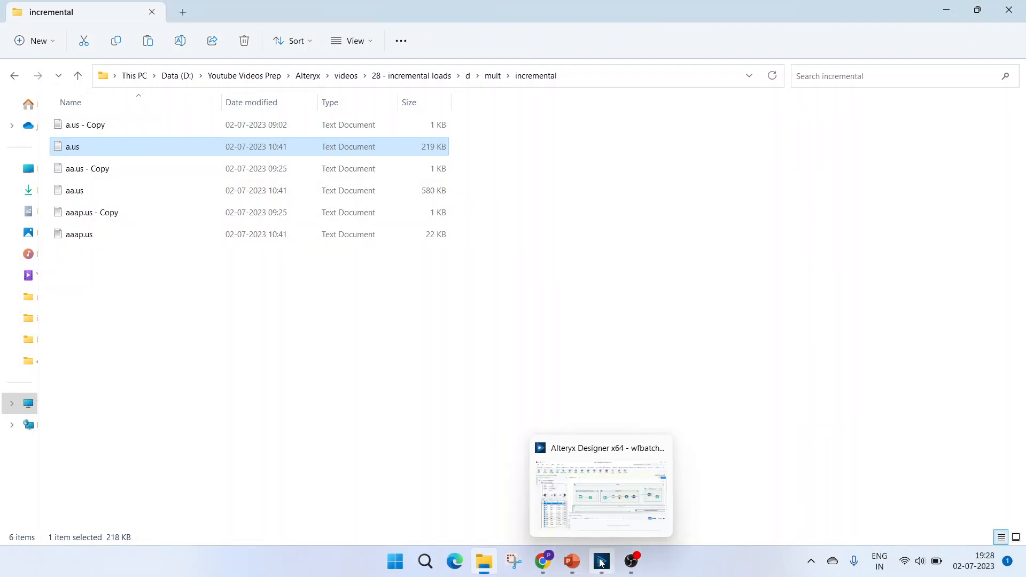
click(599, 562)
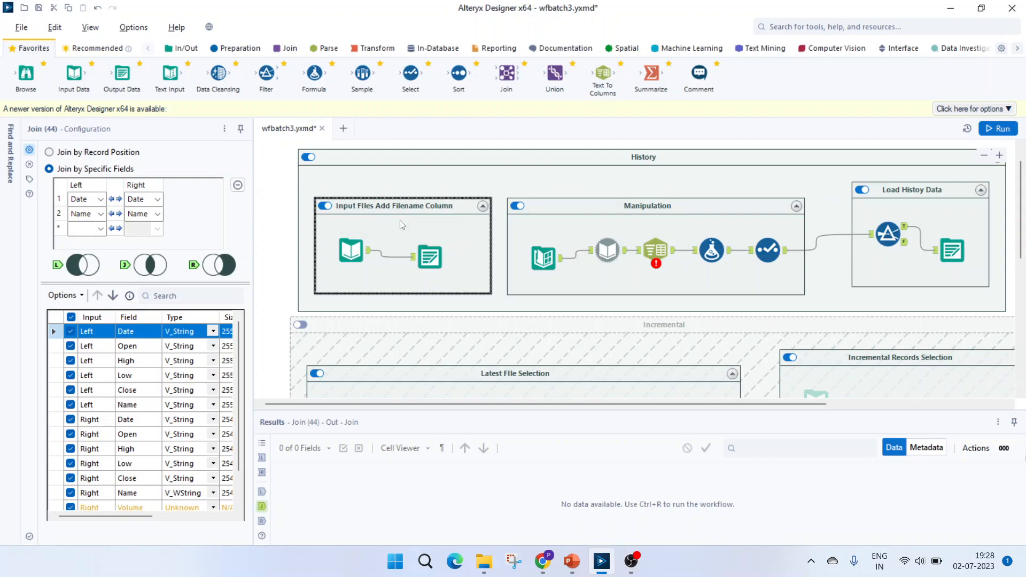
mouse_move(426, 202)
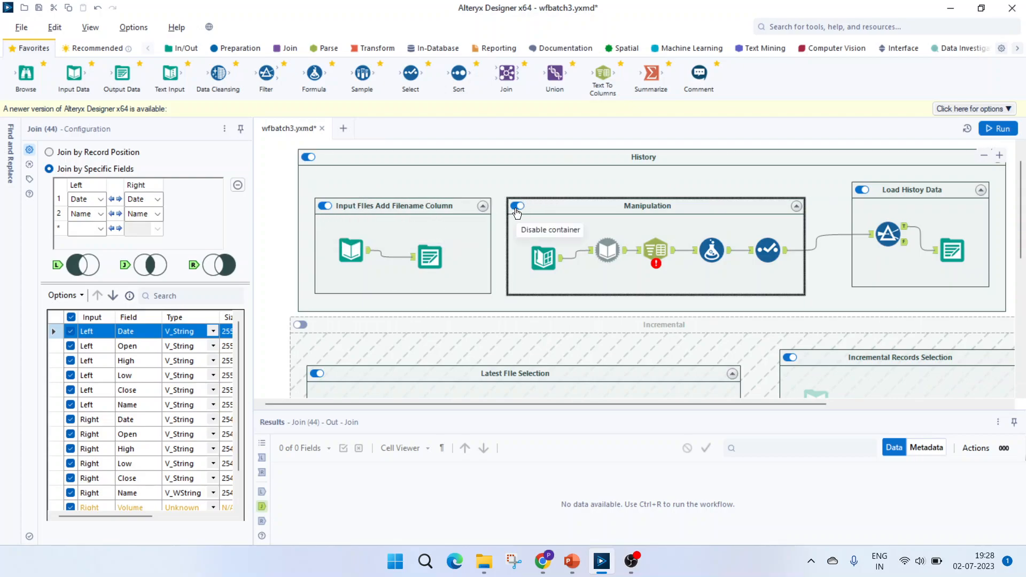
Step: Disable the Manipulation container and select the Output Data tool to review its settings
click(517, 205)
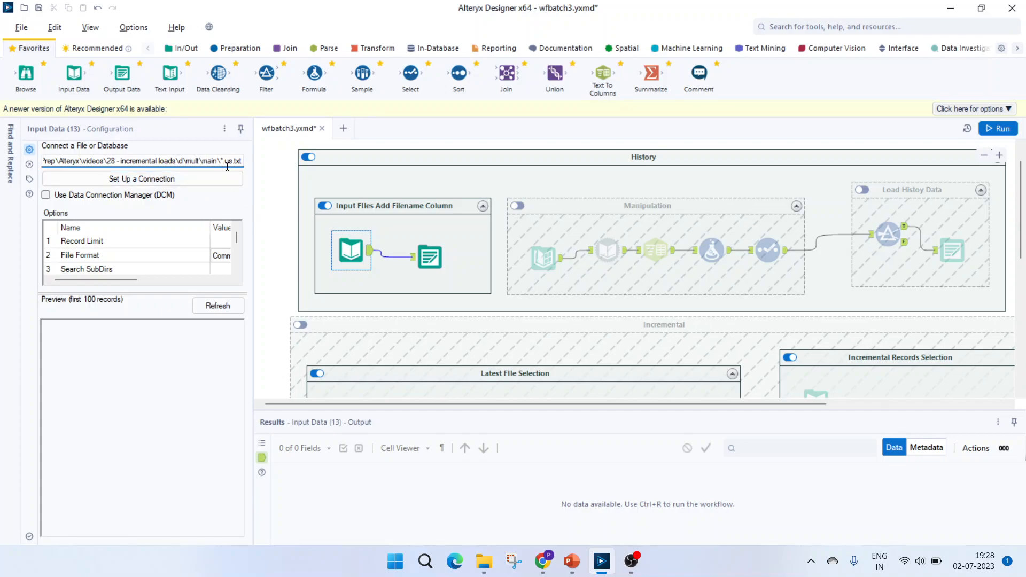
mouse_move(235, 171)
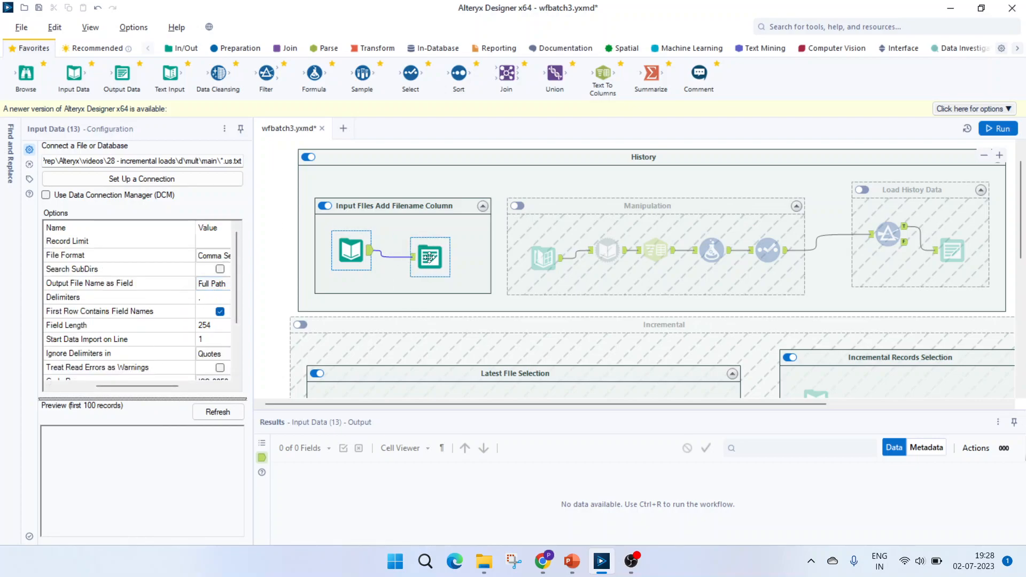
click(428, 256)
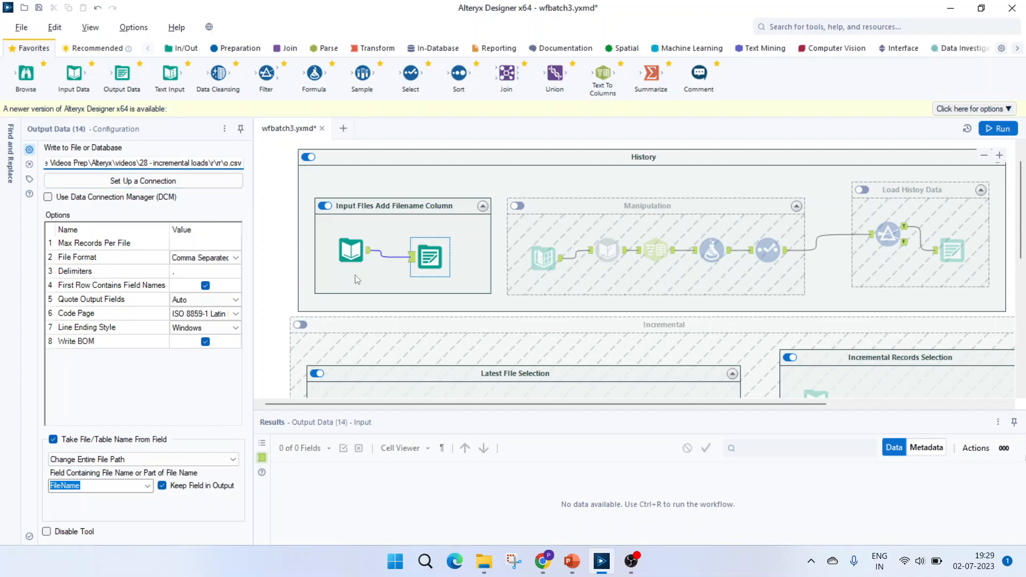
Step: Have Output Data take the entire file path from the FileName field, then run wfbatch3
click(350, 250)
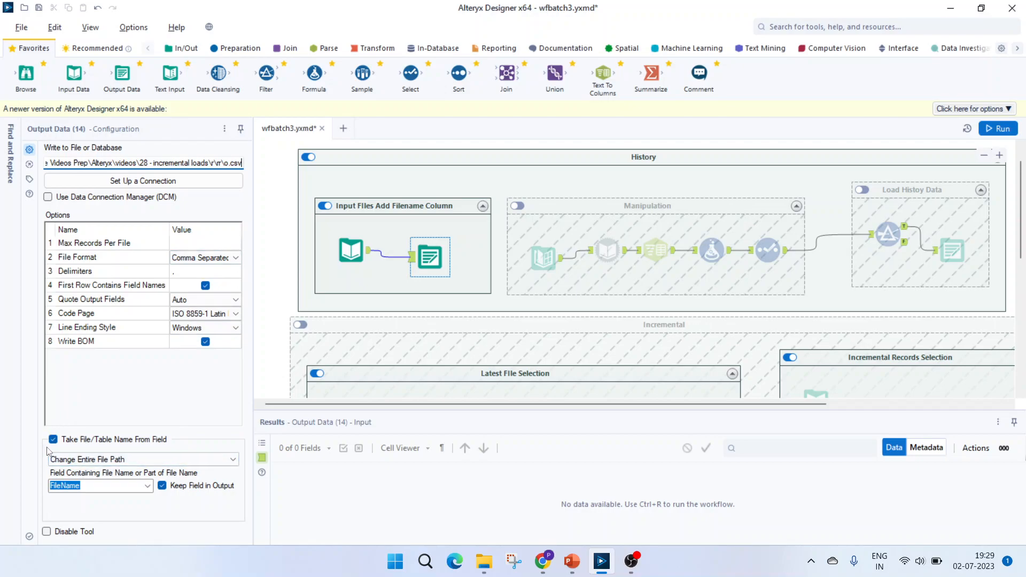
mouse_move(89, 451)
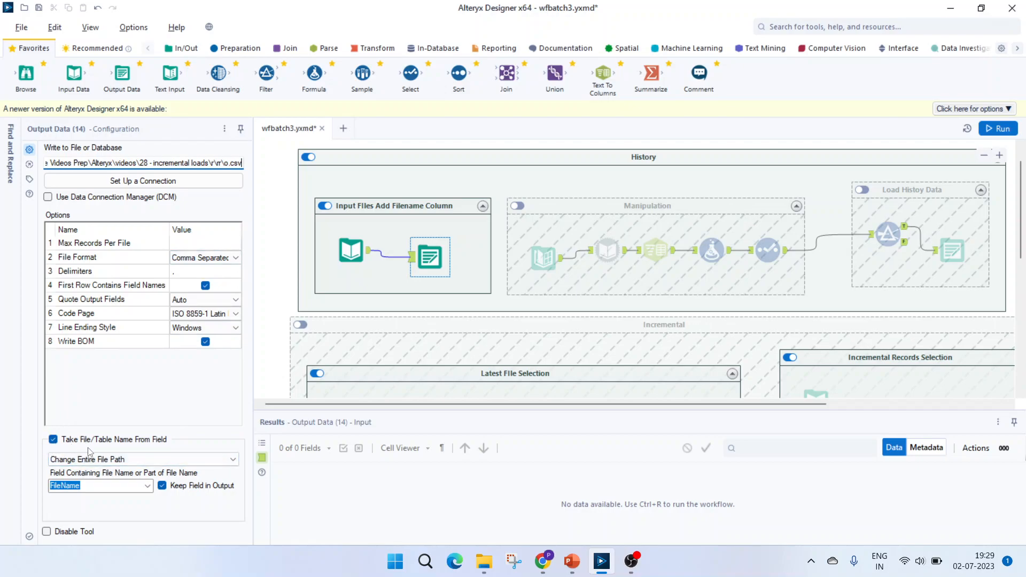
mouse_move(137, 452)
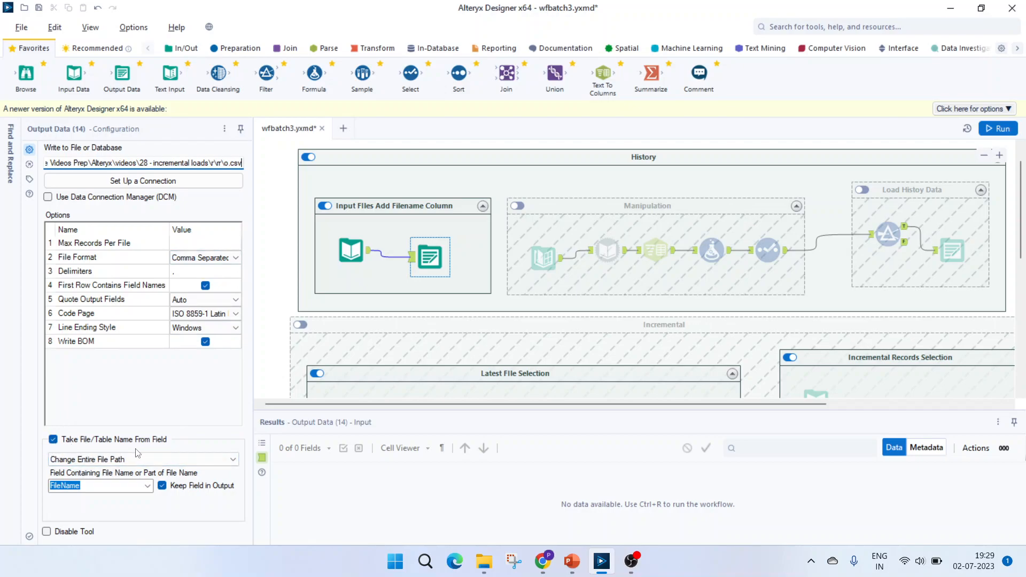
click(142, 459)
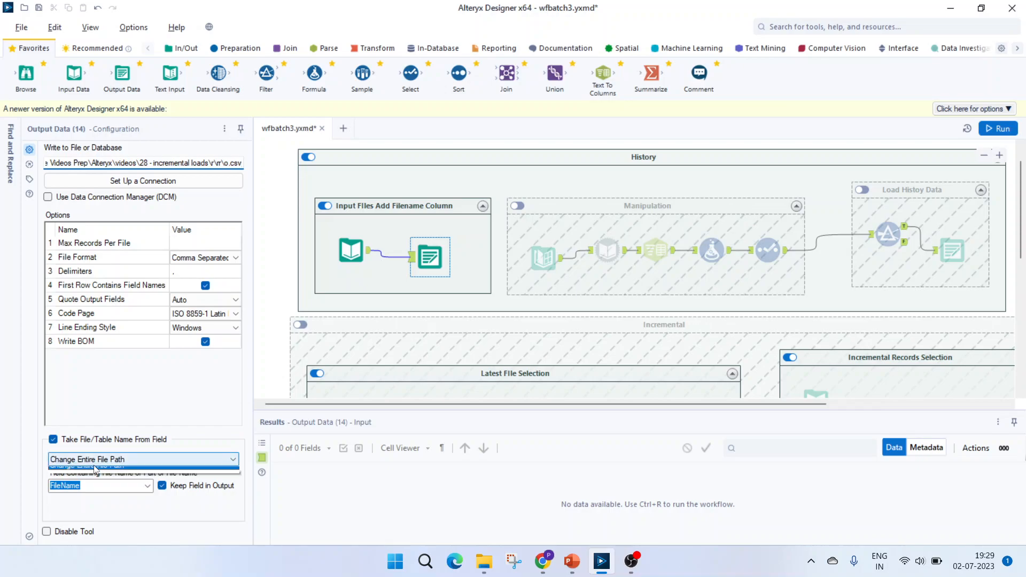
click(142, 458)
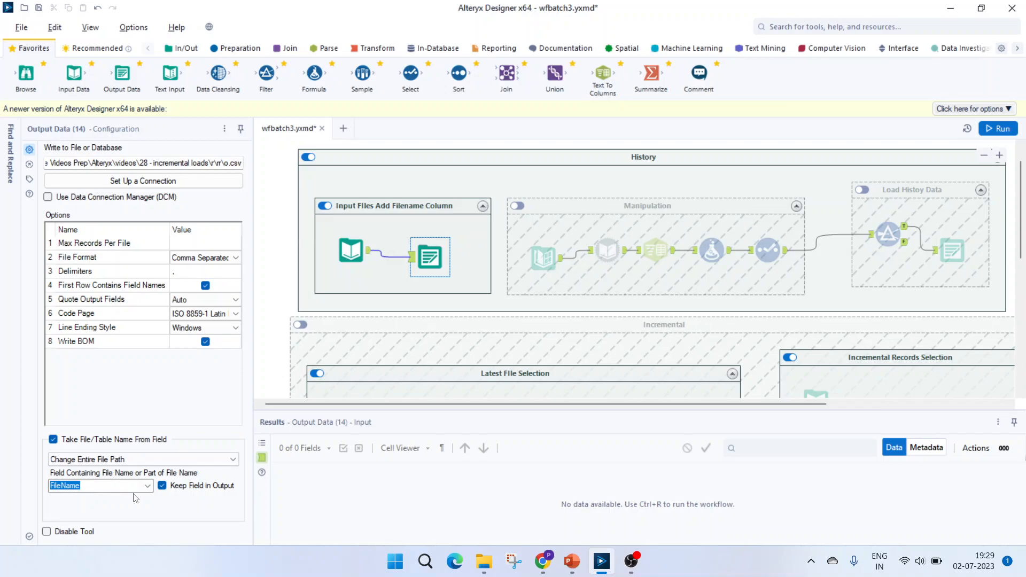
click(147, 485)
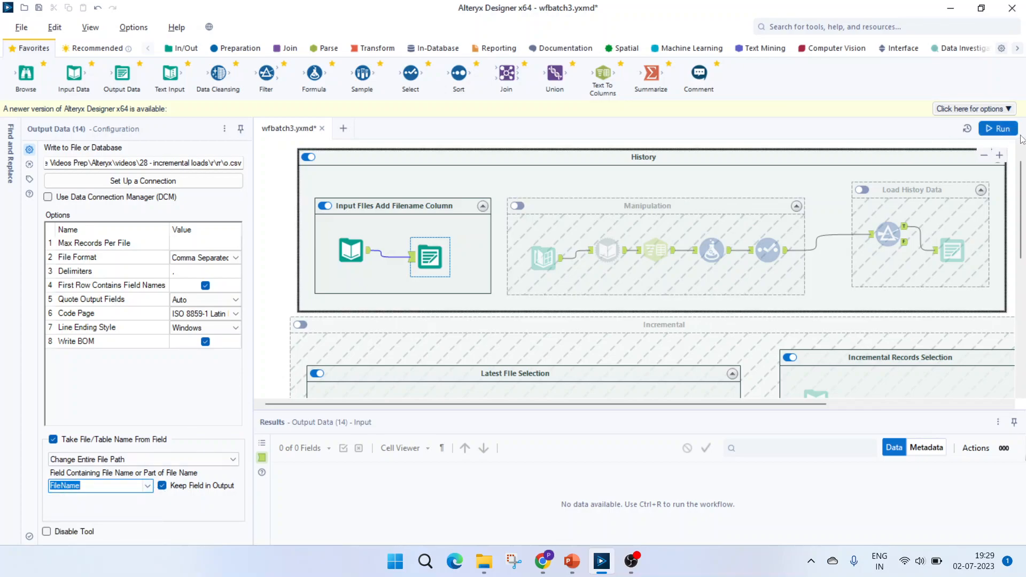
click(996, 129)
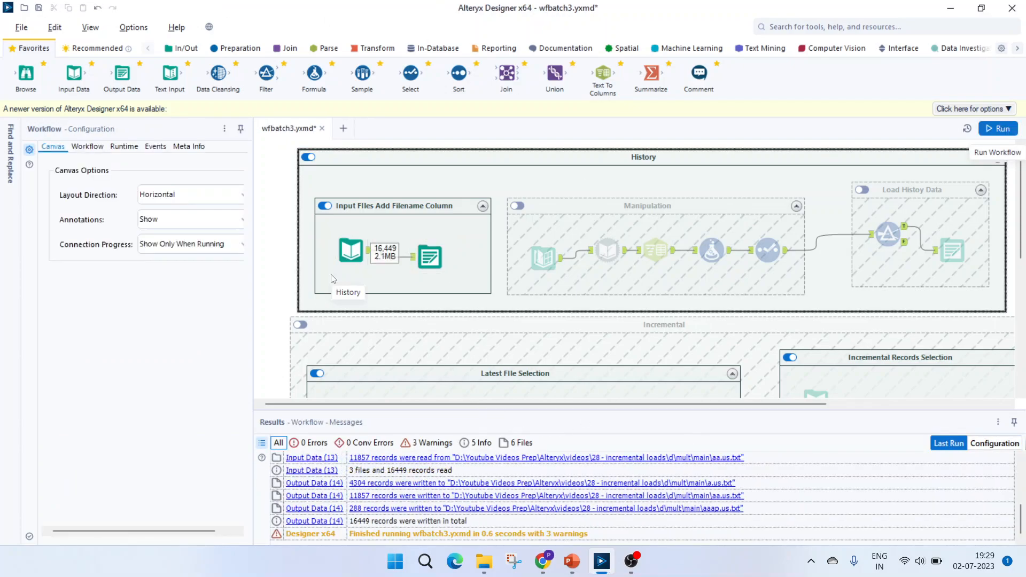
Step: Check the rewritten a.us and aa.us files now carrying a FileName path column, then return to Alteryx
click(483, 561)
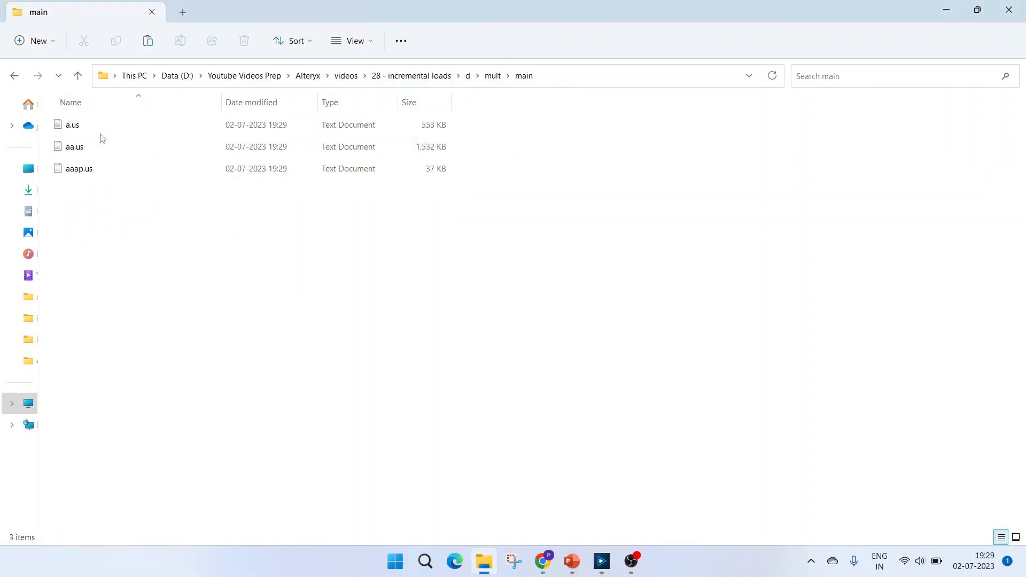
double_click(71, 125)
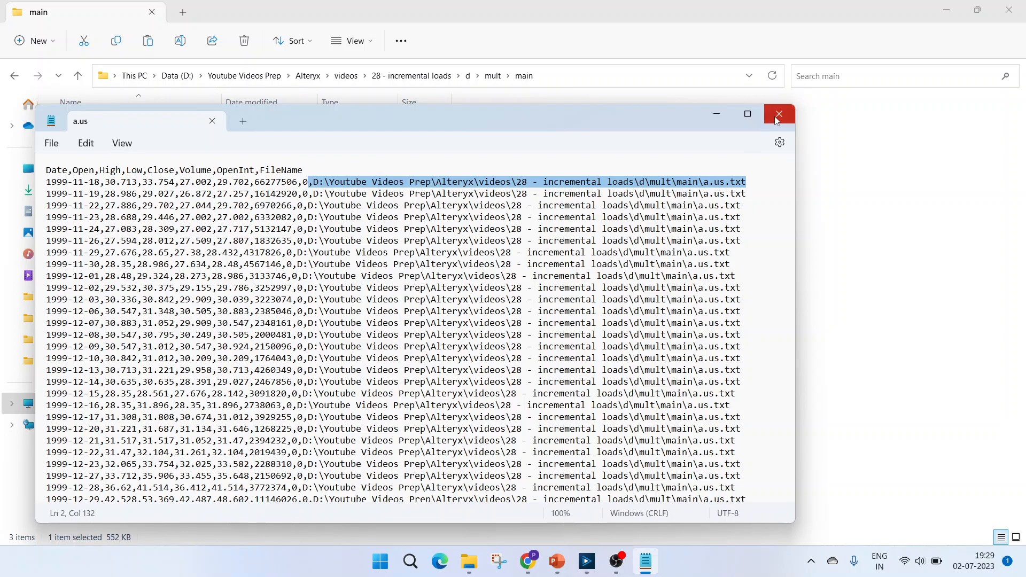
click(778, 114)
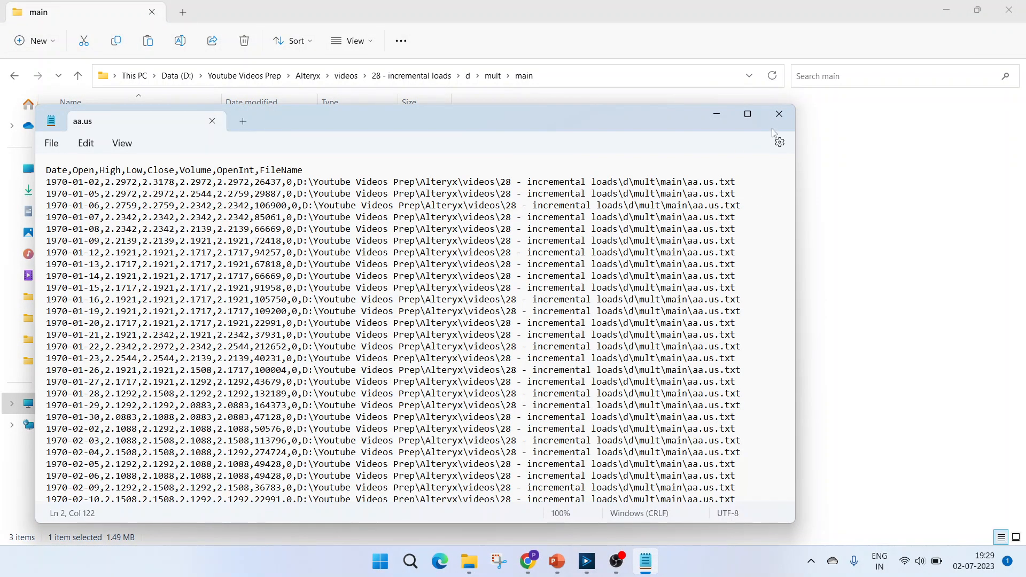
click(778, 114)
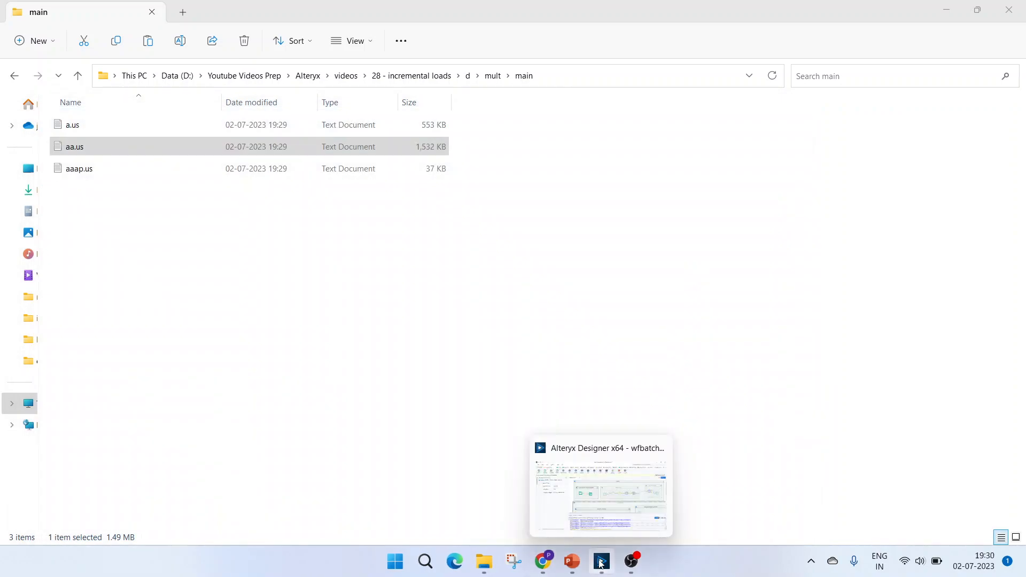
click(598, 561)
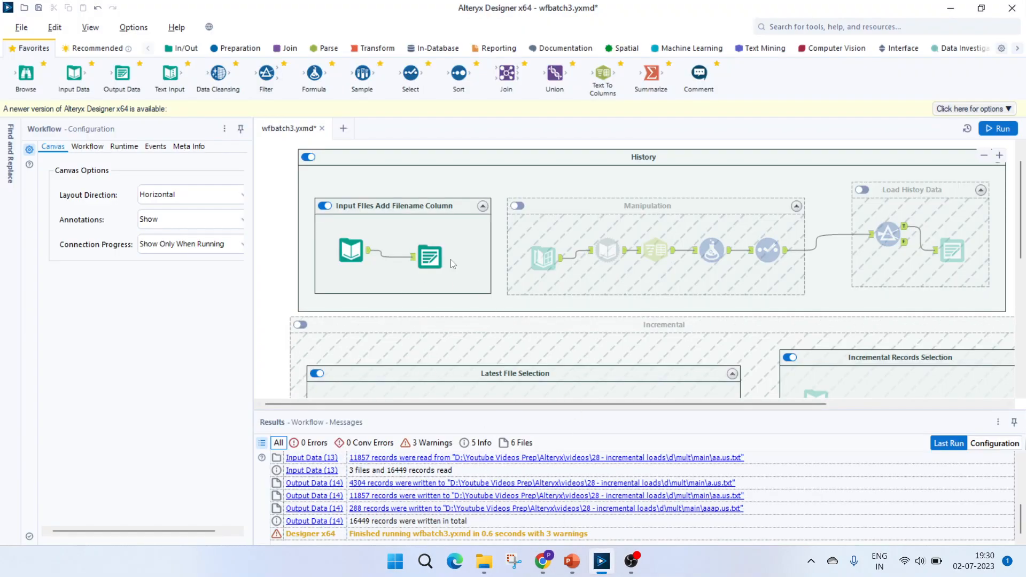
Step: Disable the Input Files Add Filename Column container, enable Manipulation, and review the Directory tool
click(430, 256)
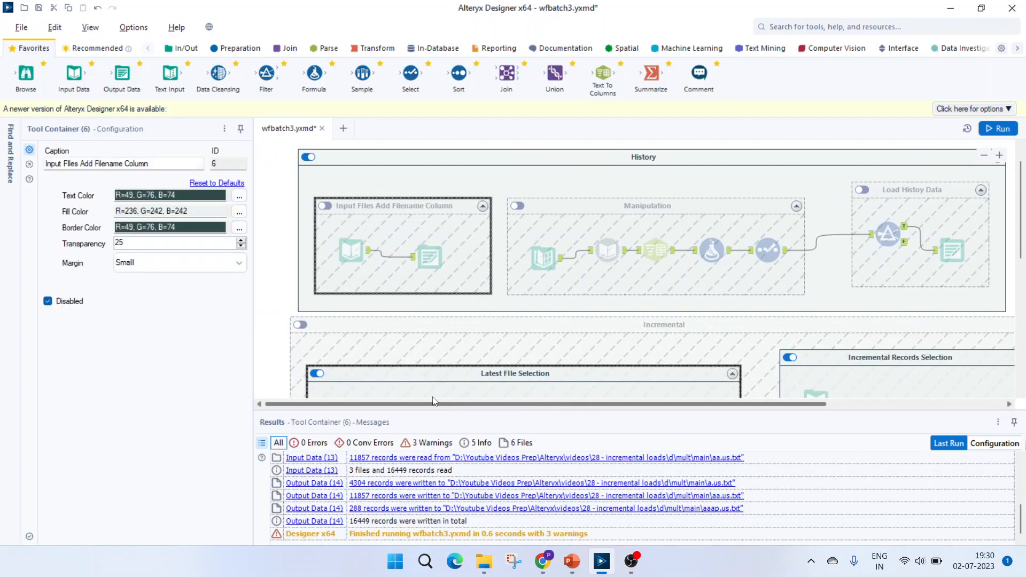
mouse_move(517, 206)
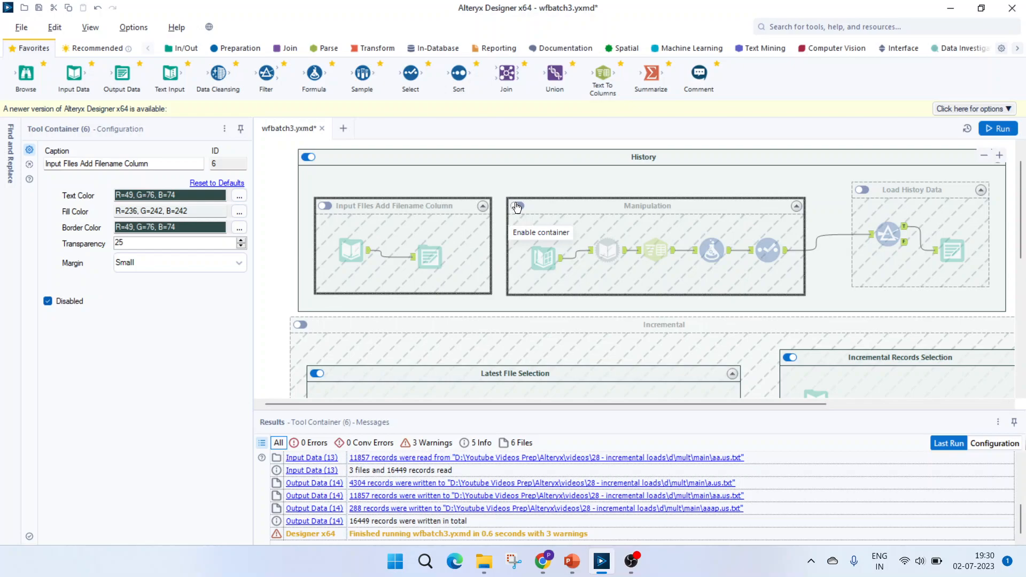
click(517, 206)
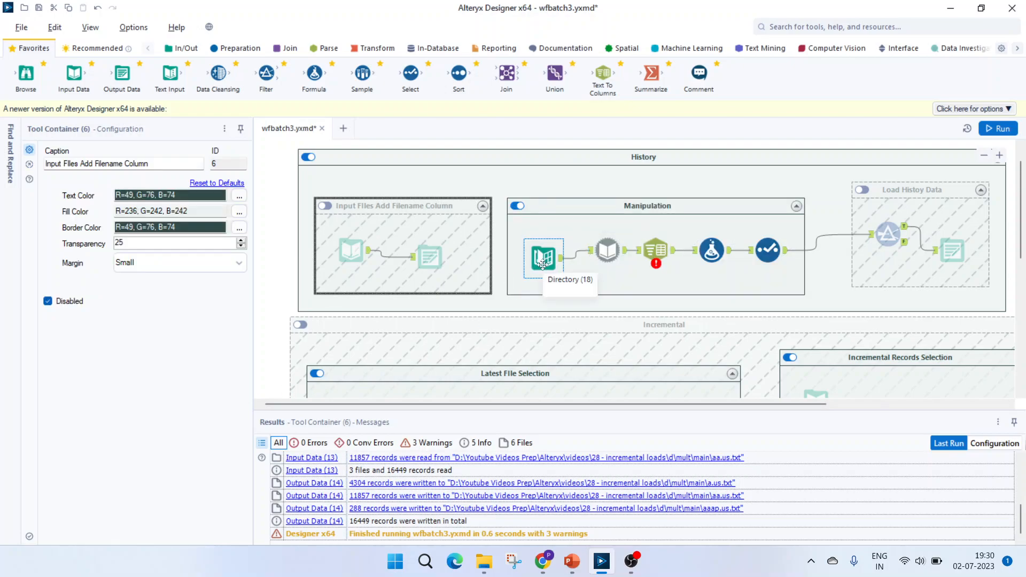
click(542, 258)
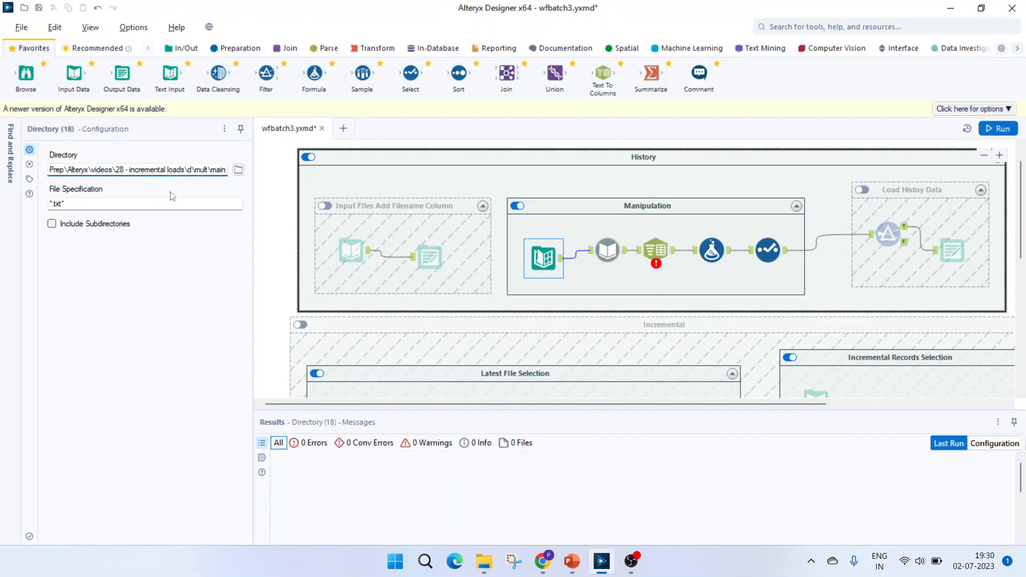
click(137, 169)
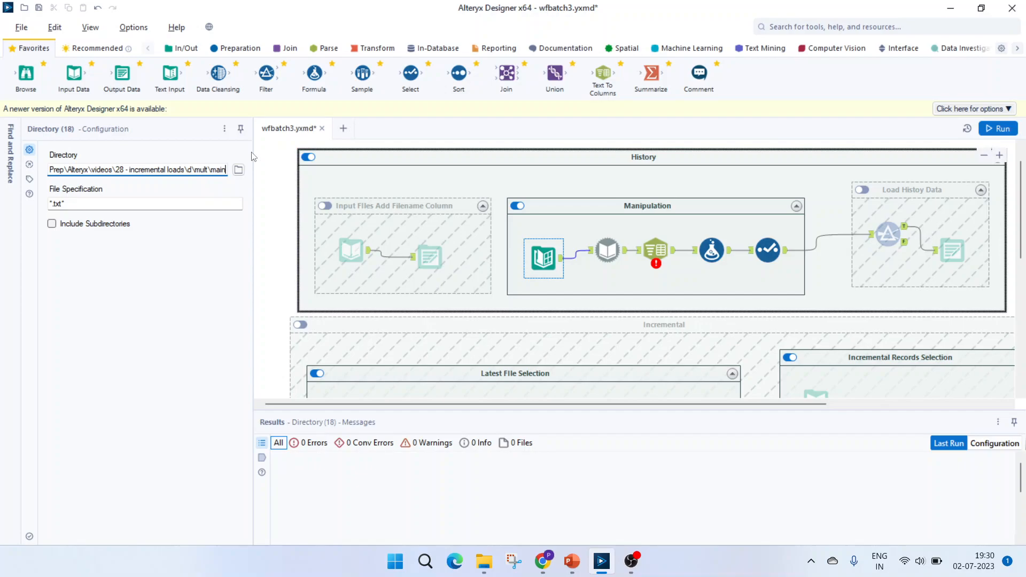
mouse_move(101, 213)
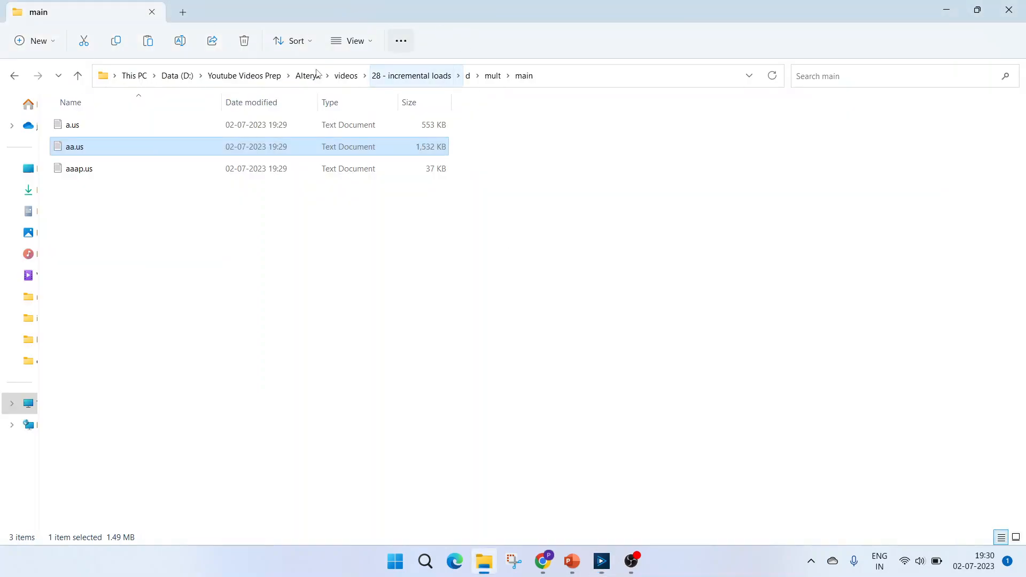
Step: Review the Dynamic Input tool's settings and run the workflow again
click(601, 567)
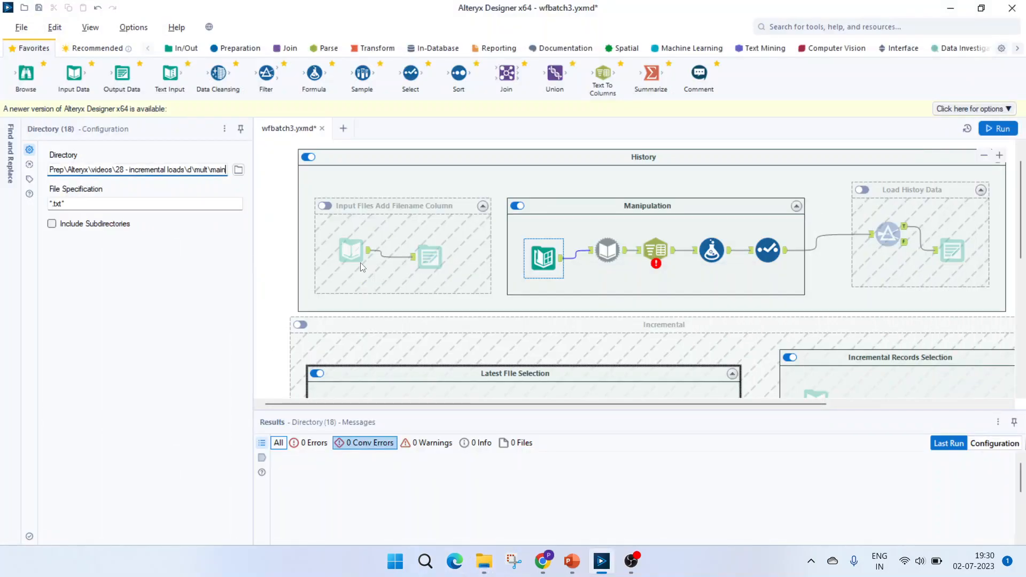
click(607, 250)
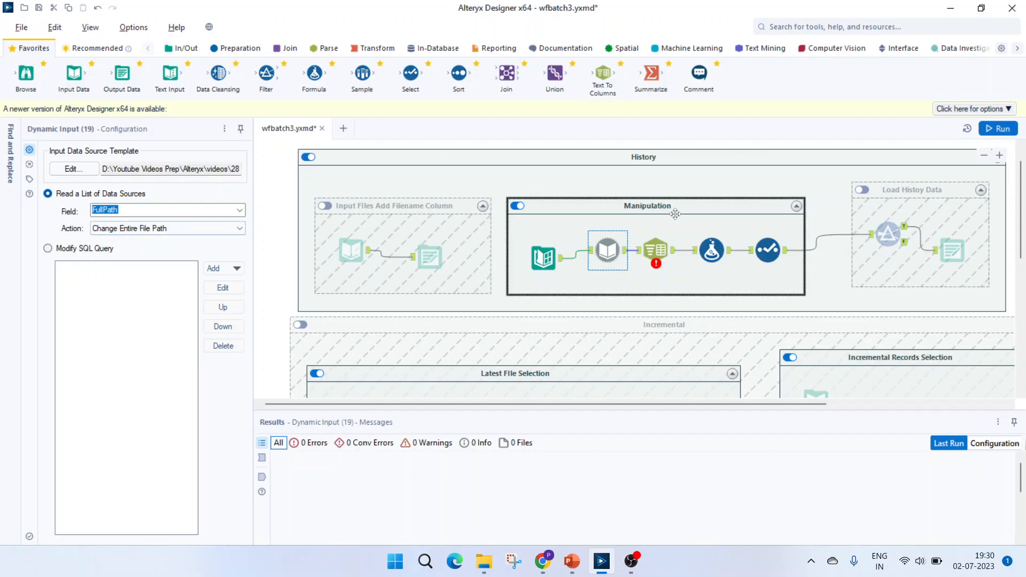
mouse_move(608, 250)
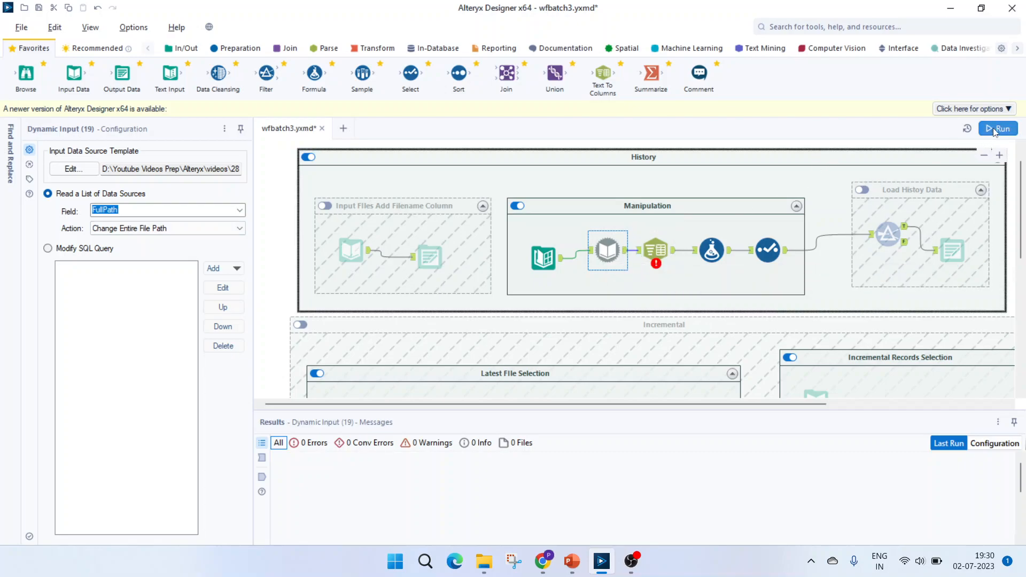
click(997, 129)
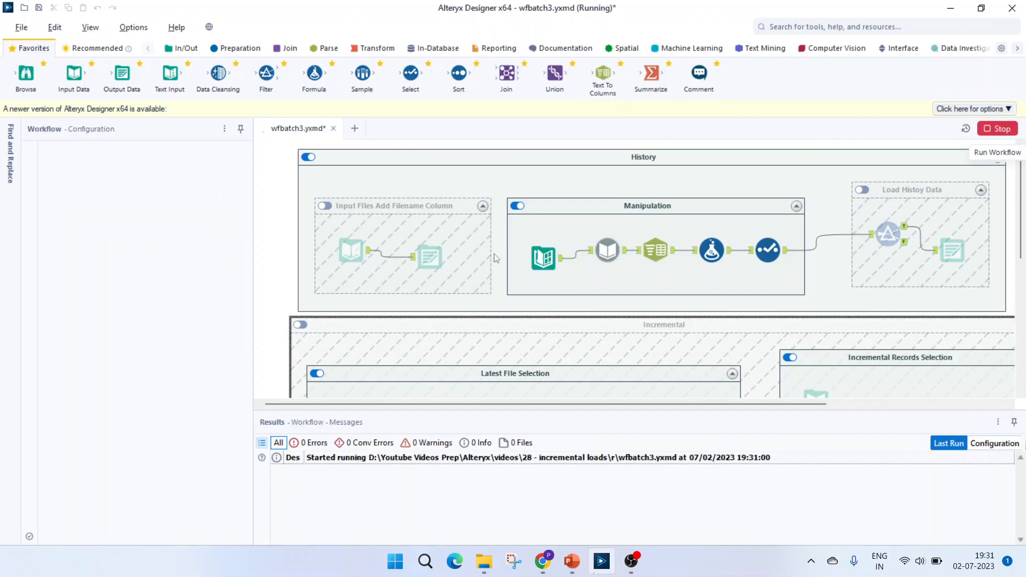
Step: Review the three files found by Directory and the 16,449 records read by Dynamic Input
click(607, 250)
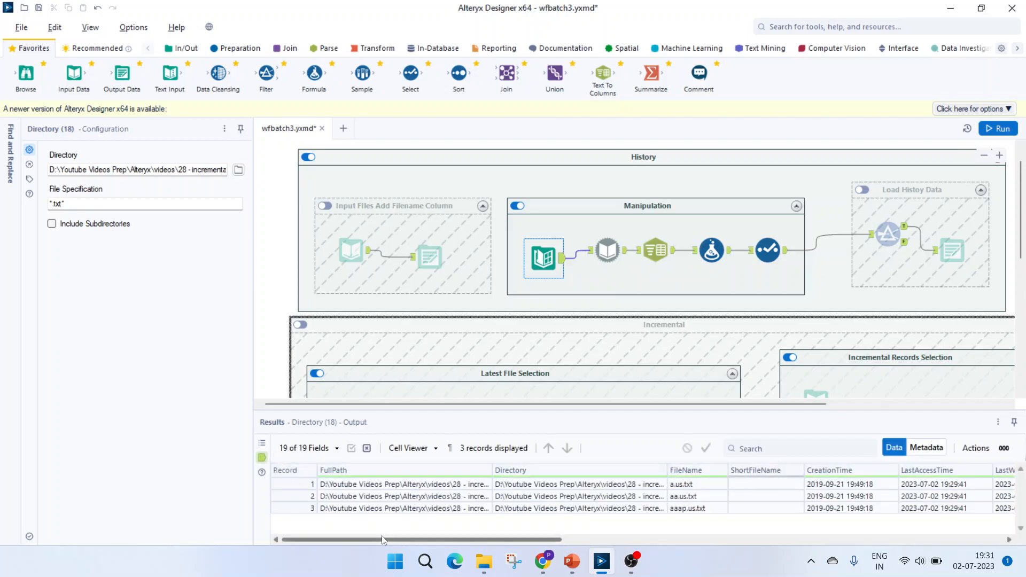
mouse_move(483, 561)
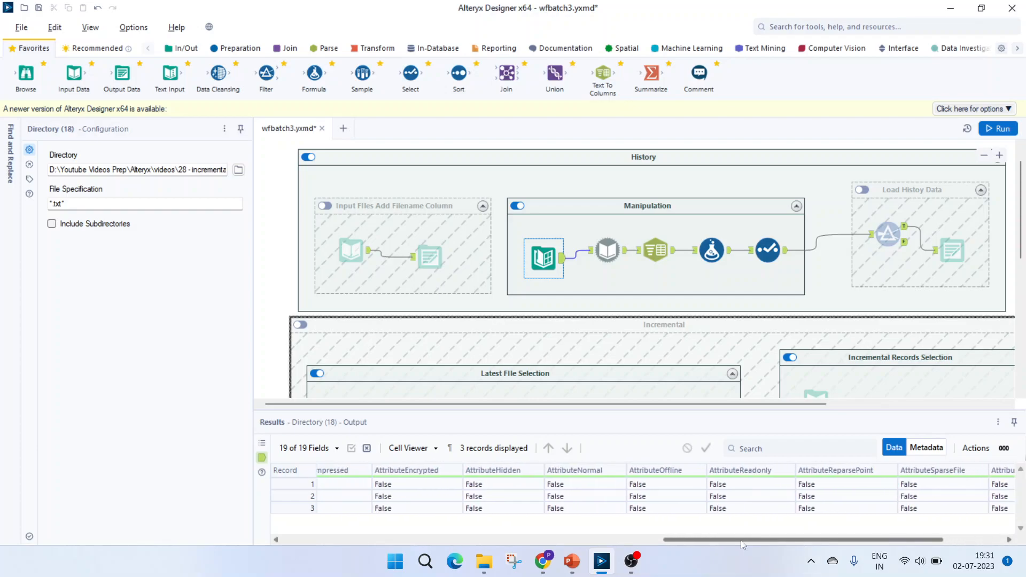
click(607, 250)
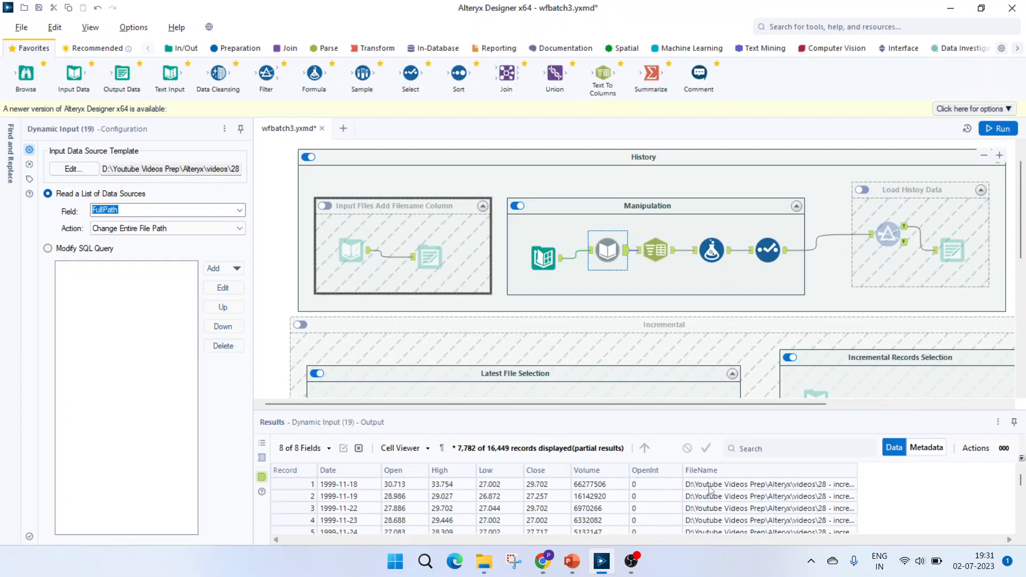
mouse_move(858, 487)
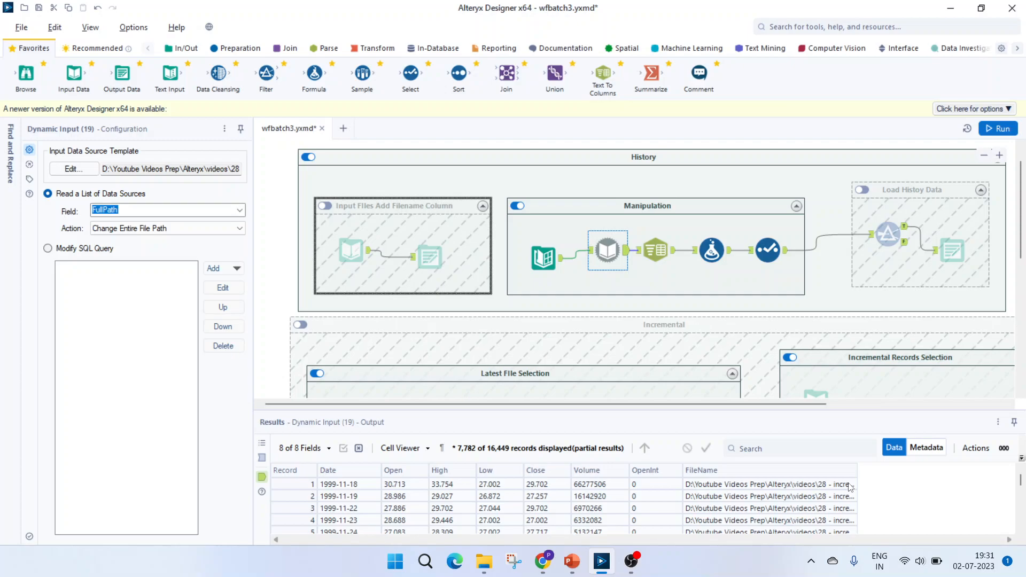
mouse_move(955, 426)
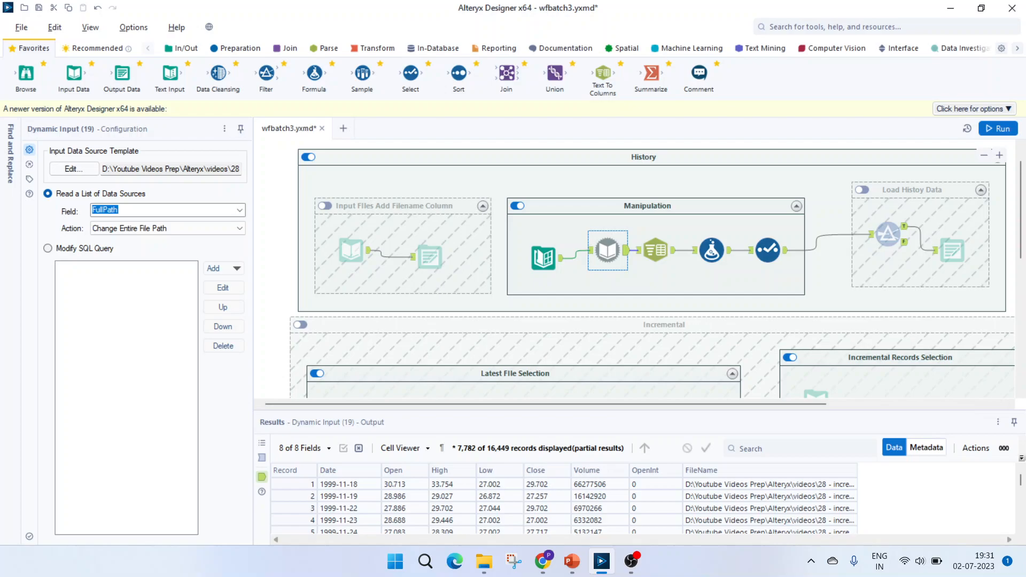
mouse_move(655, 250)
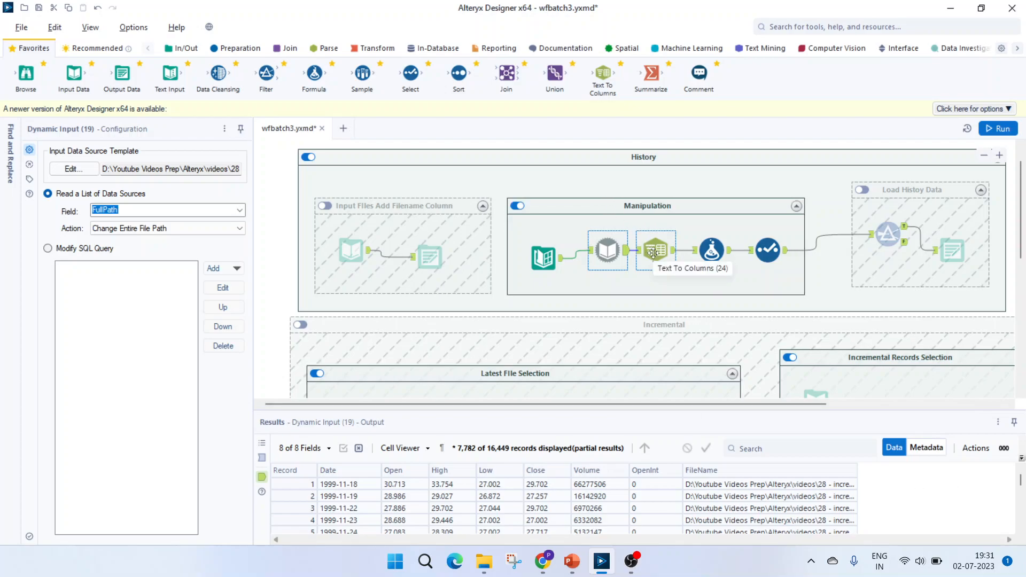
Step: Review Text To Columns splitting FileName on backslashes into FileName1–9
click(655, 251)
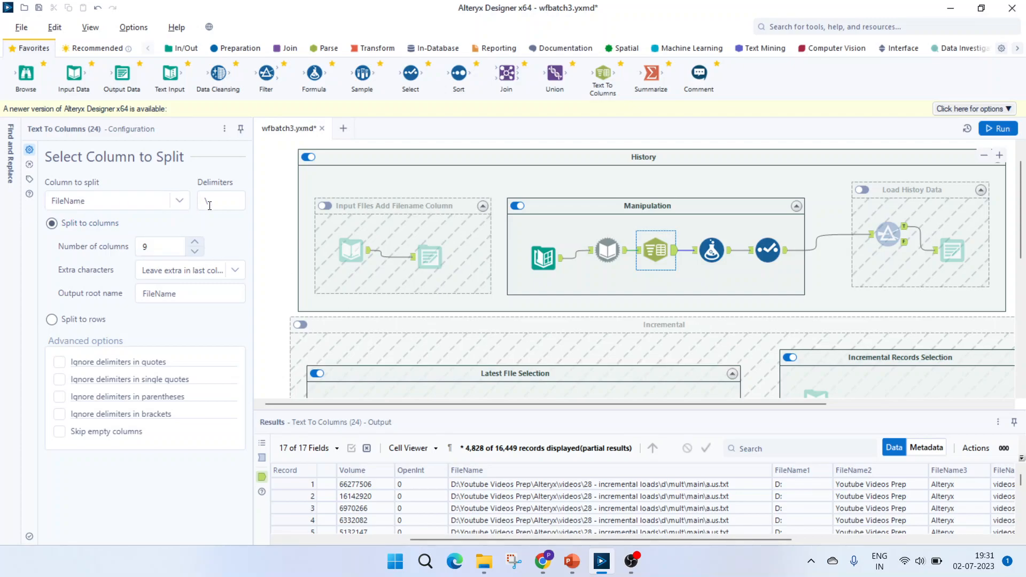
click(221, 201)
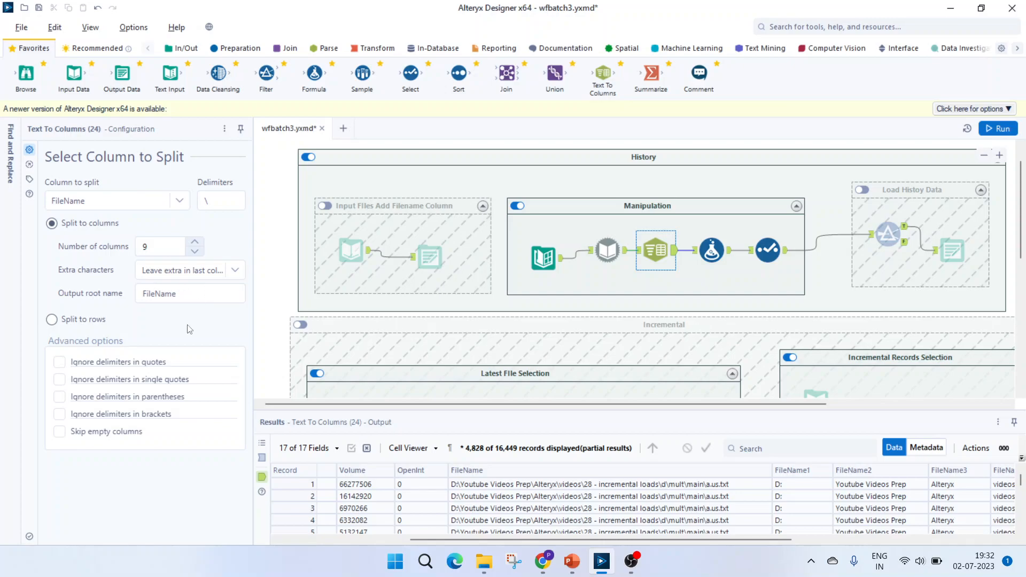
click(712, 250)
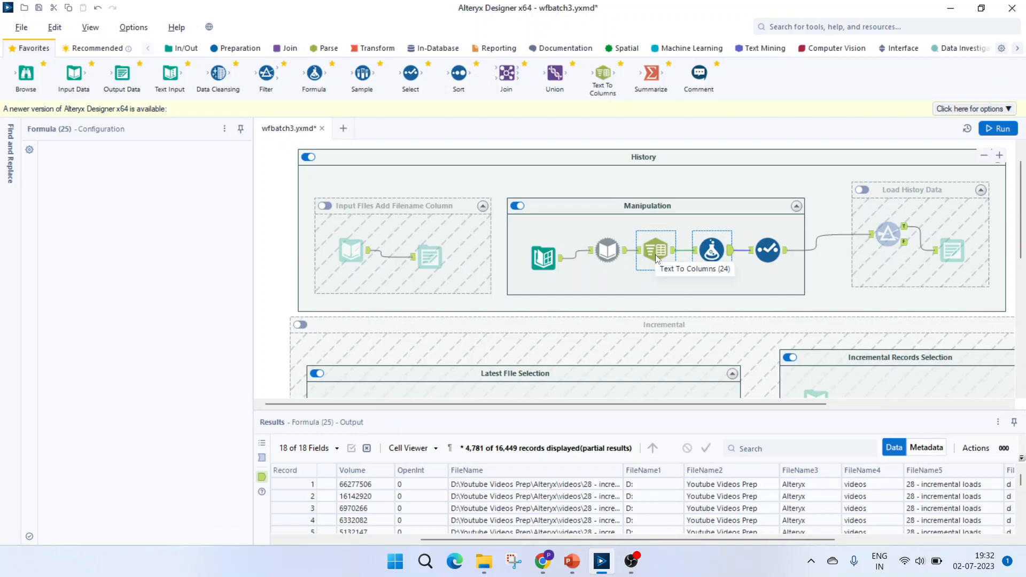
click(654, 250)
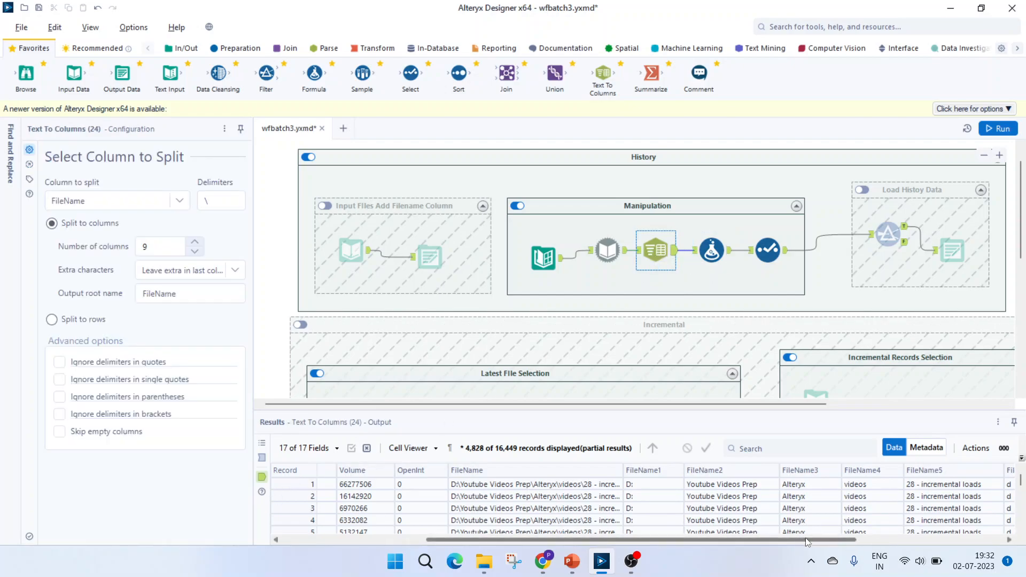
scroll(right, 3)
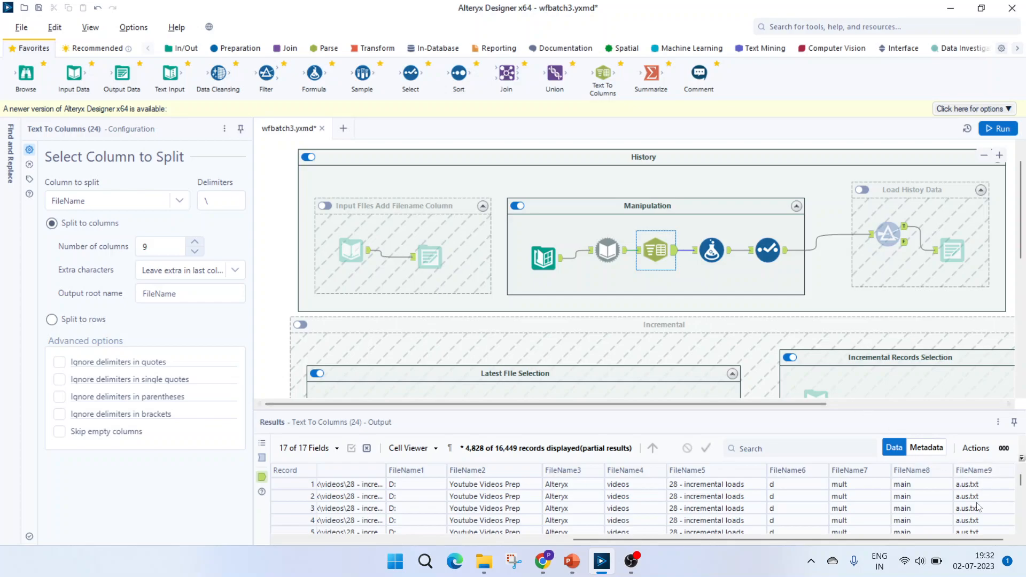
Step: Review the Formula Replace([FileName9], ".us.txt", "") that derives Name
click(711, 250)
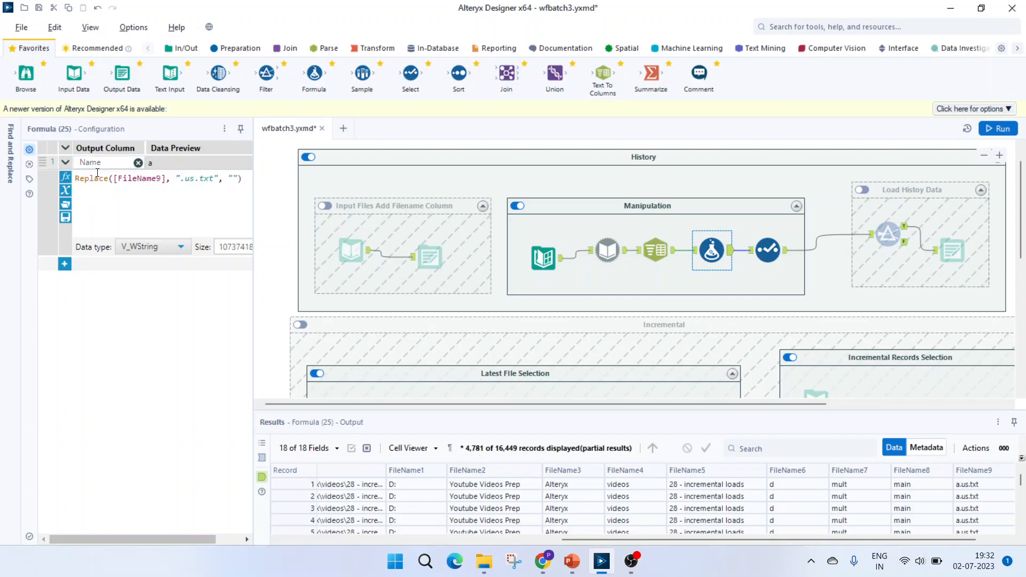
click(767, 250)
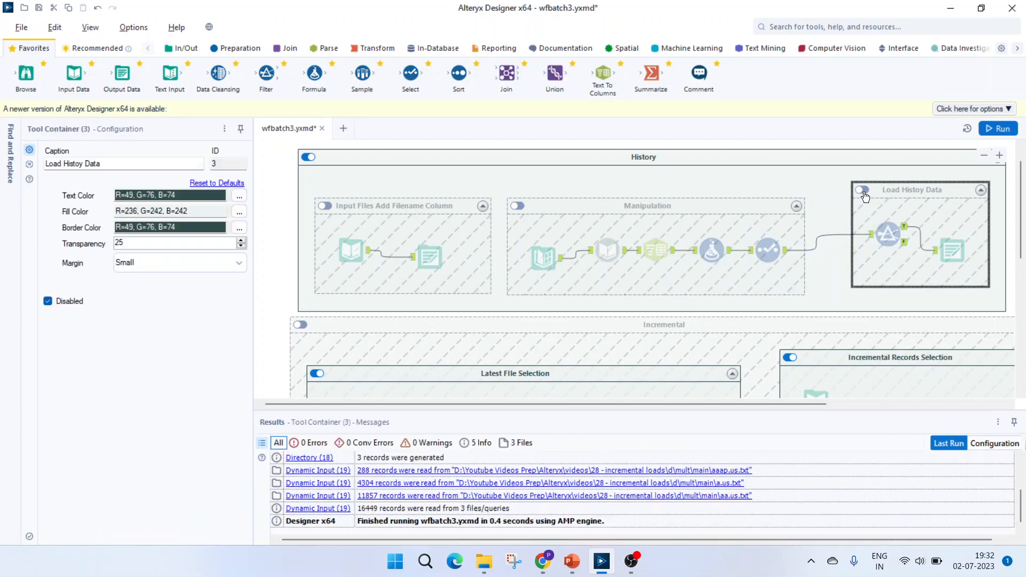
Step: Enable only the Load History Data container, then check the a.us, aa.us and aaap.us source files in File Explorer
click(861, 190)
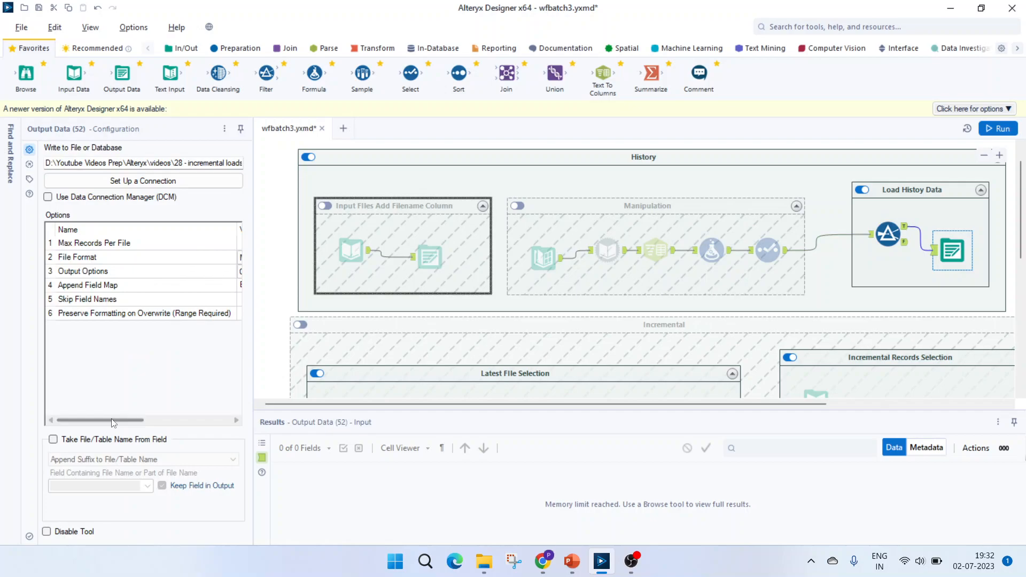
drag(101, 420, 167, 420)
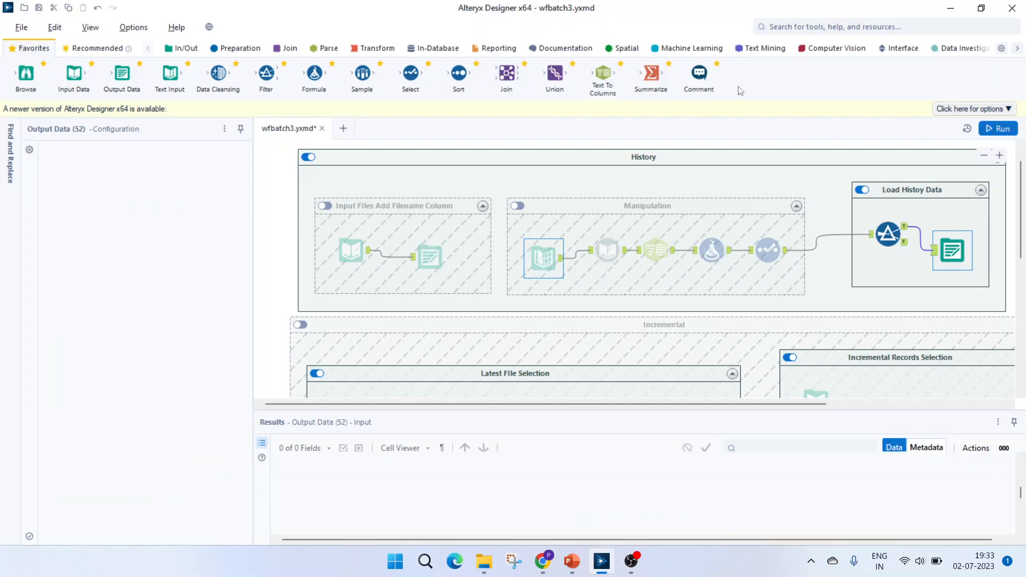
click(543, 257)
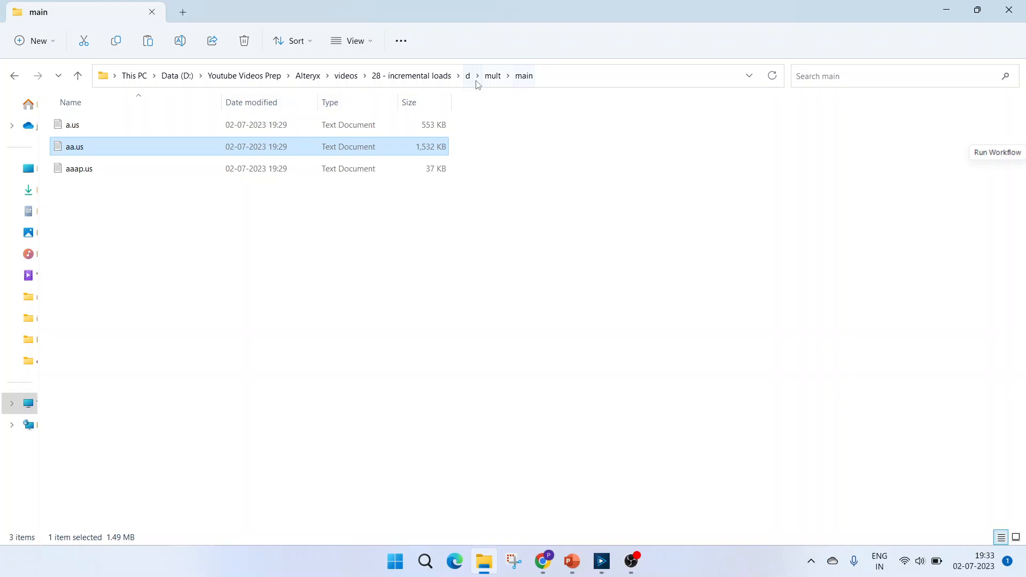
Step: Confirm the op output folder under '28 - incremental loads' is empty and return to the project folder
click(410, 75)
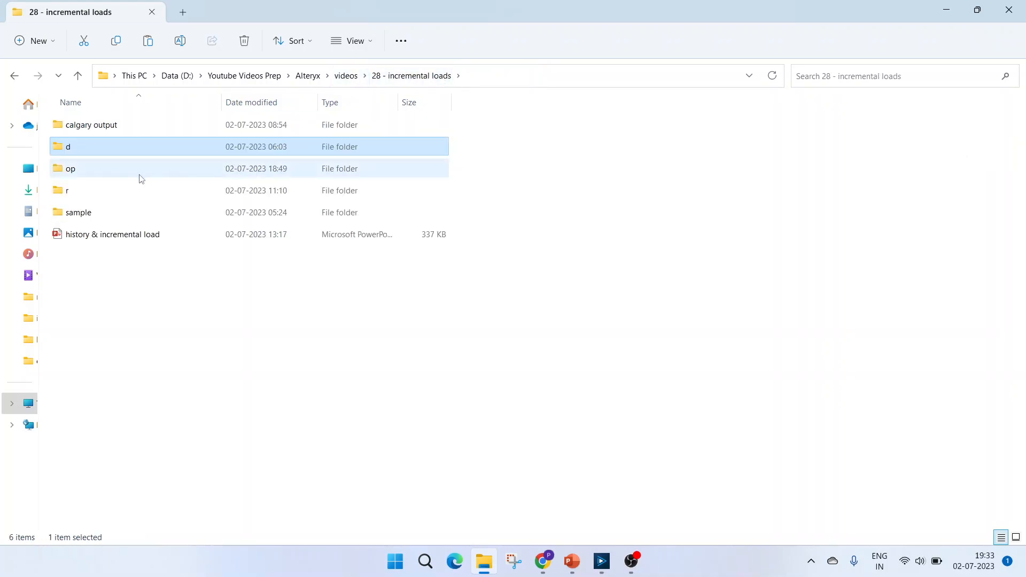
double_click(71, 168)
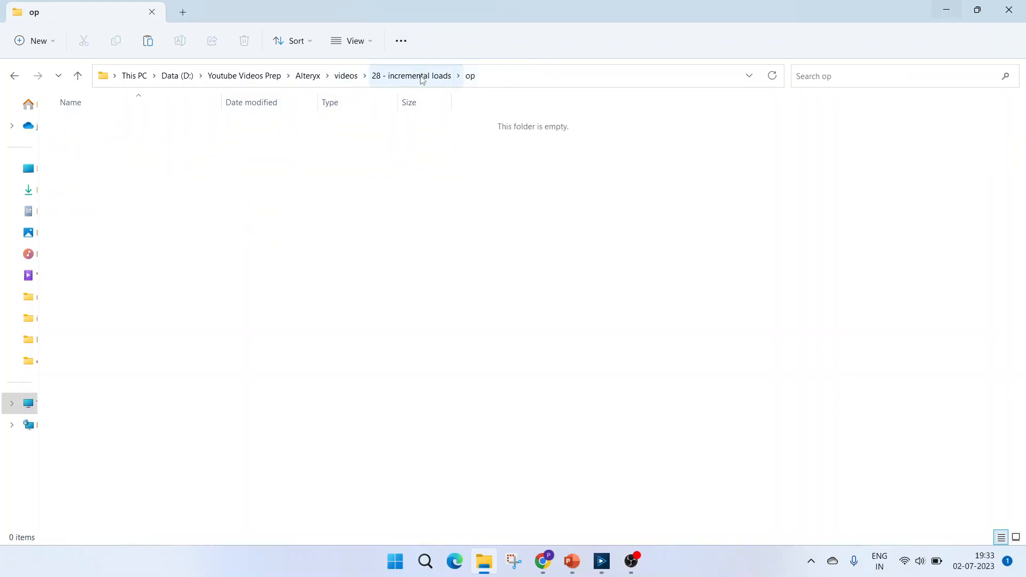
click(411, 76)
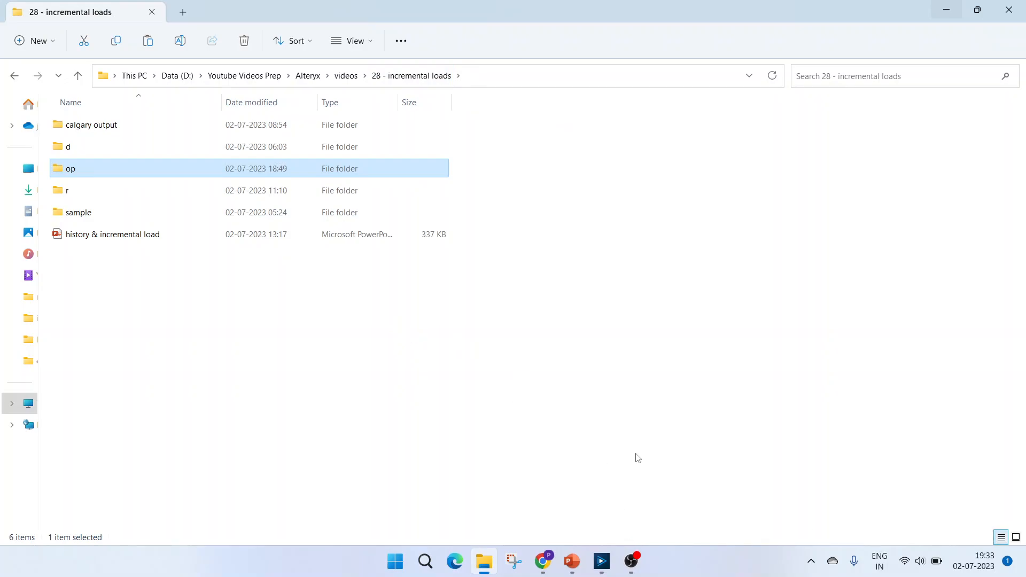
double_click(71, 168)
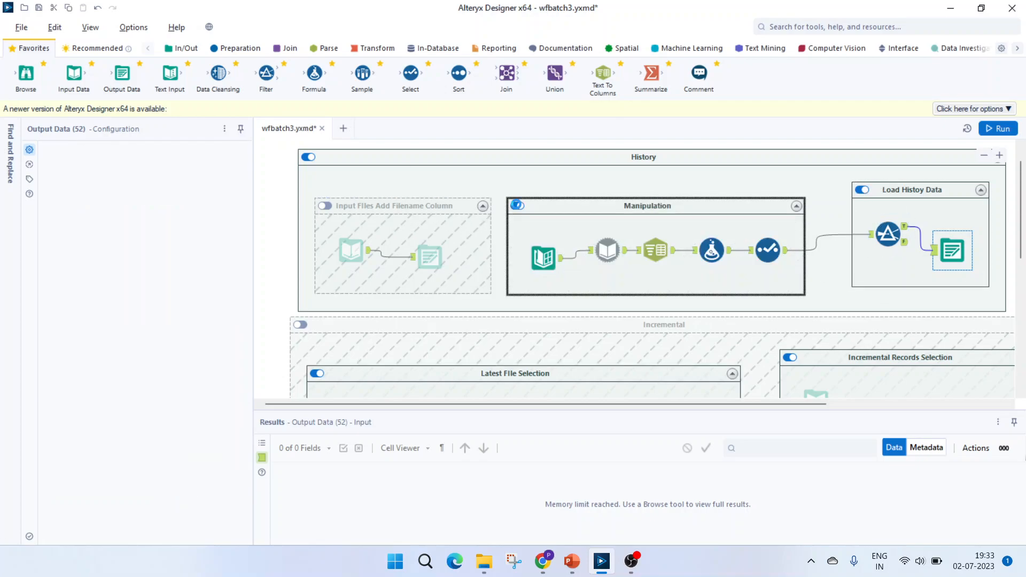
Step: Run the history workflow so the Output Data tool writes oo.xlsx into the op folder
click(997, 129)
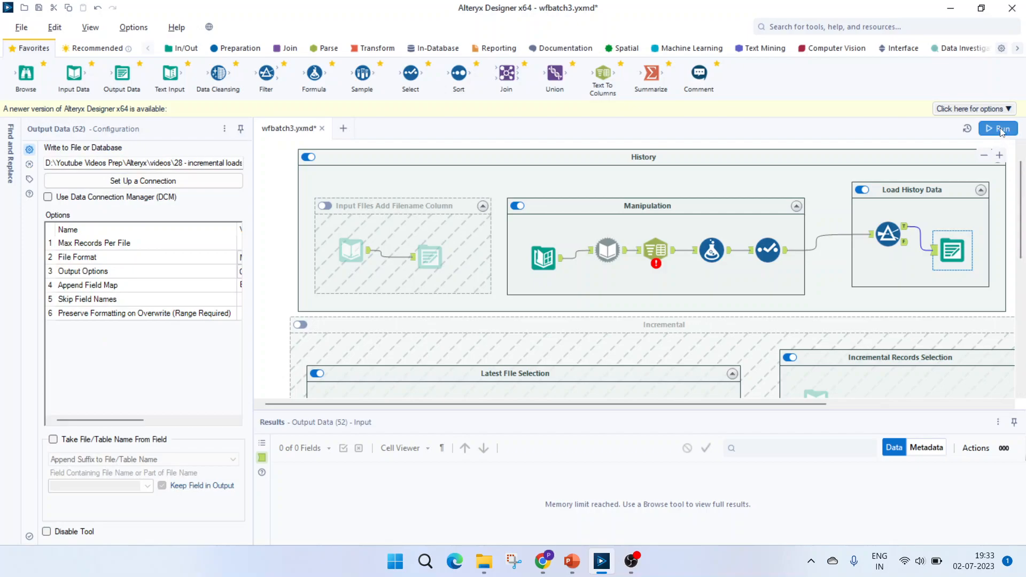
click(997, 128)
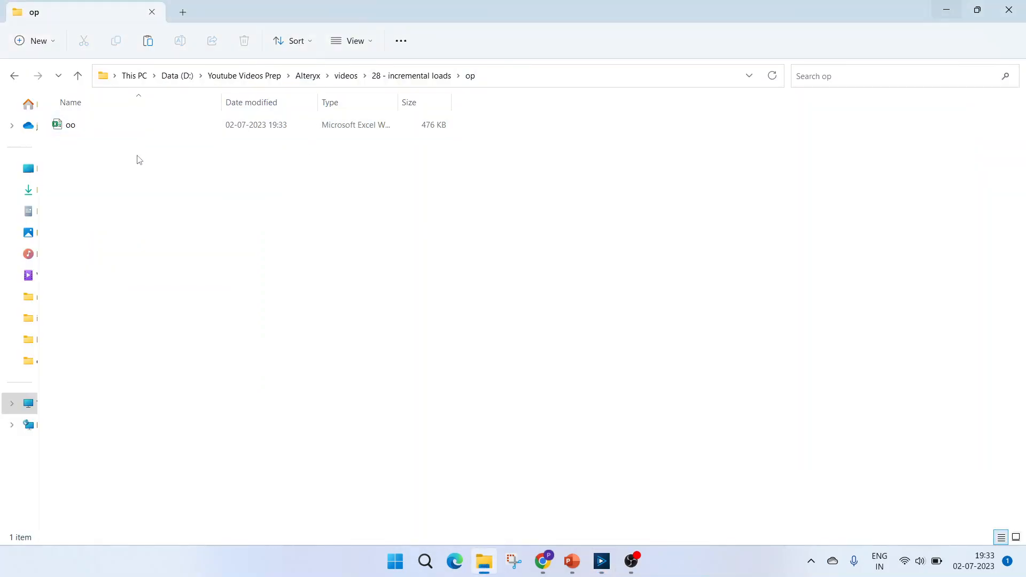
Step: Open the oo workbook in Excel to check the loaded Date, Open, High, Low, Close and Name rows
click(70, 123)
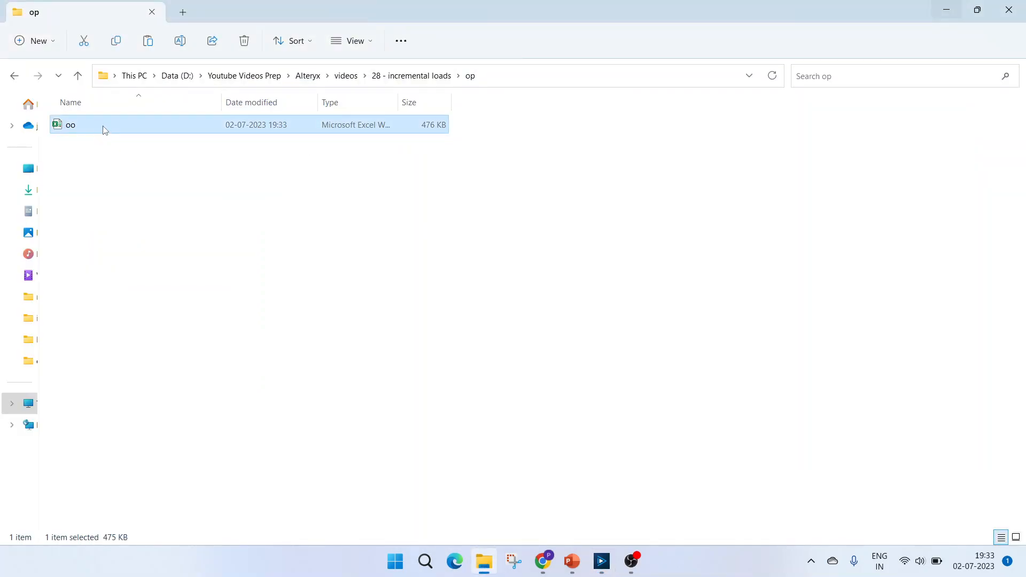
double_click(70, 125)
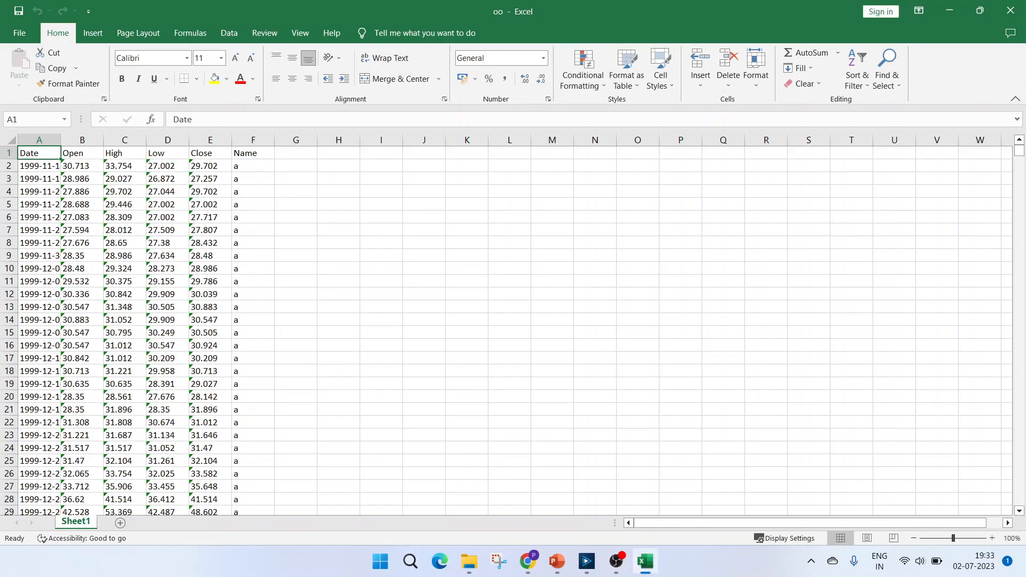
click(39, 332)
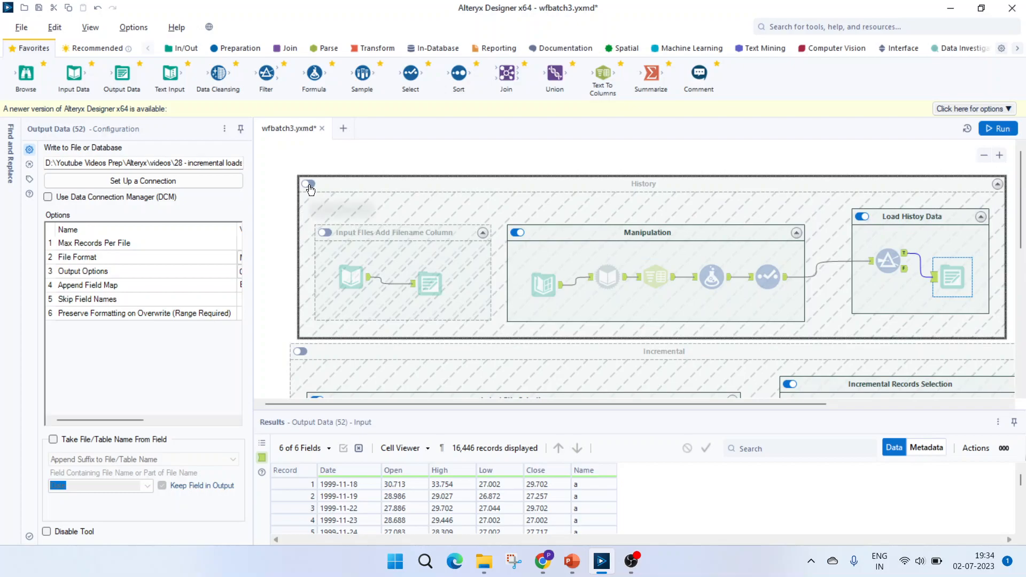
Step: Review the Latest File Selection container's Directory and Sort tools, then run the incremental workflow
scroll(down, 3)
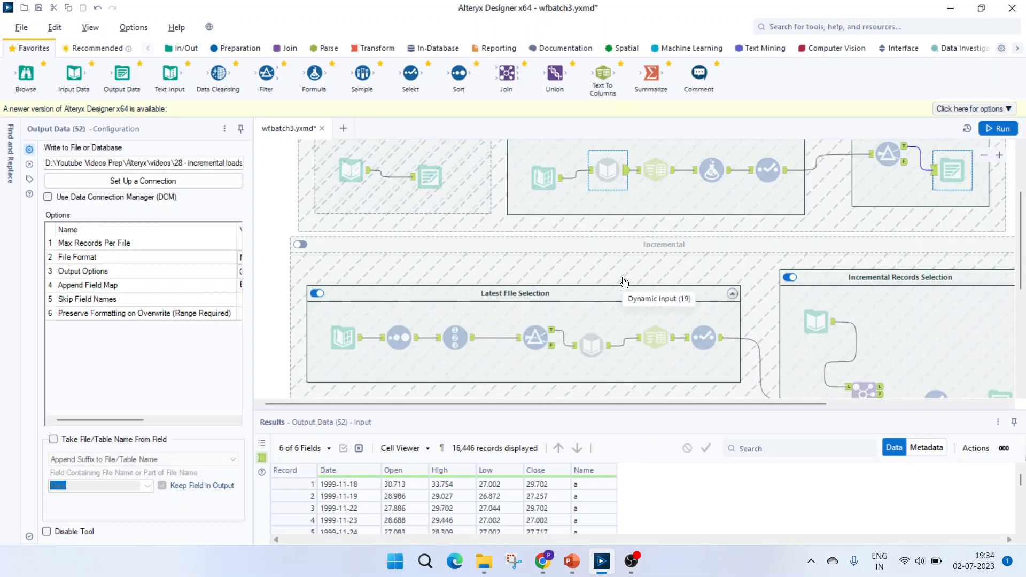
mouse_move(299, 244)
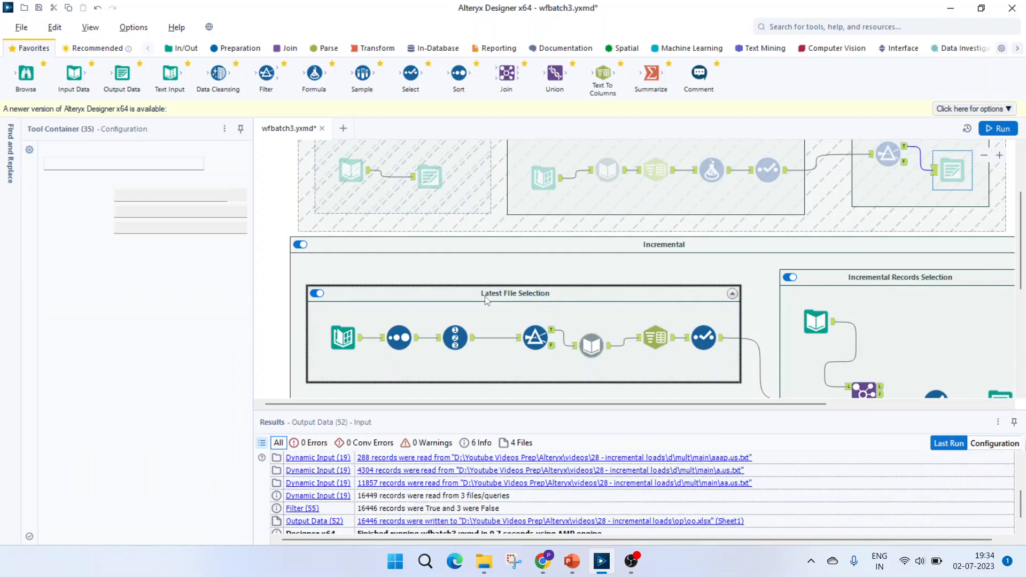
click(515, 293)
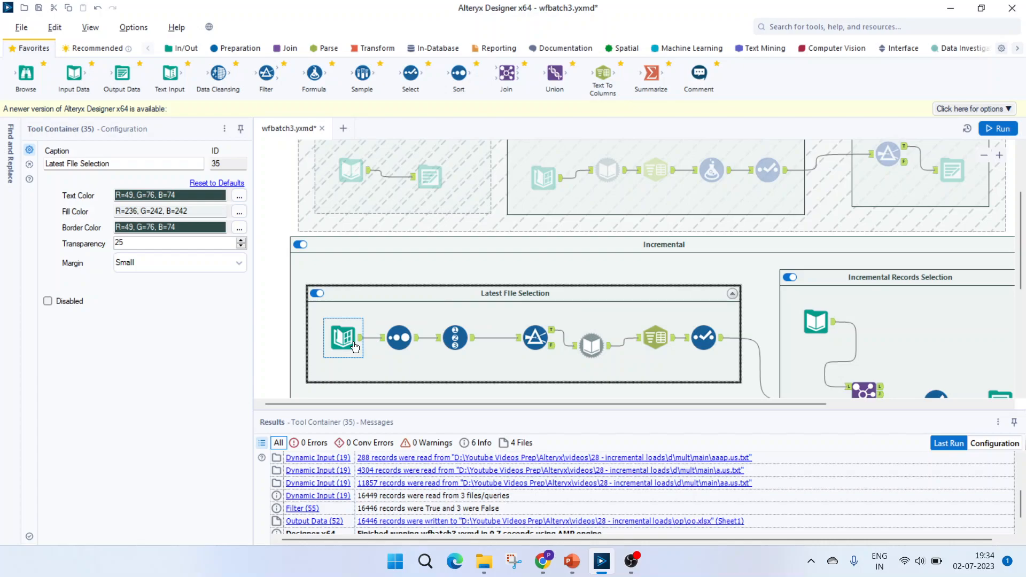
click(343, 338)
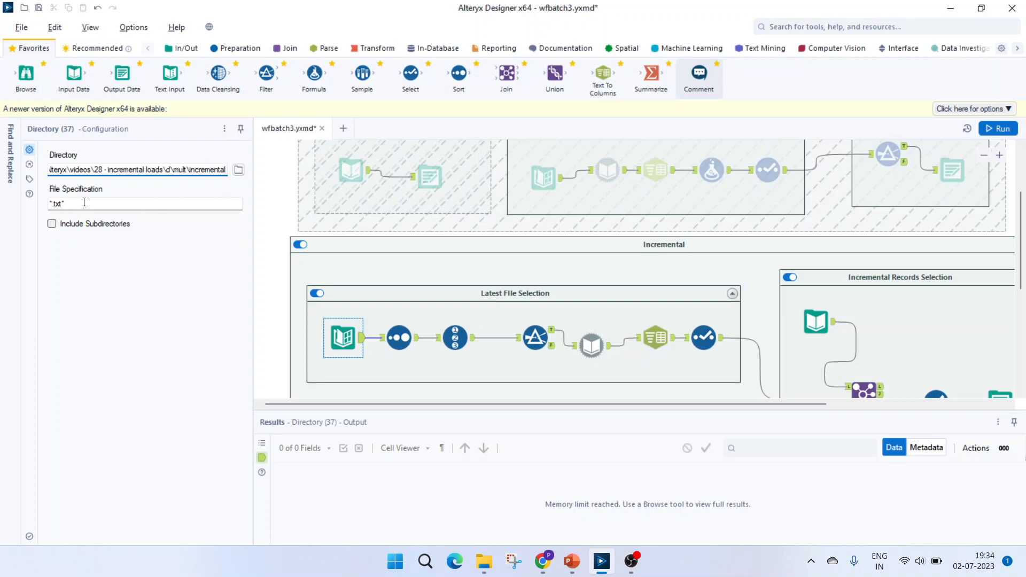
mouse_move(803, 502)
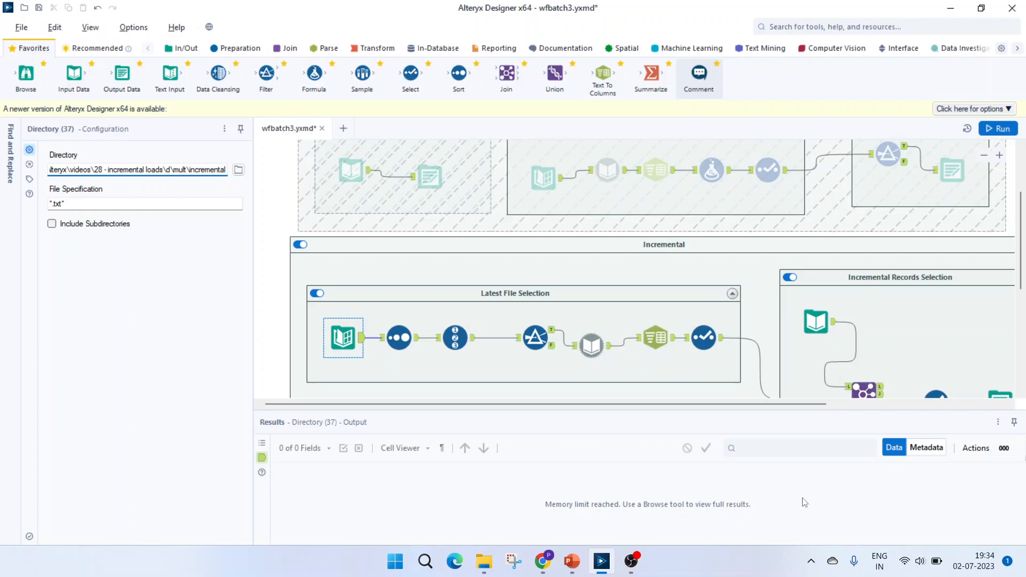
click(398, 337)
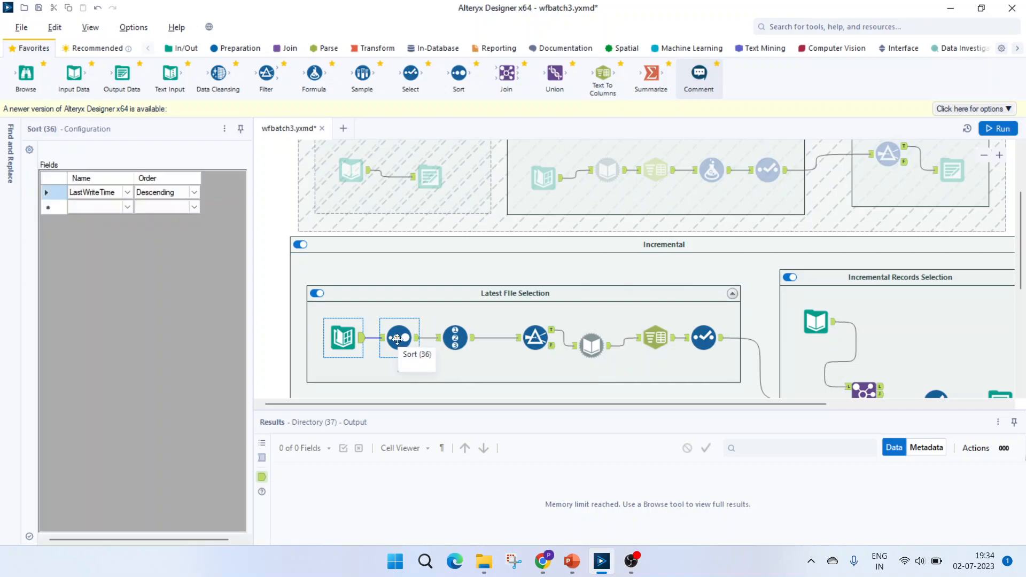
click(399, 338)
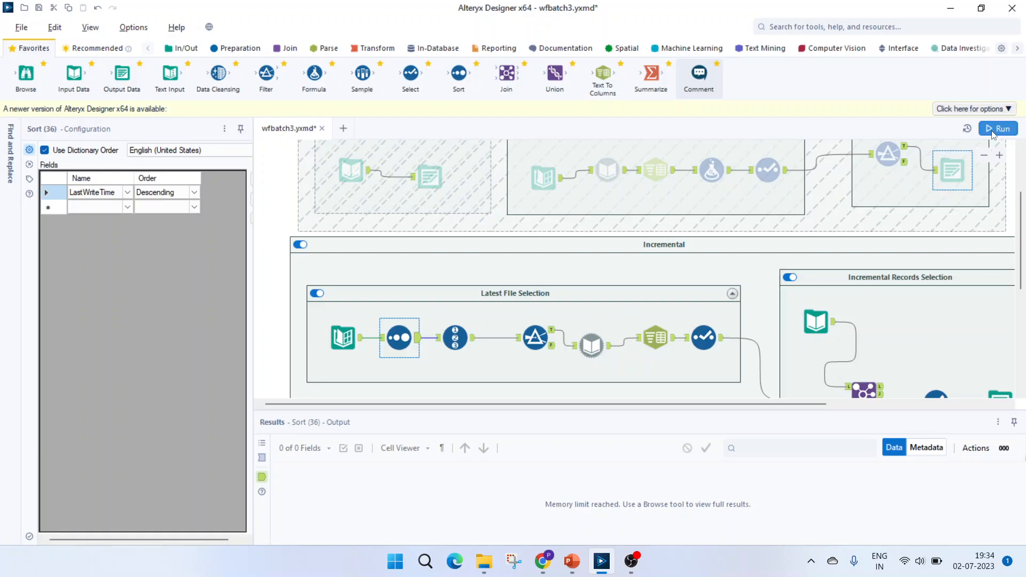
click(997, 129)
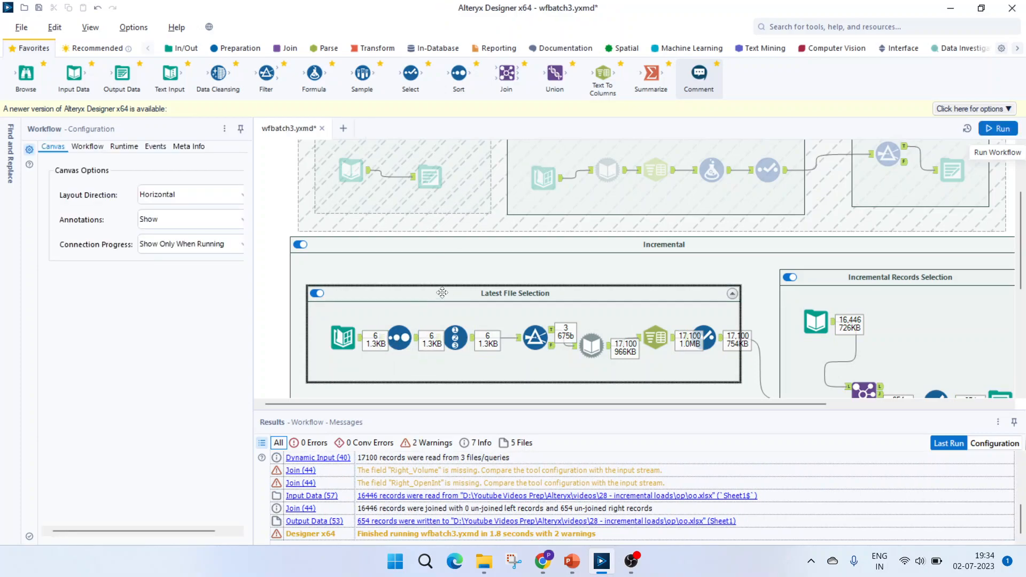
Step: Inspect the directory file list and the descending LastWriteTime sort output
click(342, 336)
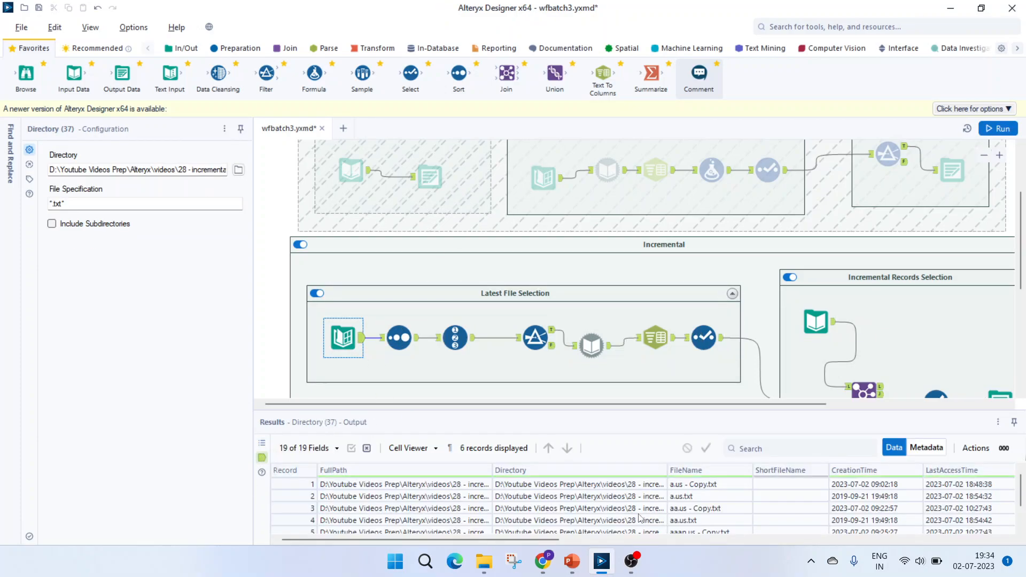
scroll(right, 3)
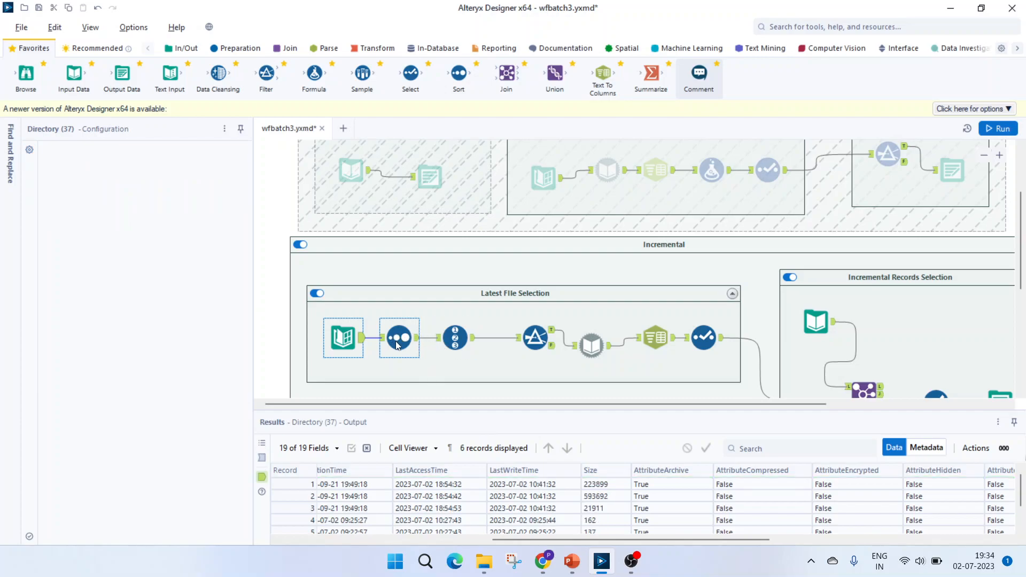
click(399, 338)
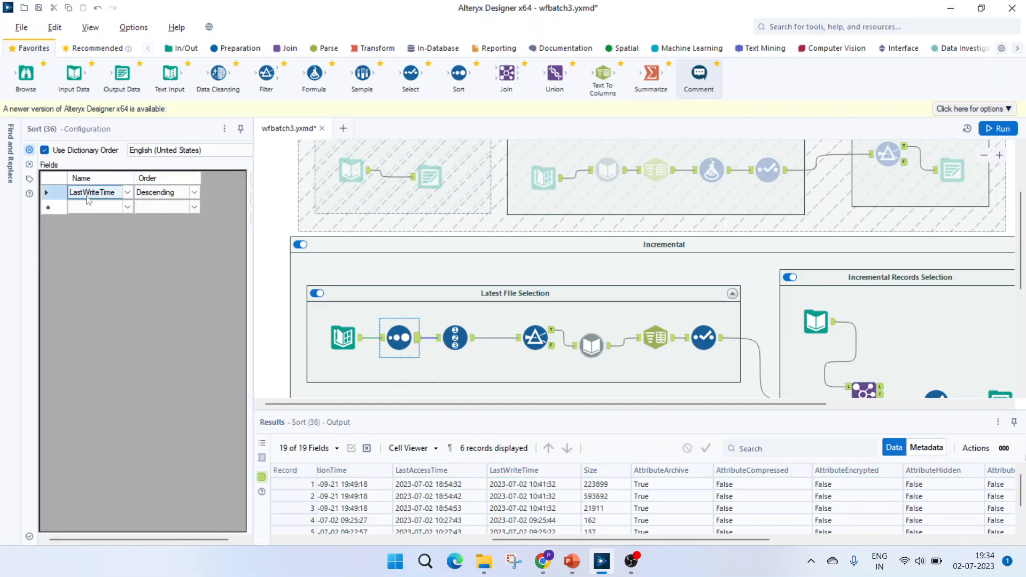
click(96, 207)
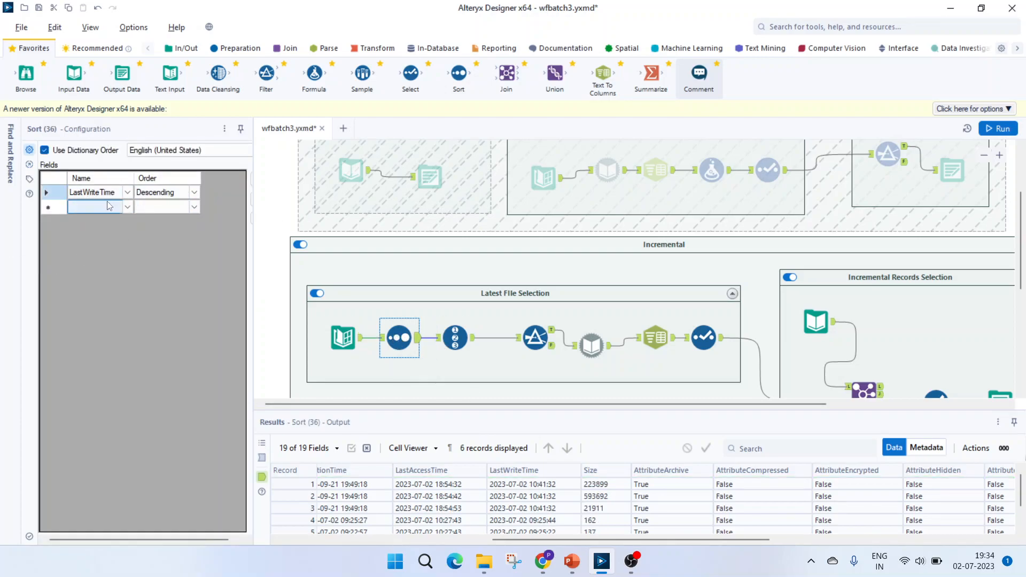
click(456, 336)
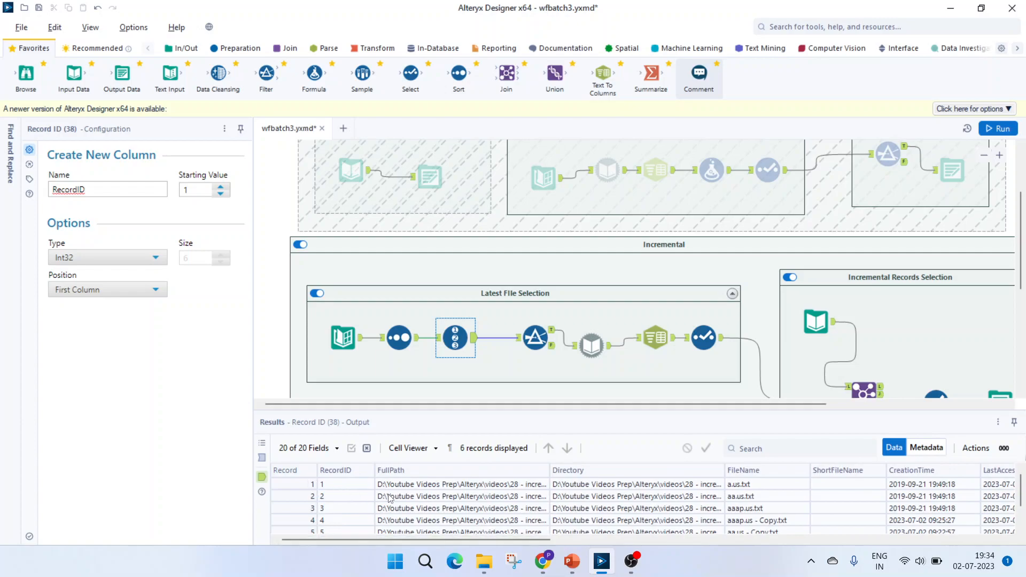
mouse_move(411, 474)
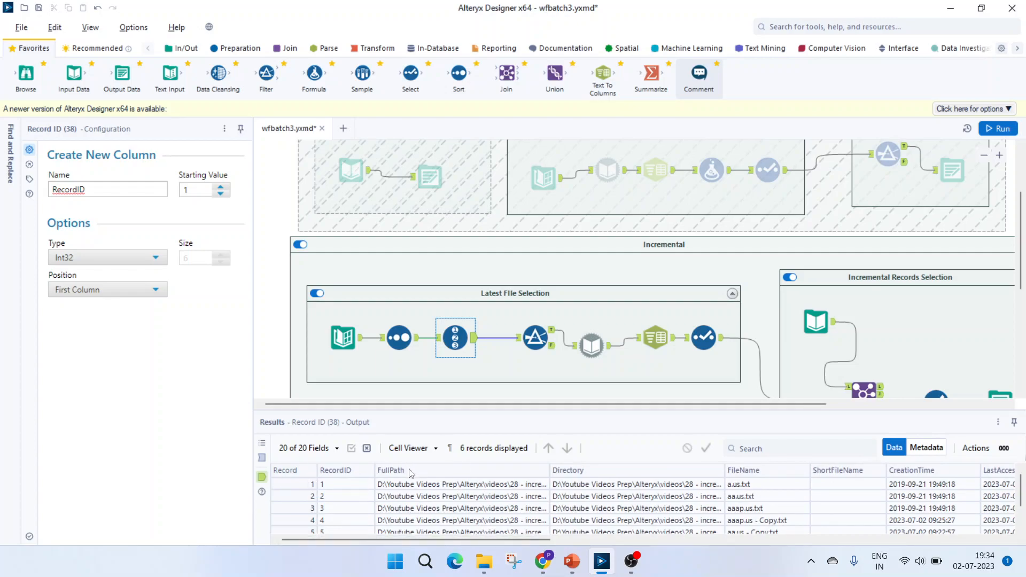
mouse_move(513, 359)
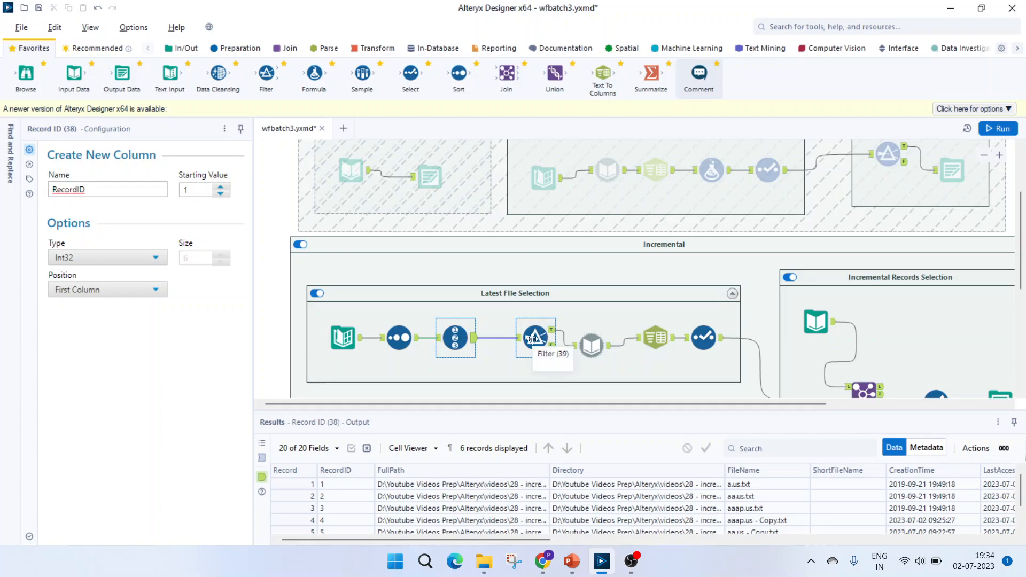
Step: Check the Filter keeping the three newest files and compare their last write times
click(534, 337)
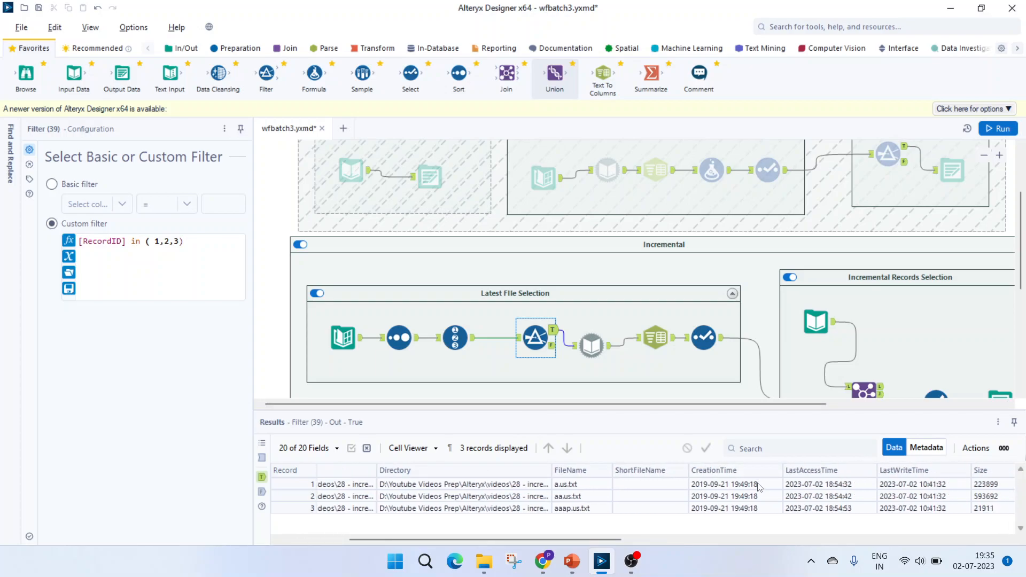
click(734, 484)
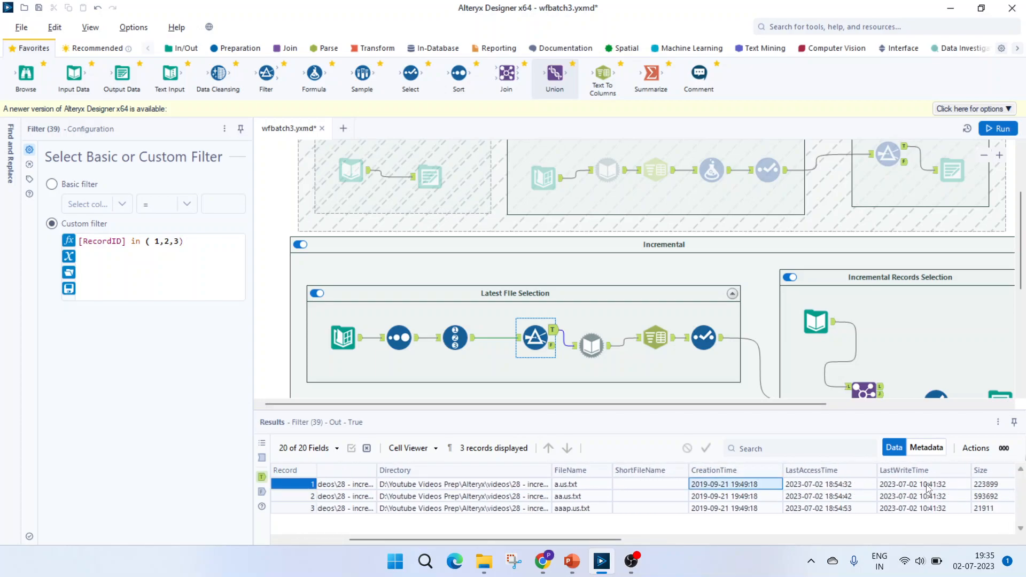
click(922, 495)
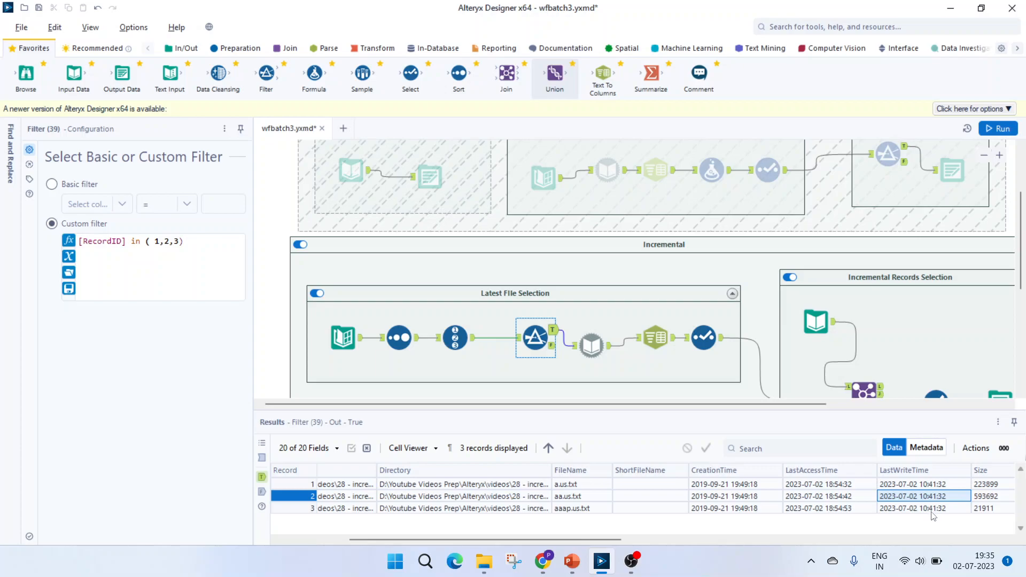
click(483, 561)
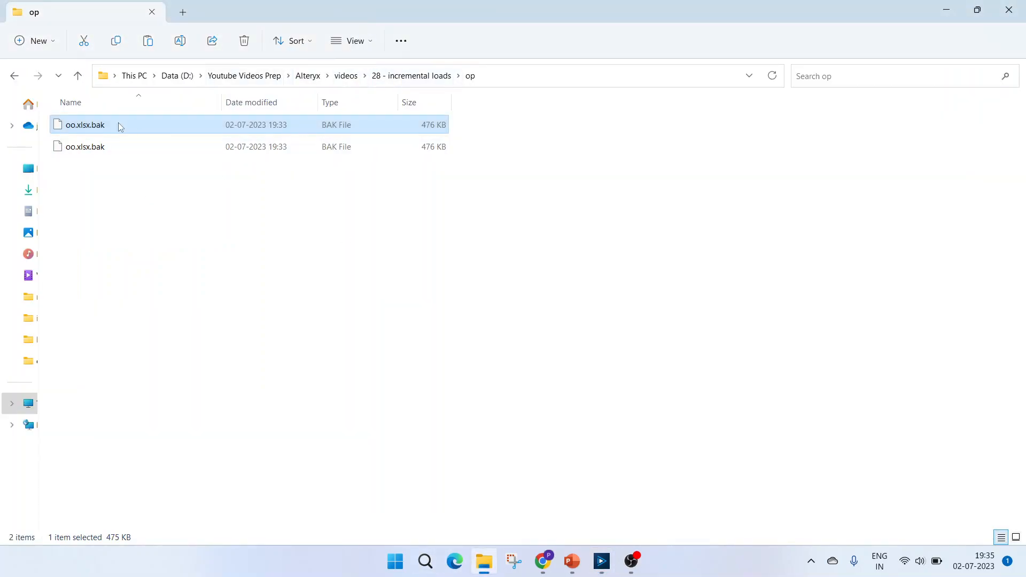
Step: Browse the incremental data folder listing a.us, aa.us and aaap.us with their small copies, then return to Alteryx
click(410, 75)
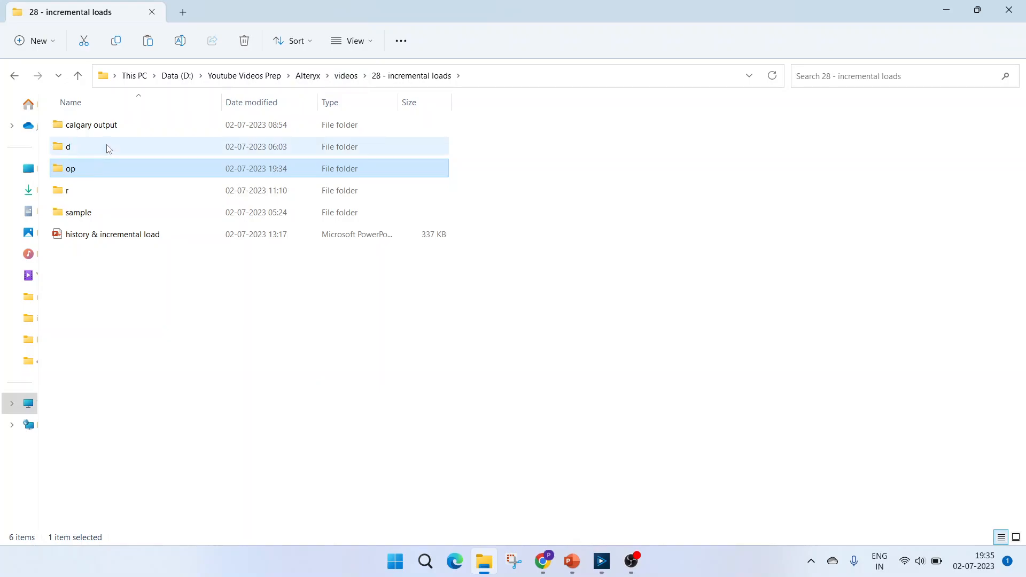
double_click(67, 146)
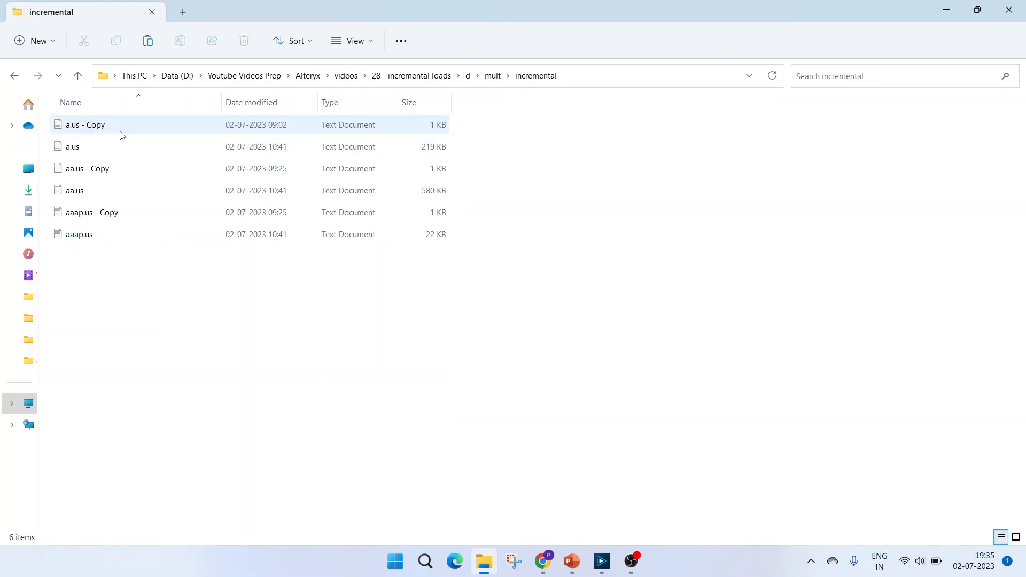
click(72, 146)
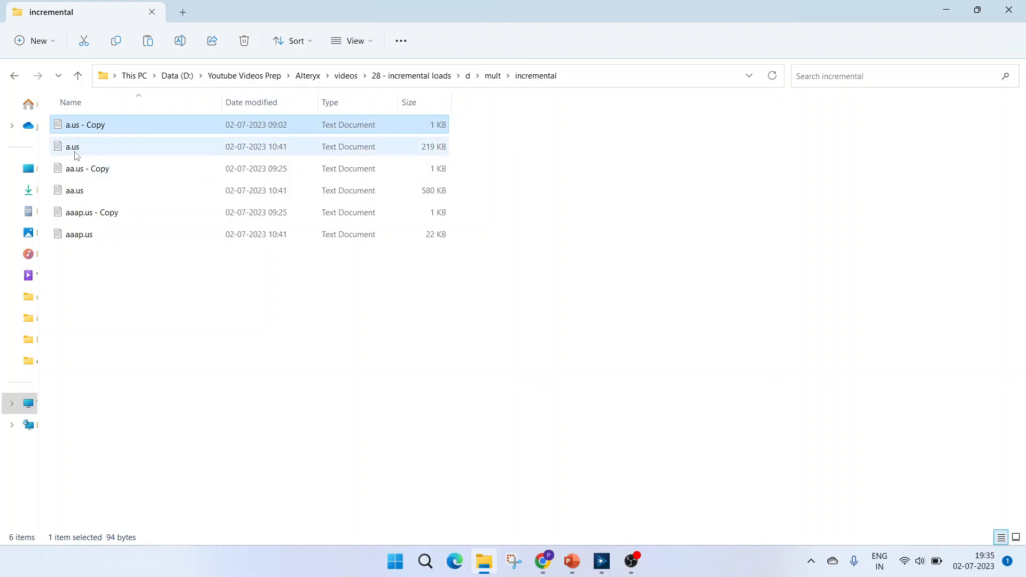
click(599, 561)
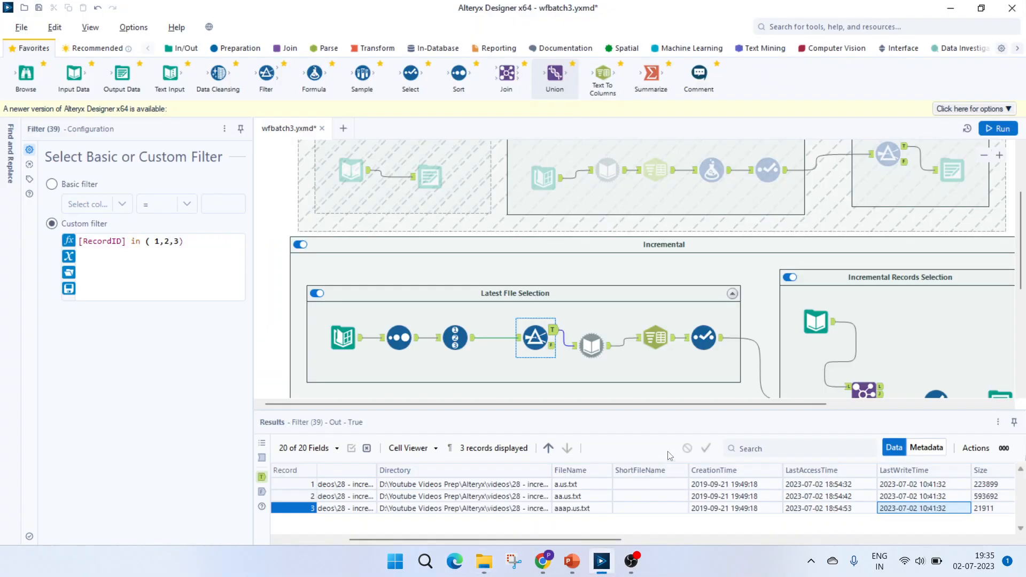
Step: Review the Dynamic Input tool's template file settings, leaving them unchanged for the 17,100 records read
click(591, 345)
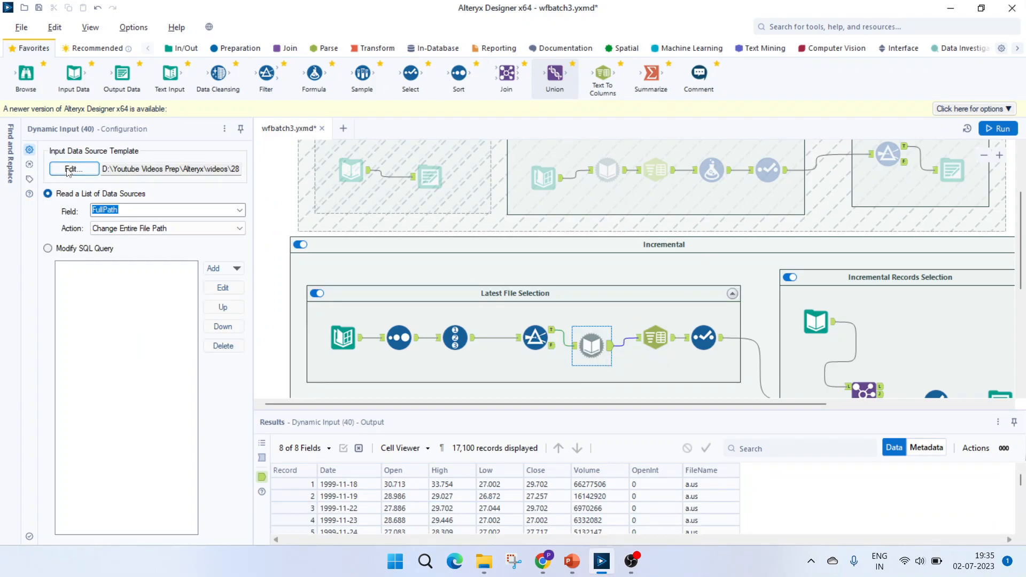
click(72, 168)
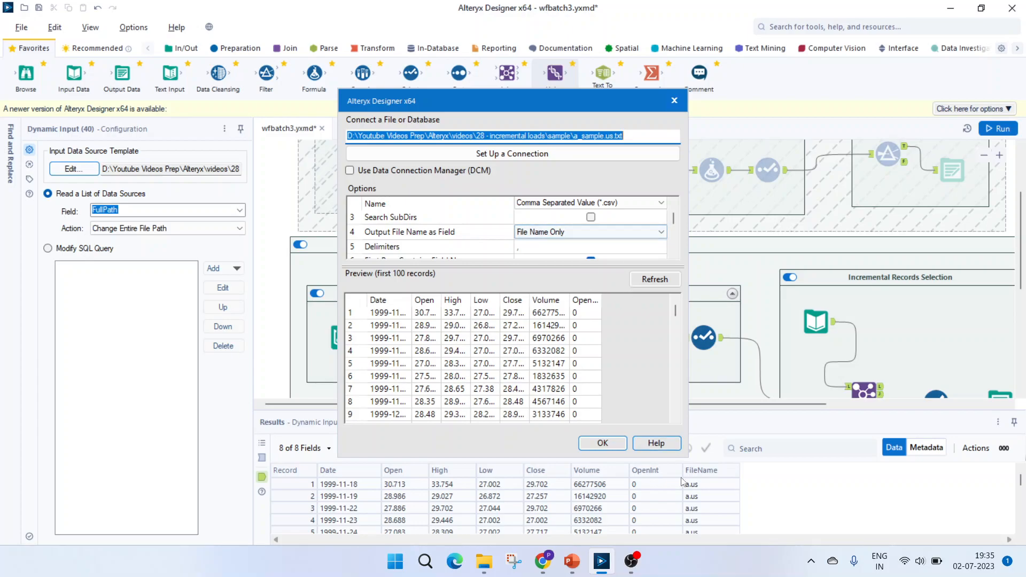
click(600, 443)
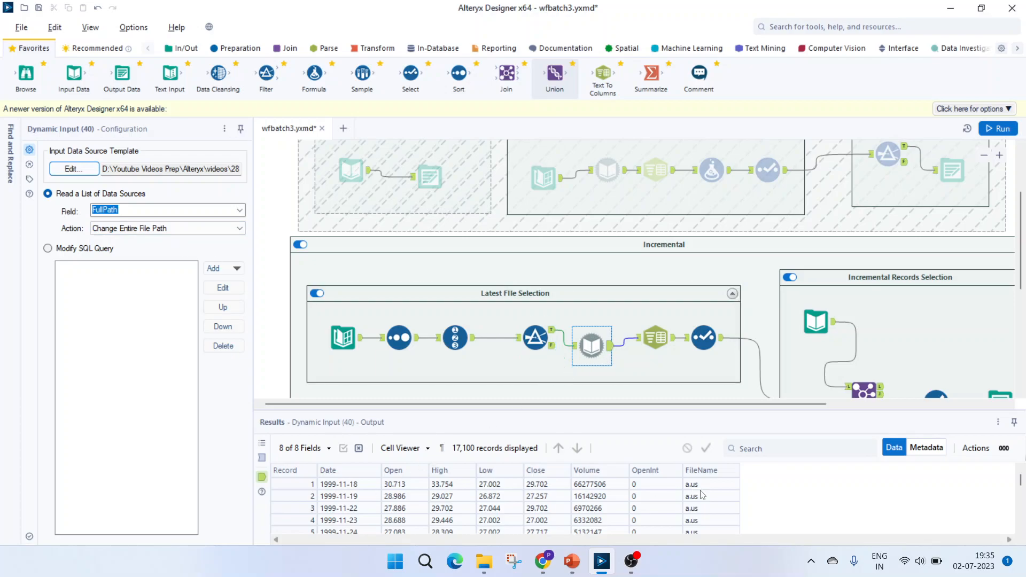
mouse_move(361, 515)
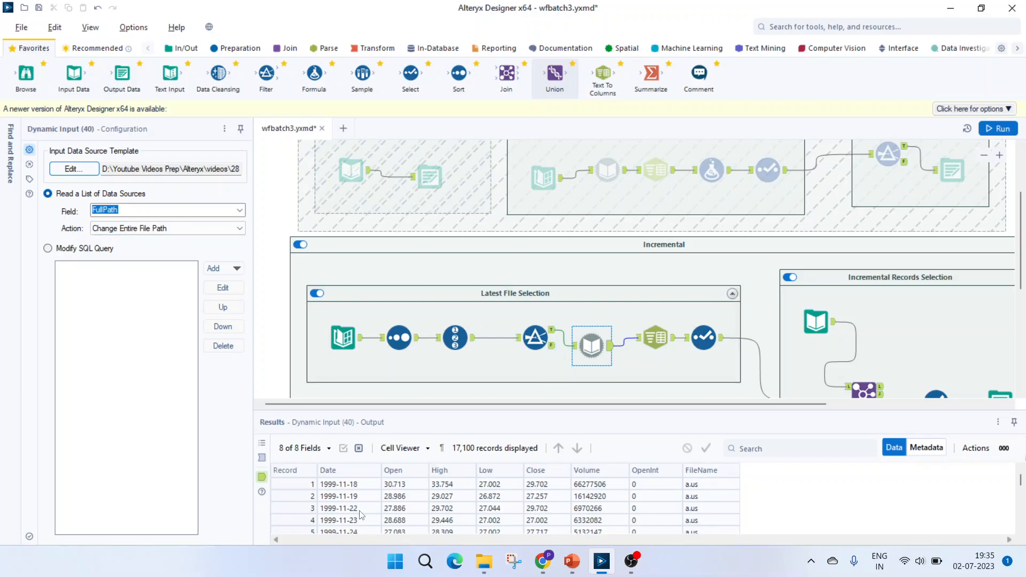
mouse_move(639, 510)
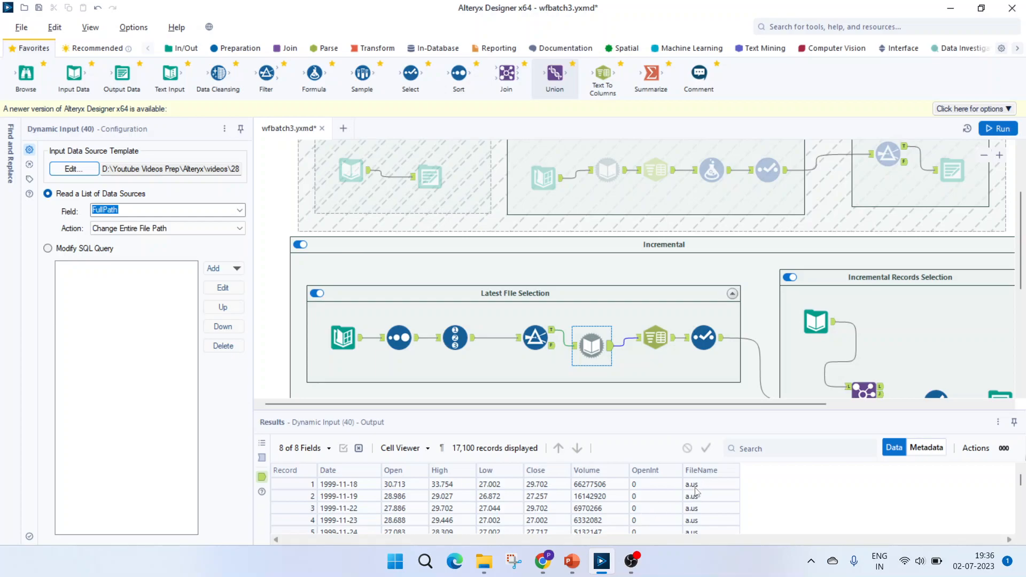
mouse_move(694, 492)
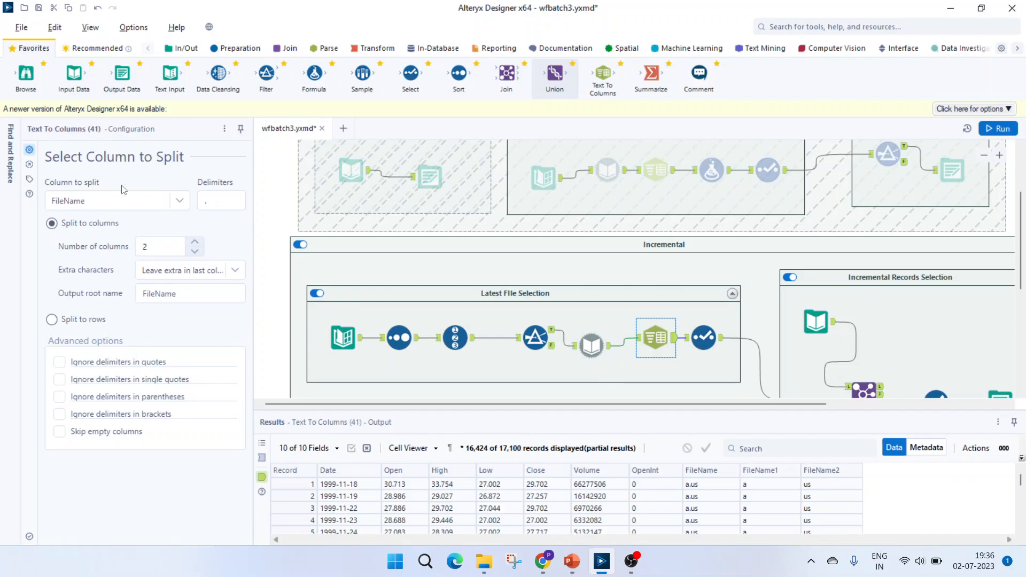
Step: Split FileName on '.' in Text To Columns and review the Select keeping Date, Open, High, Low, Close and Name
click(220, 200)
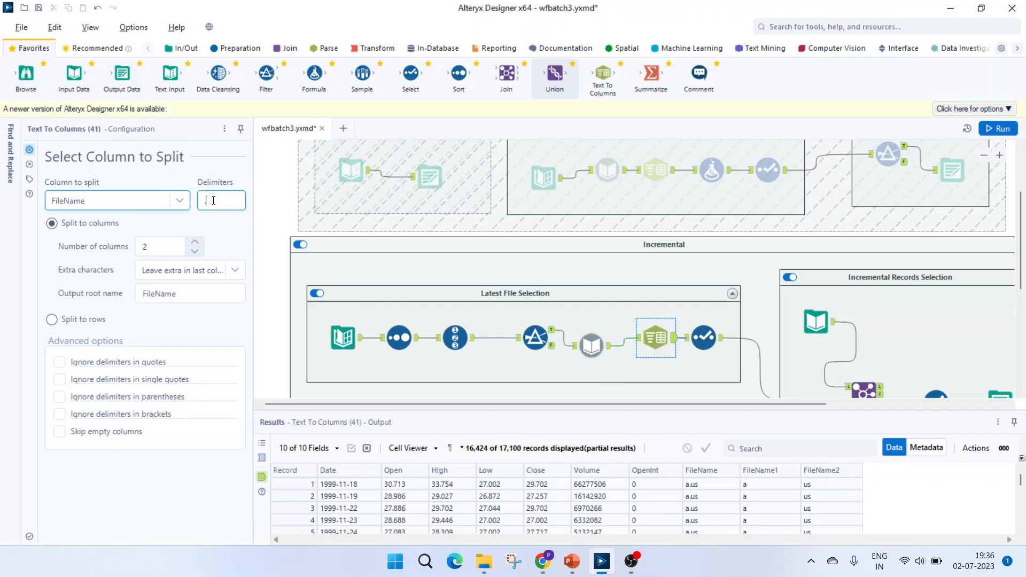
text(.)
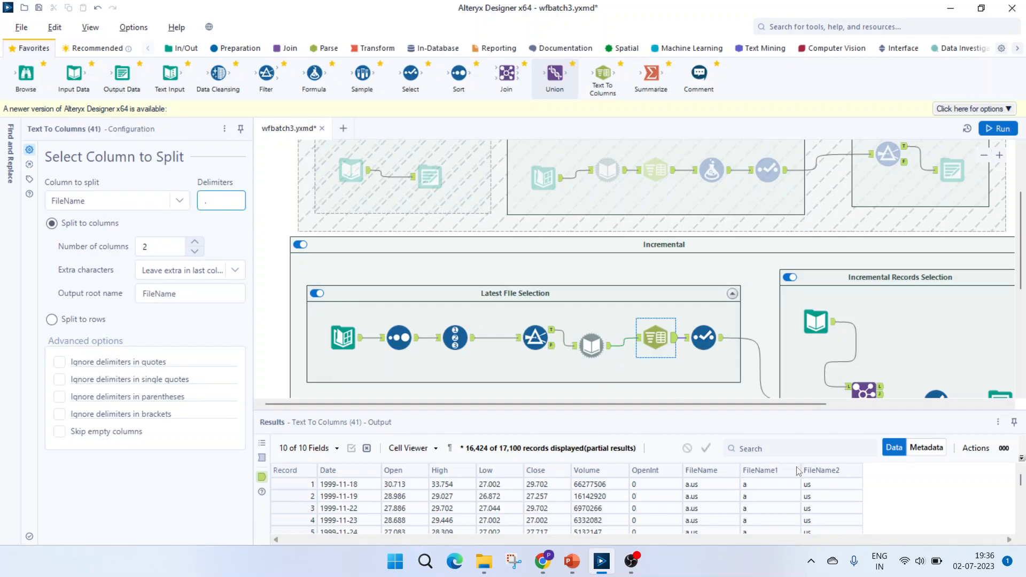
mouse_move(835, 507)
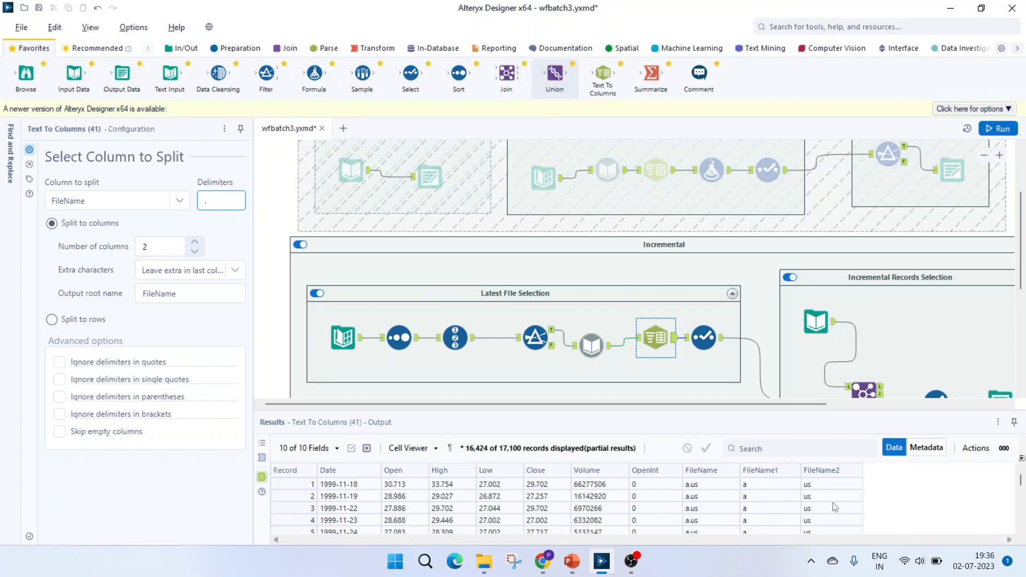
click(703, 336)
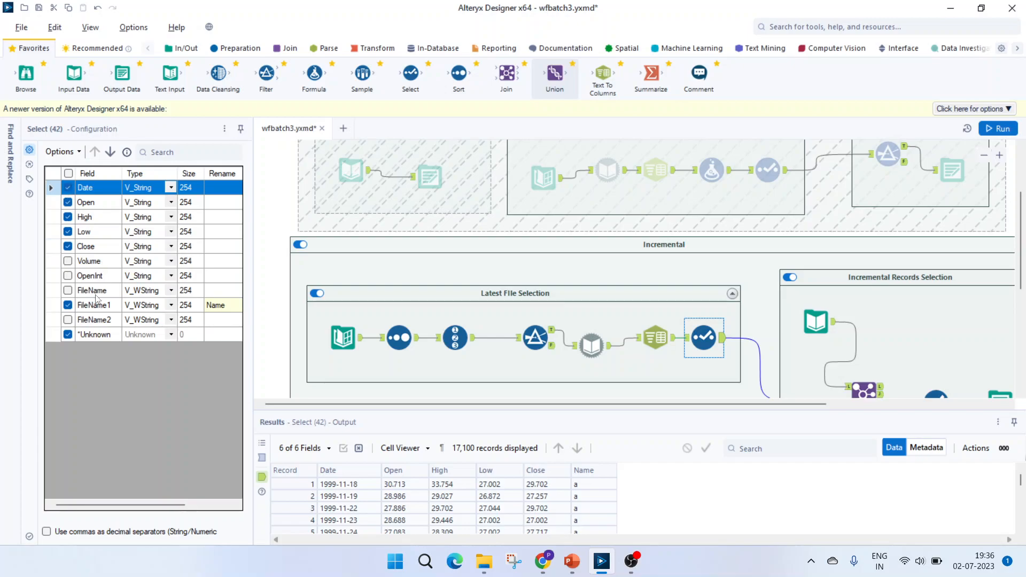
mouse_move(112, 312)
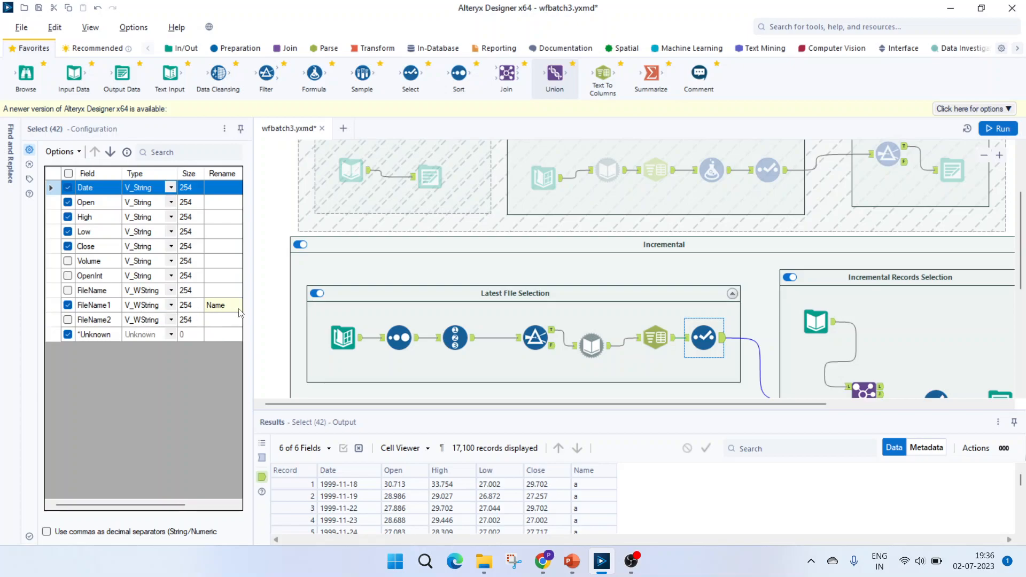
scroll(down, 3)
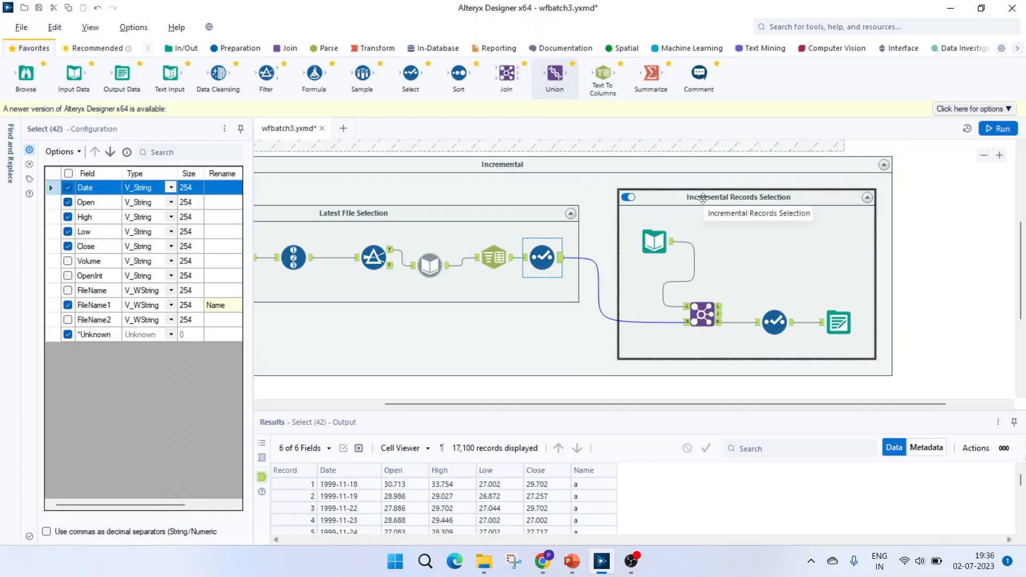
mouse_move(659, 211)
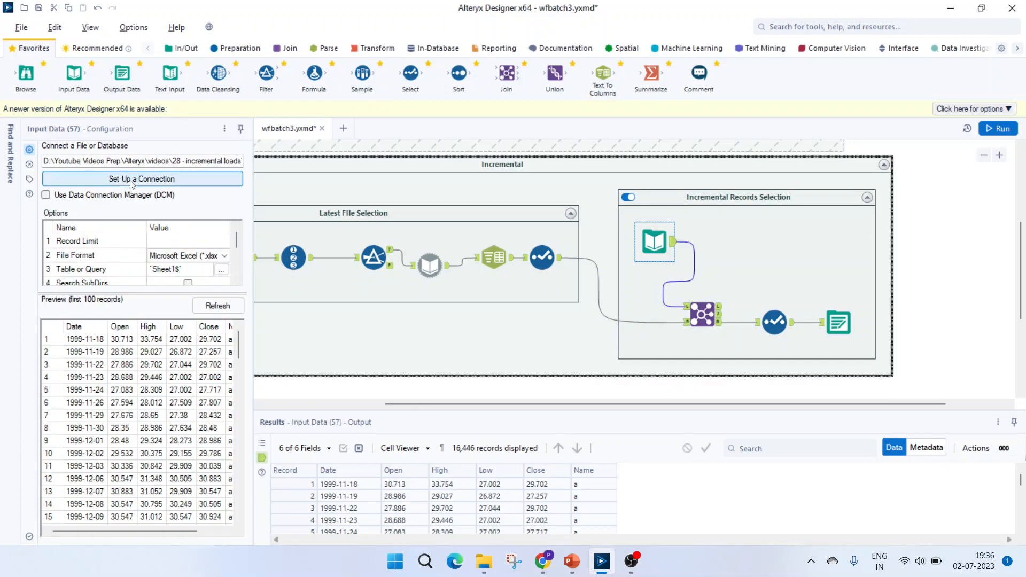
Step: Review the oo.xlsx Input Data and the Join on Date and Name, viewing its 654 unmatched R records
click(141, 161)
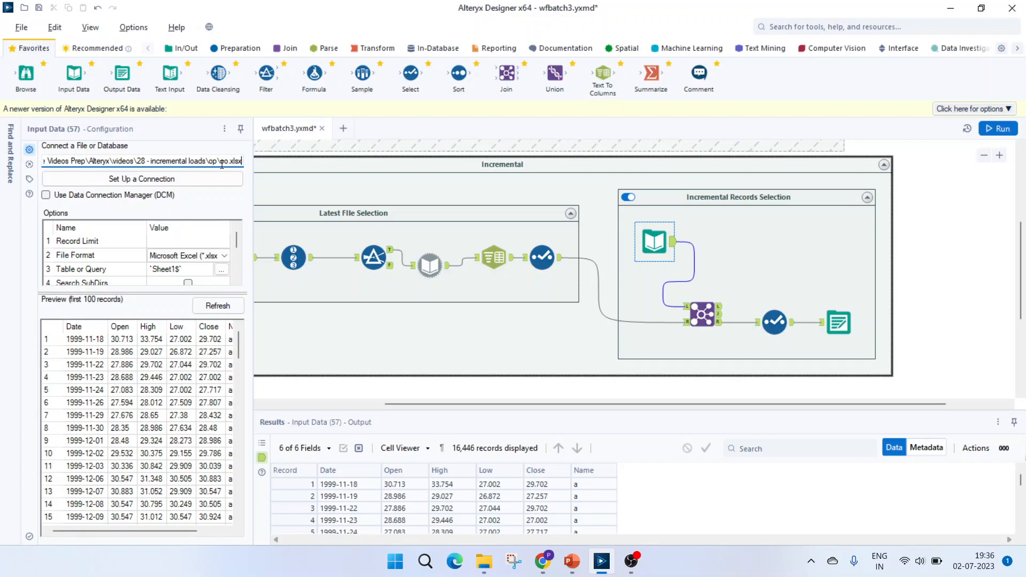
click(774, 322)
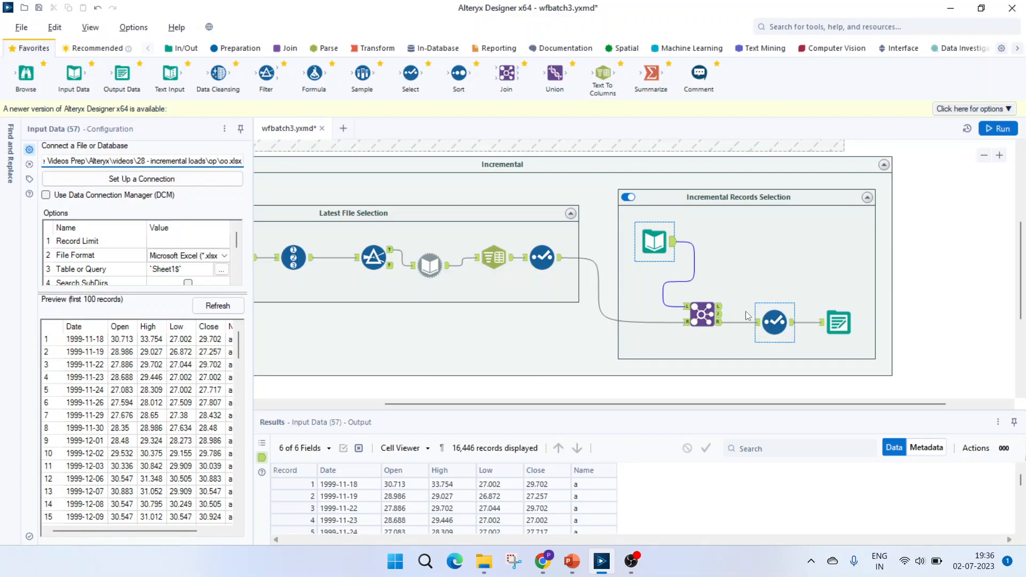
click(702, 313)
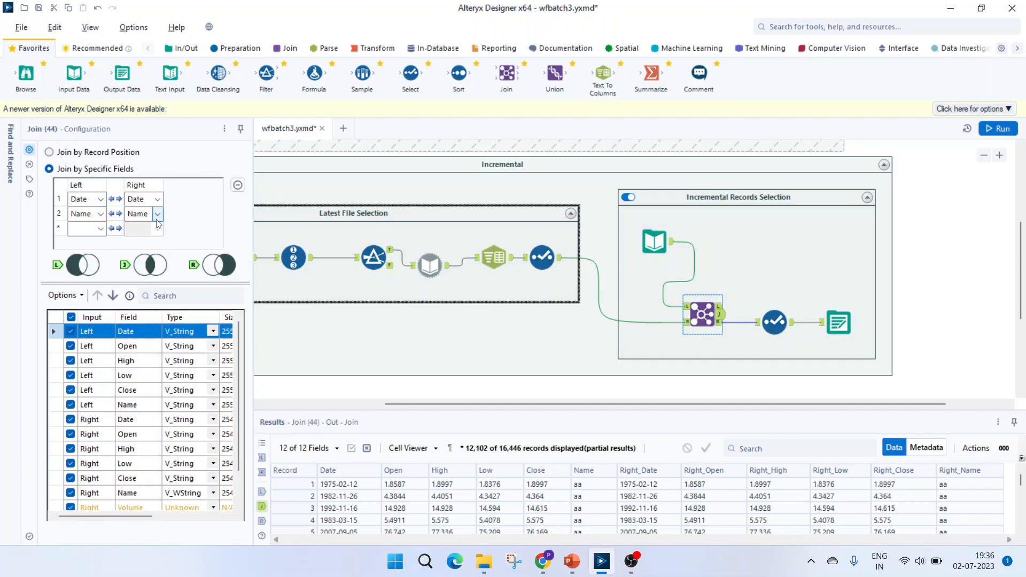
click(774, 322)
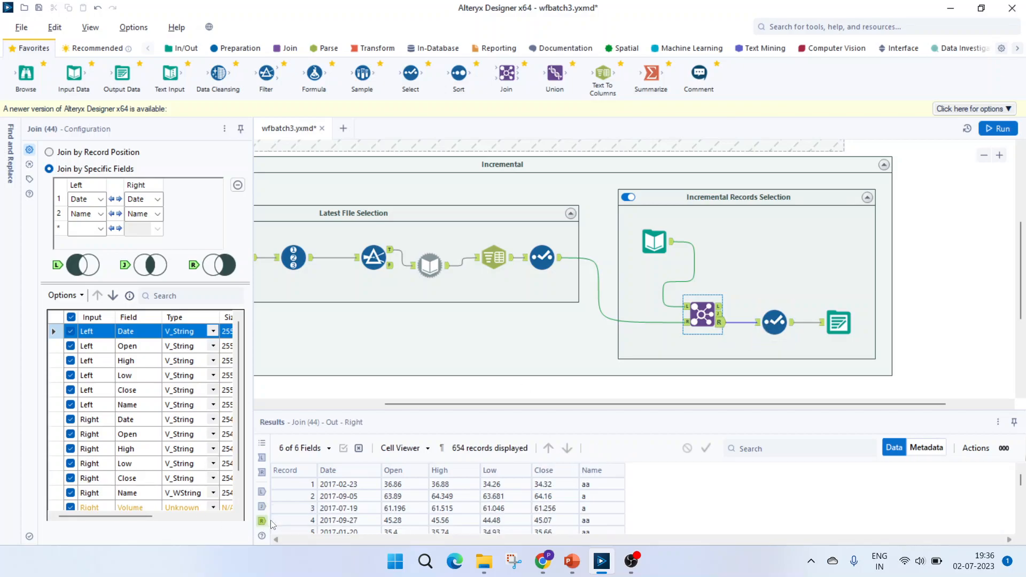
scroll(down, 3)
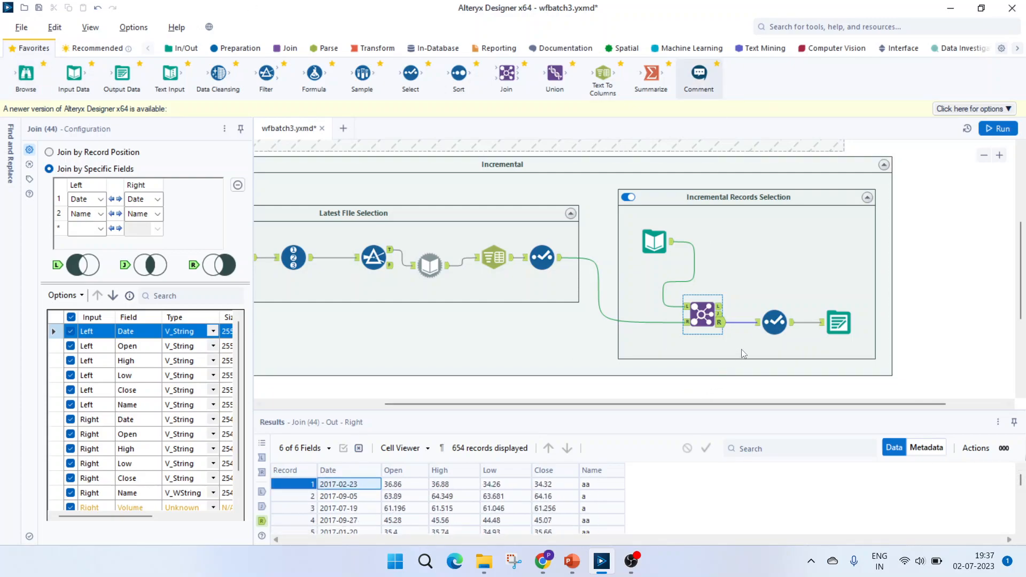
Step: Check the Select and Output Data tools appending the new records to oo.xlsx Sheet1, then switch to File Explorer
click(774, 322)
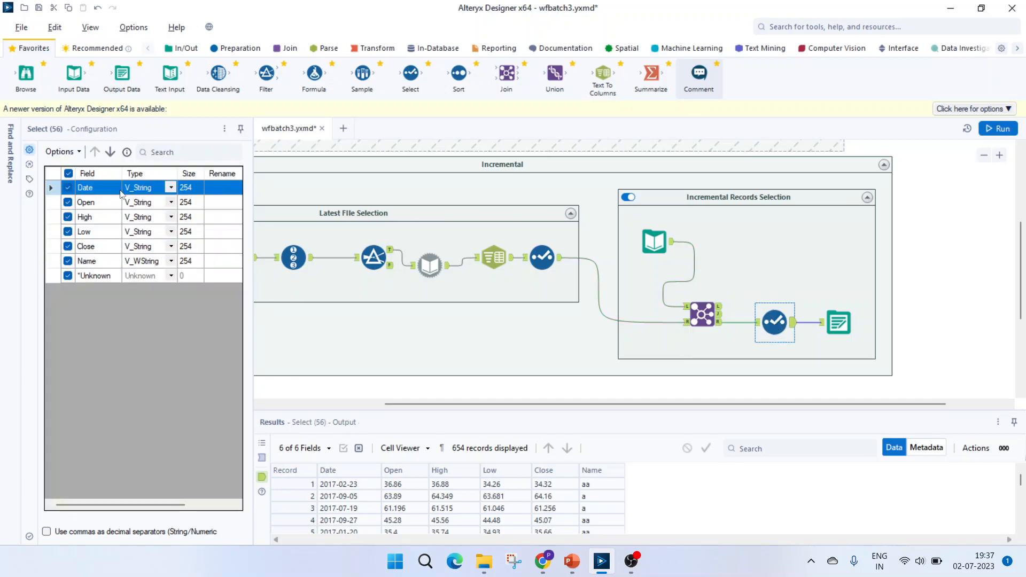
click(839, 321)
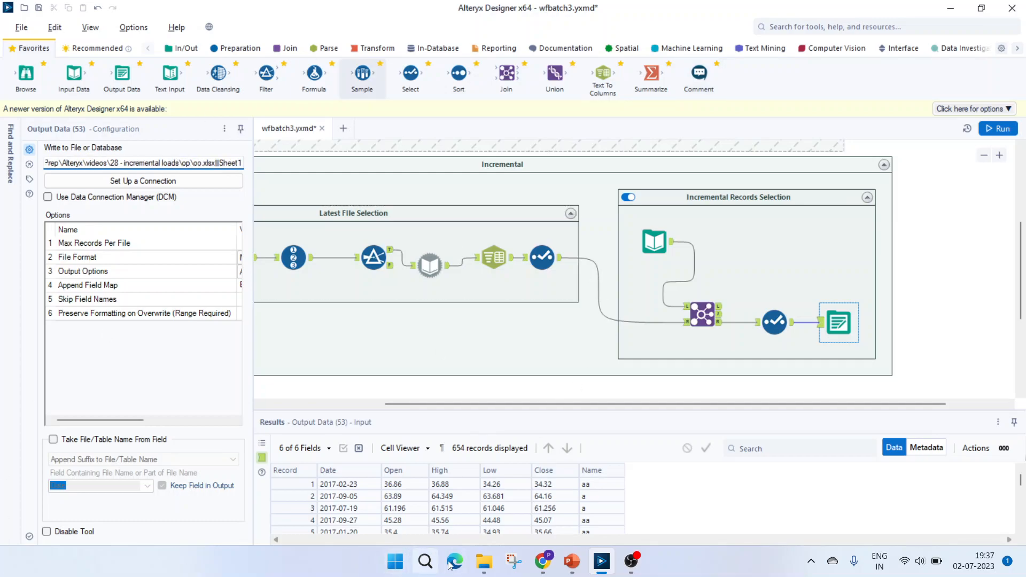
click(483, 561)
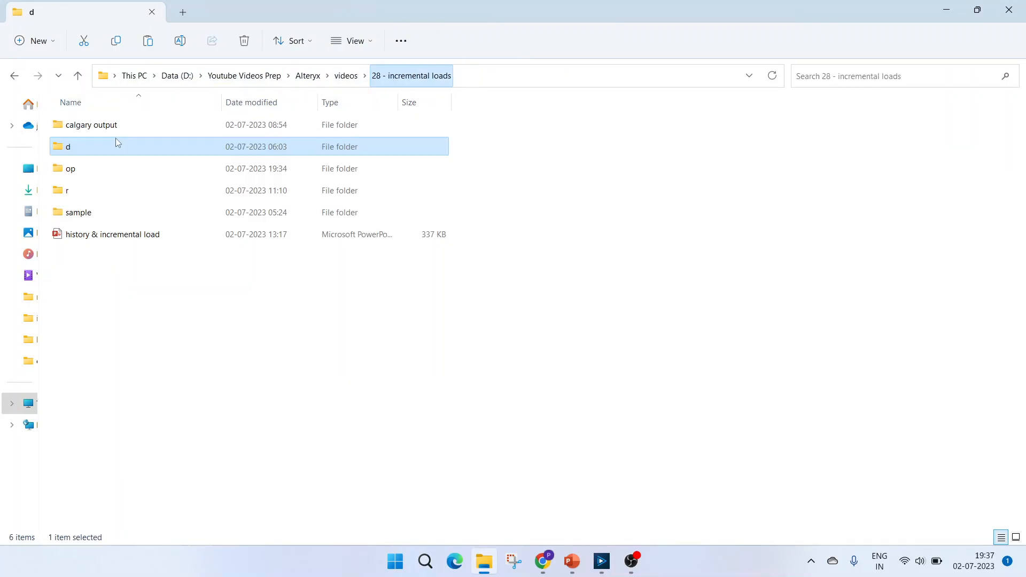
Step: Open oo.xlsx from the op folder in Excel to see rows past 17,000, then return to Alteryx
double_click(70, 167)
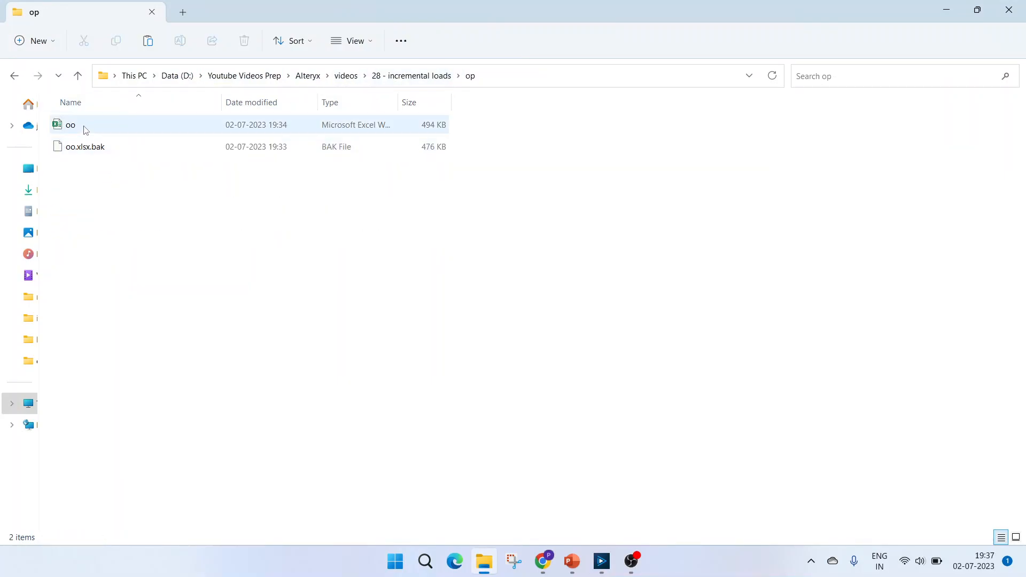
click(70, 124)
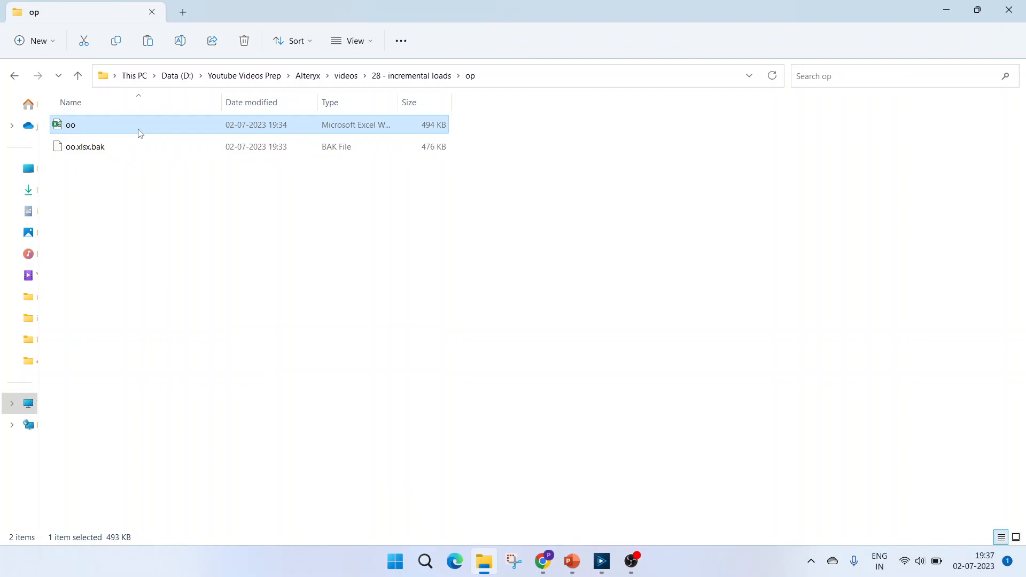
double_click(71, 124)
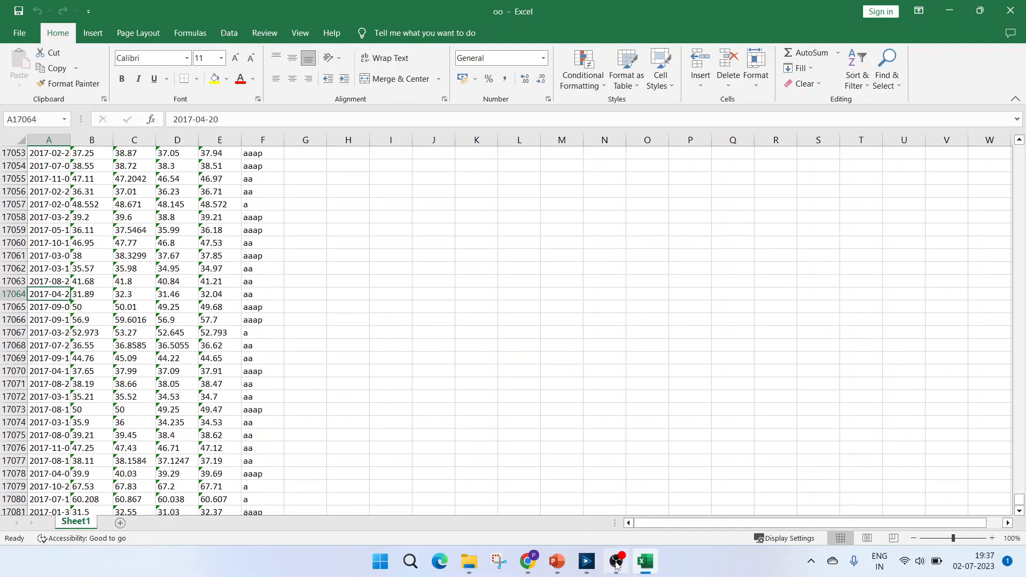
click(585, 561)
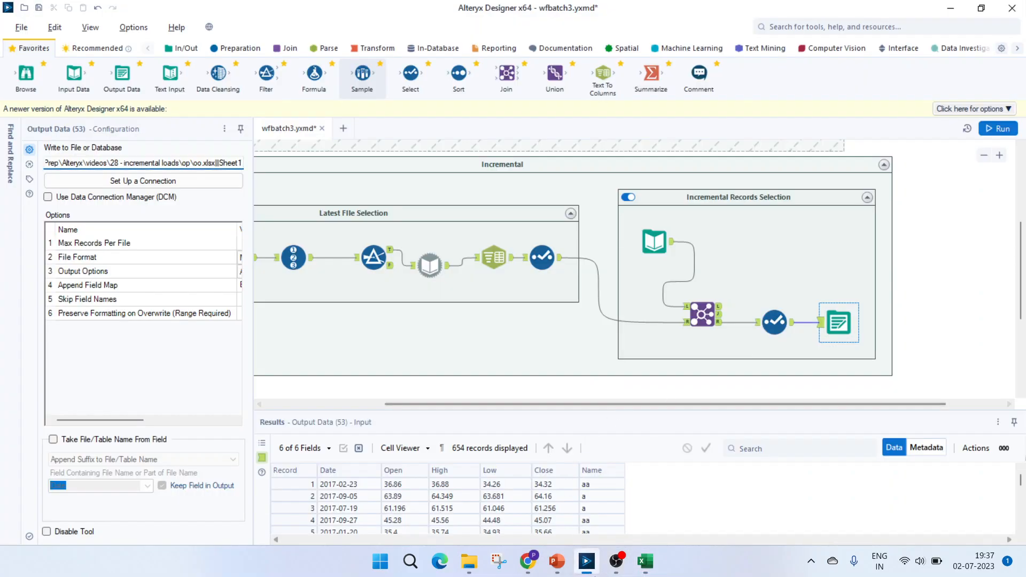